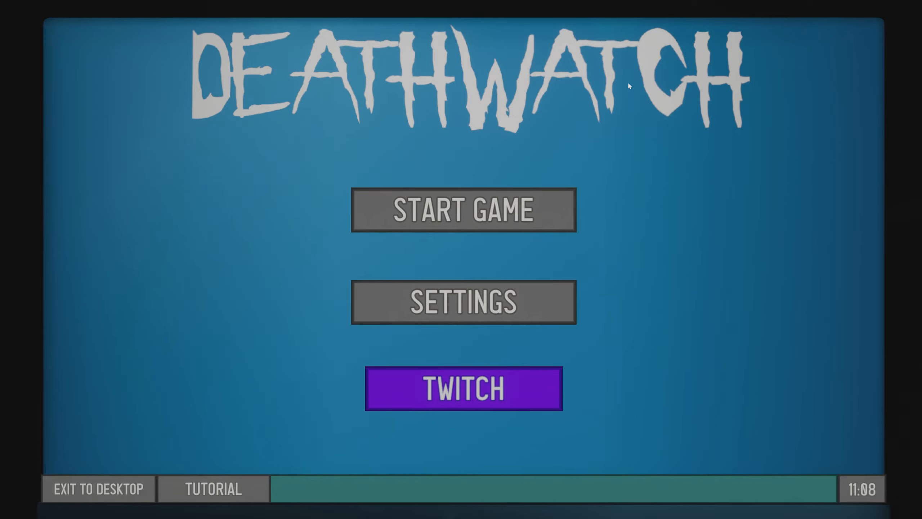
pyautogui.moveTo(463, 210)
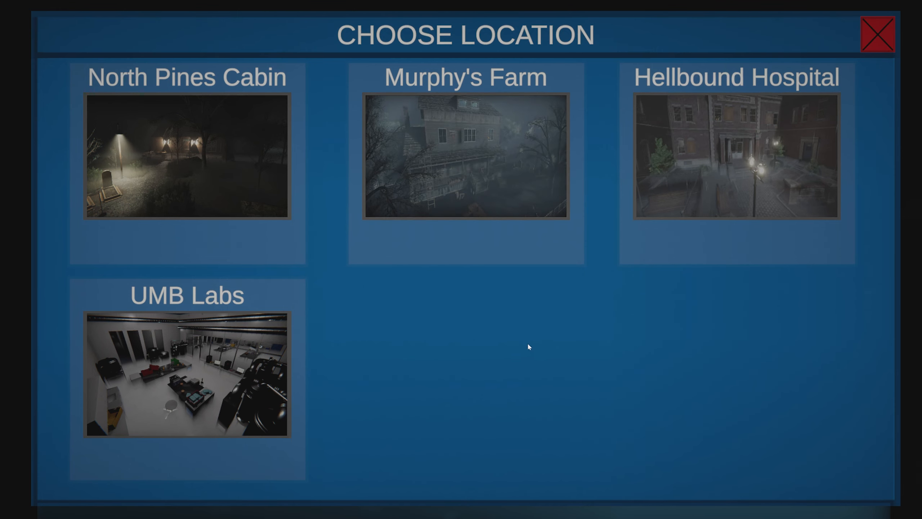
pyautogui.moveTo(199, 308)
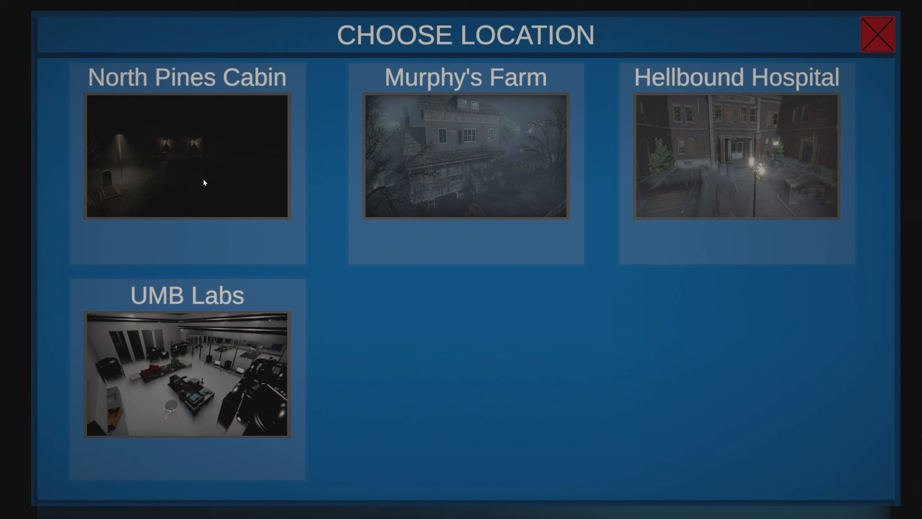
pyautogui.moveTo(190, 163)
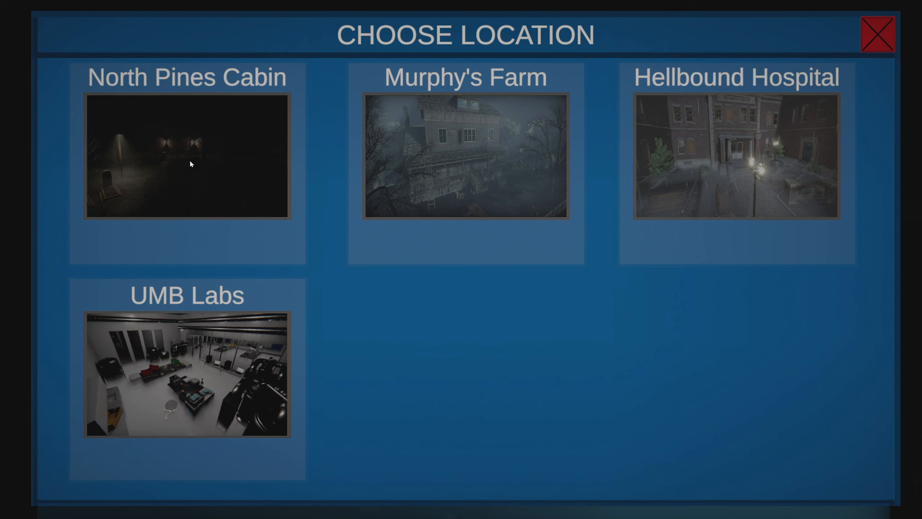
pyautogui.moveTo(281, 263)
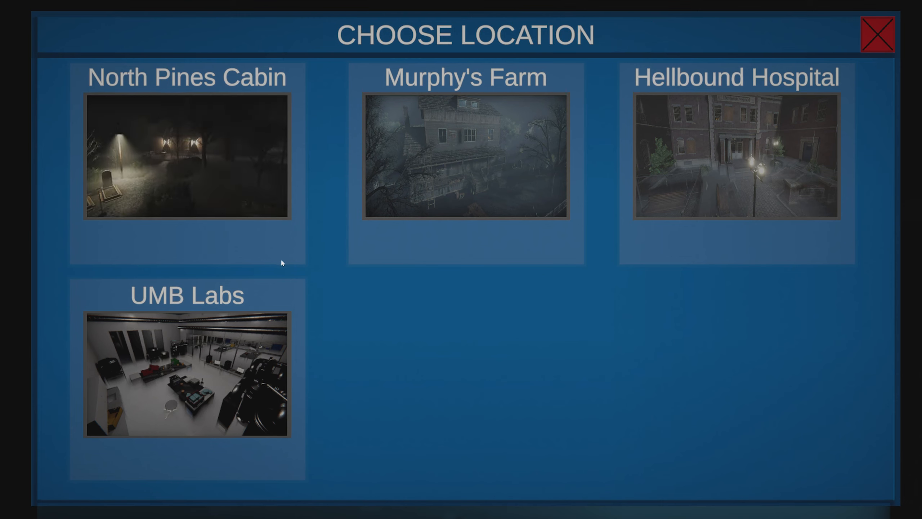
pyautogui.moveTo(389, 215)
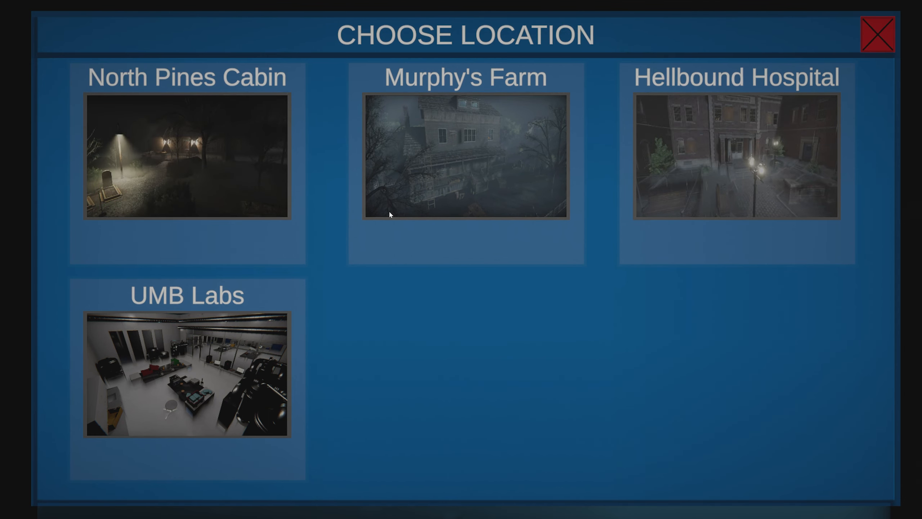
pyautogui.moveTo(296, 286)
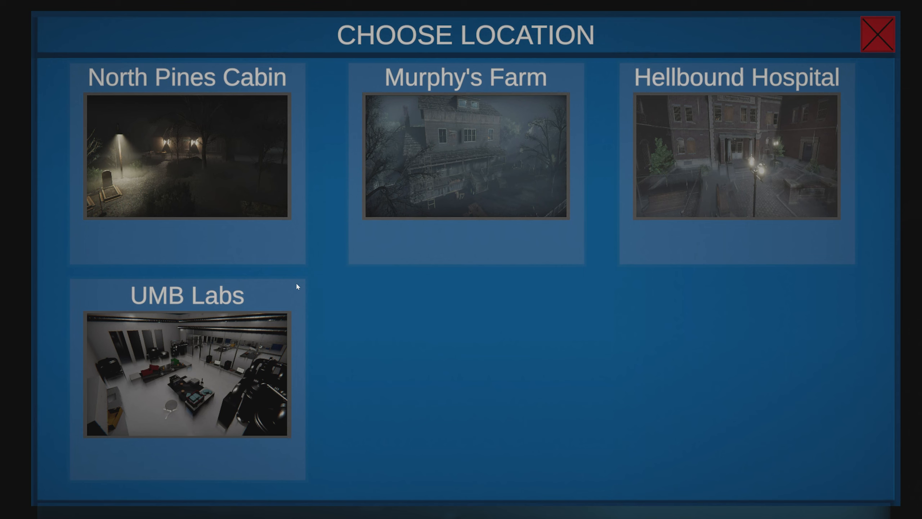
pyautogui.moveTo(818, 266)
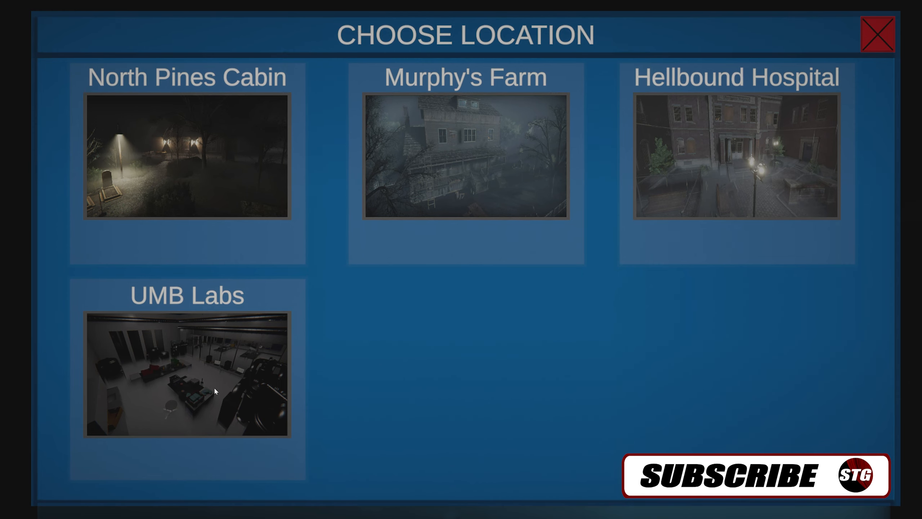
# Start the run by choosing the UMB Labs map thumbnail
pyautogui.click(187, 375)
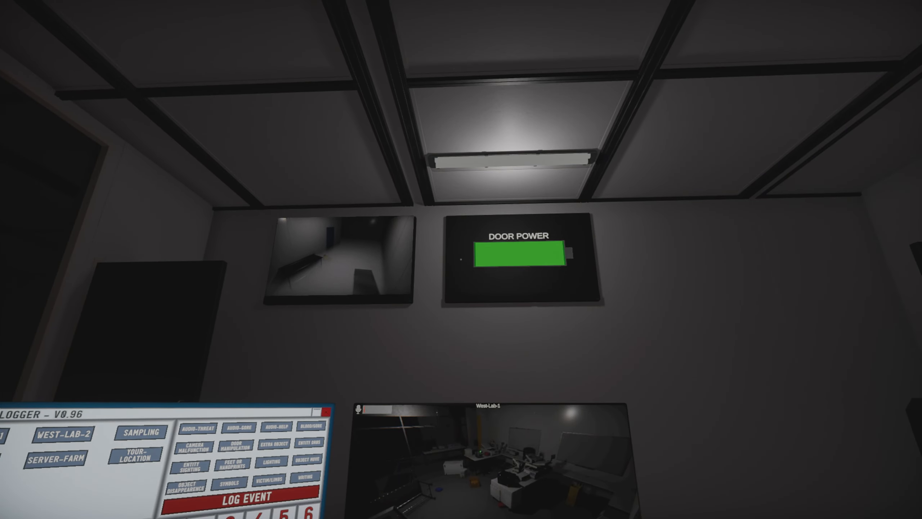
pyautogui.moveTo(461, 259)
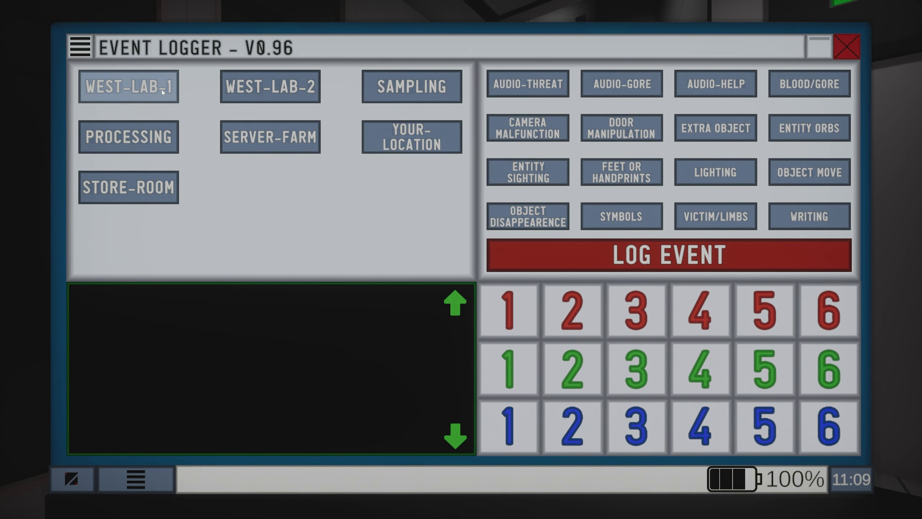
pyautogui.moveTo(313, 171)
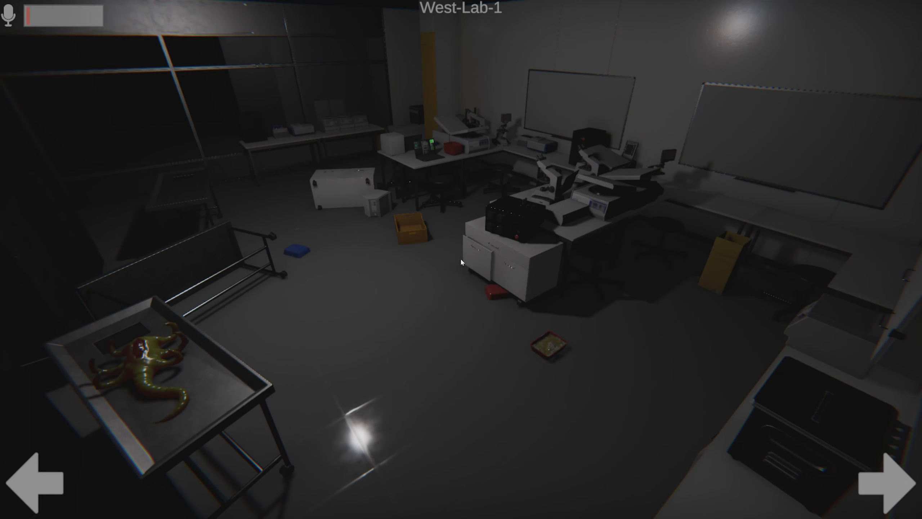
pyautogui.moveTo(165, 361)
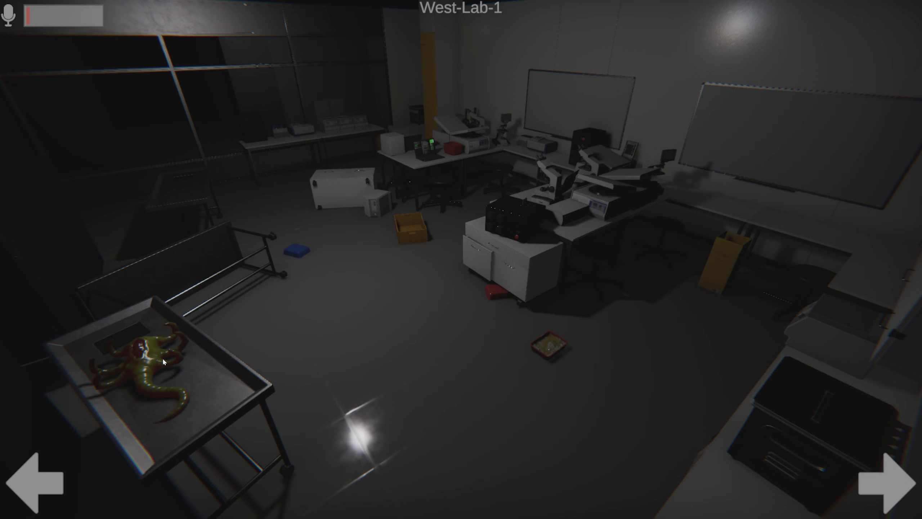
pyautogui.click(892, 477)
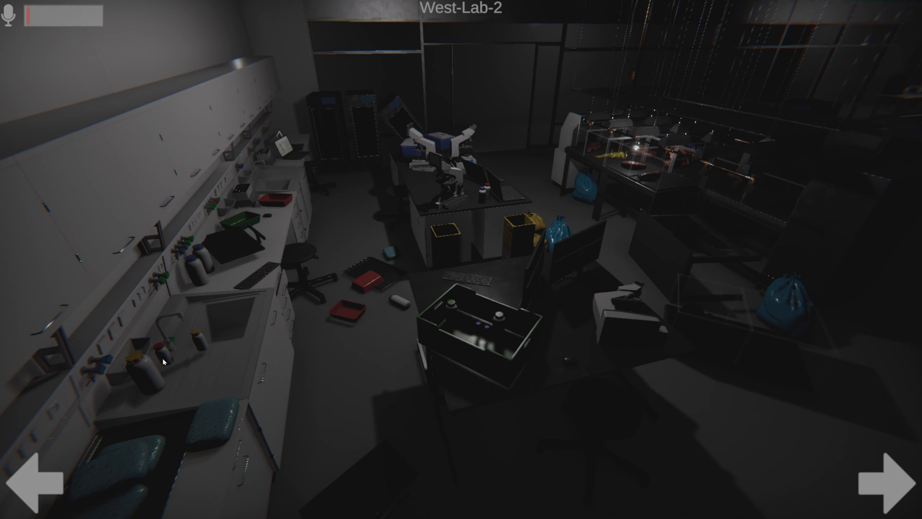
pyautogui.moveTo(761, 243)
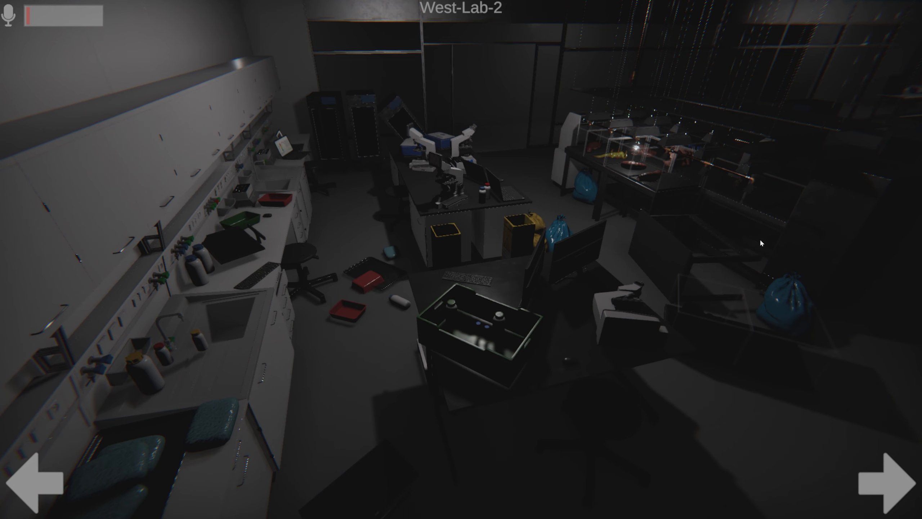
pyautogui.click(890, 481)
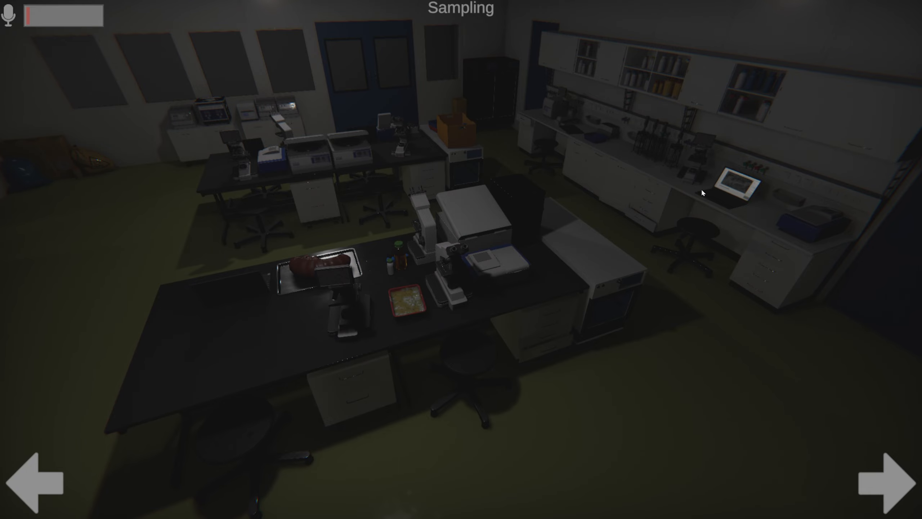
pyautogui.click(895, 479)
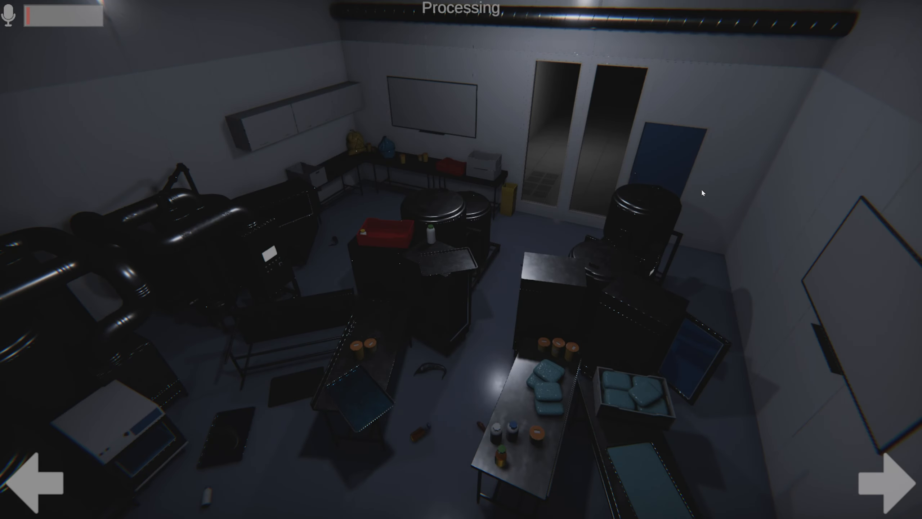
pyautogui.click(879, 481)
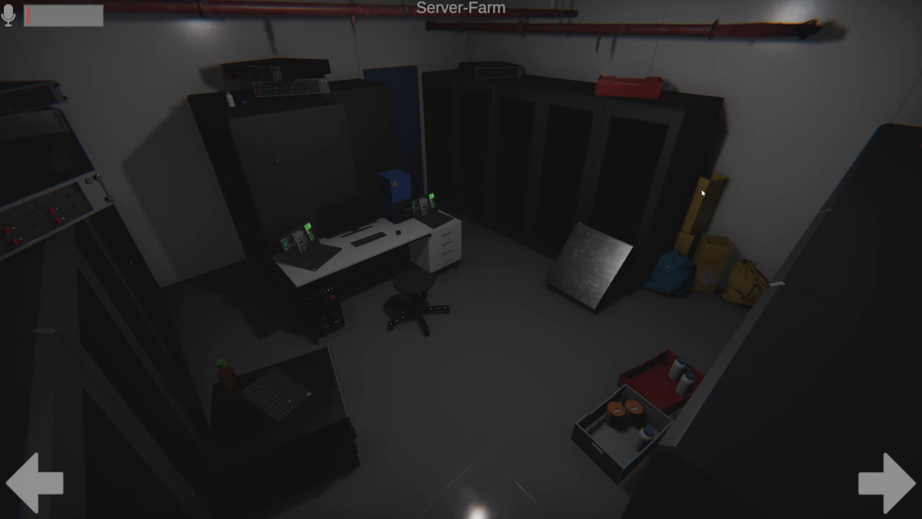
pyautogui.moveTo(276, 411)
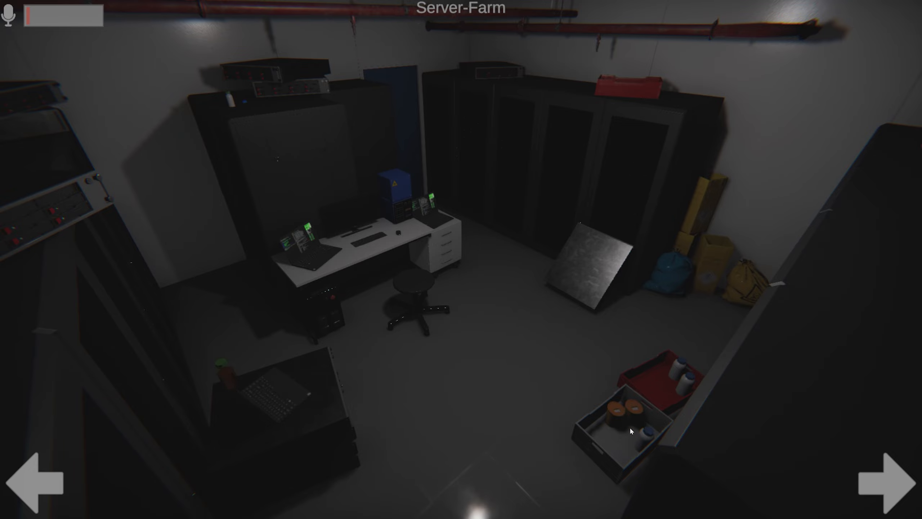
pyautogui.moveTo(575, 174)
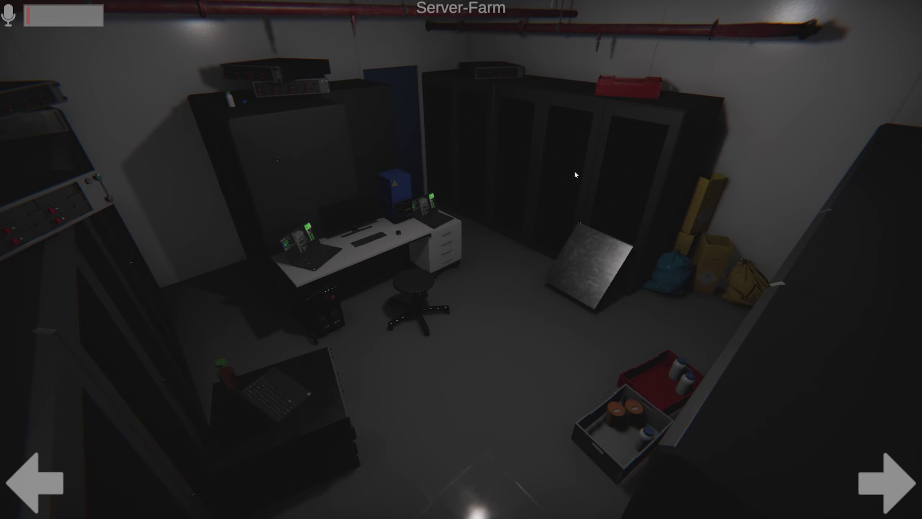
pyautogui.click(889, 480)
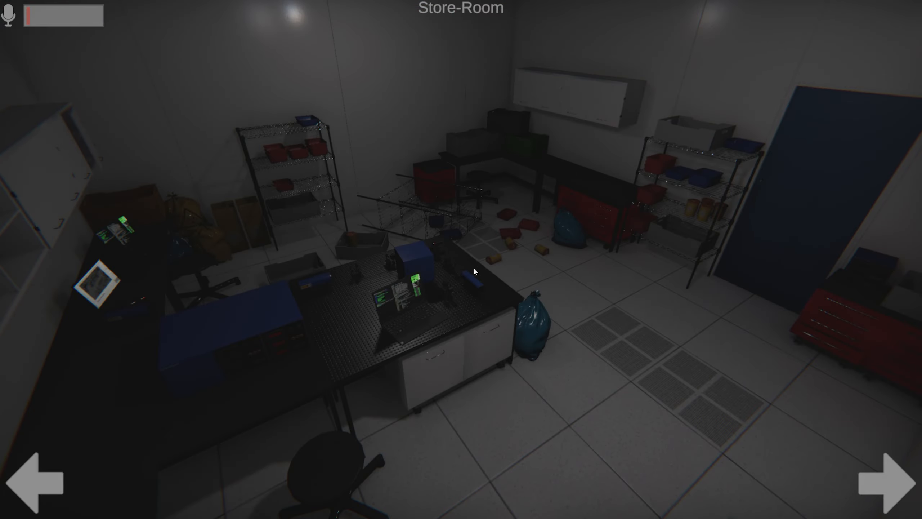
pyautogui.moveTo(167, 233)
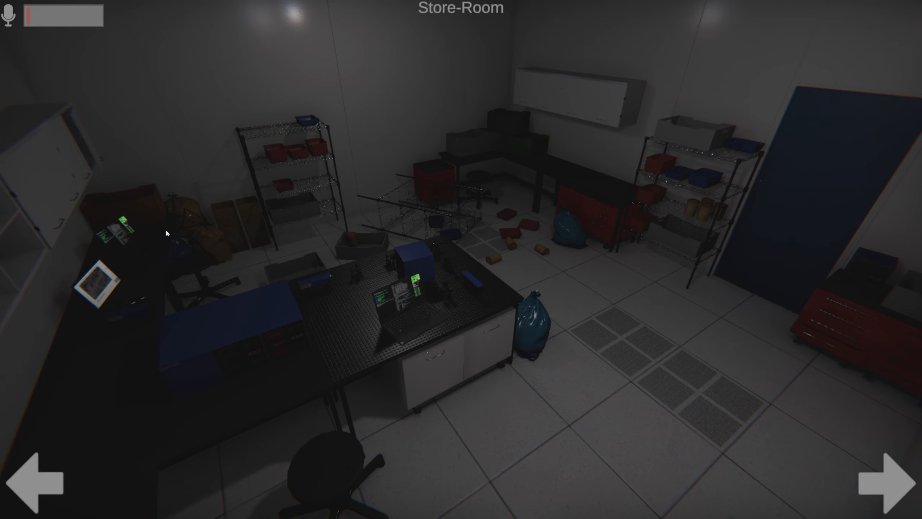
pyautogui.click(876, 479)
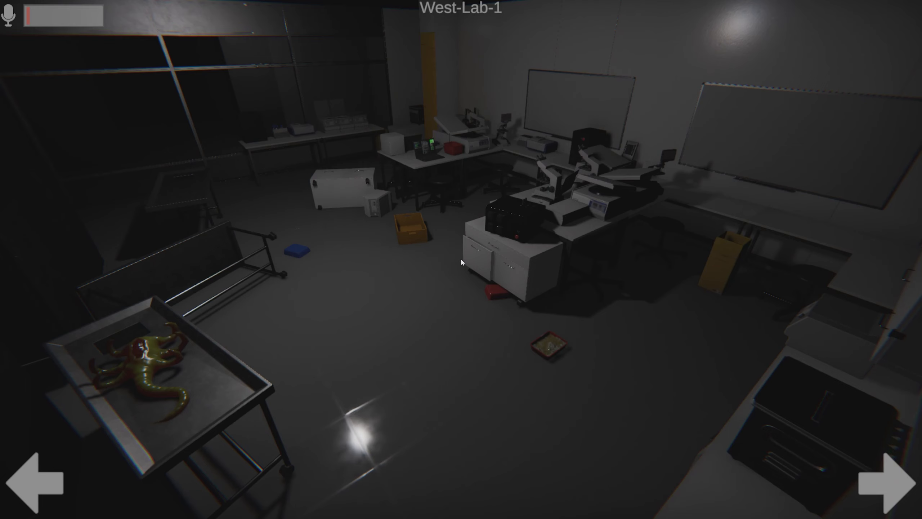
# Cycle through the West-Lab-2, Sampling, Processing and Server-Farm feeds, then advance past them
pyautogui.click(888, 477)
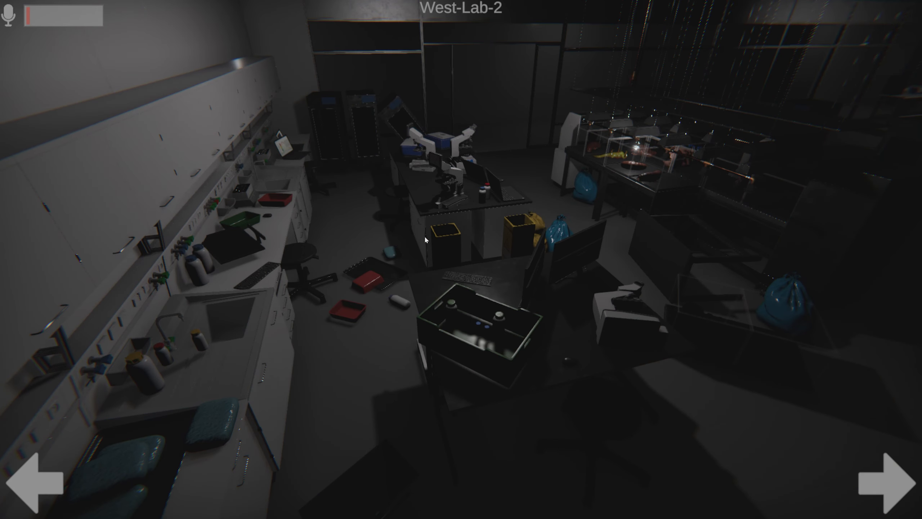
pyautogui.click(890, 479)
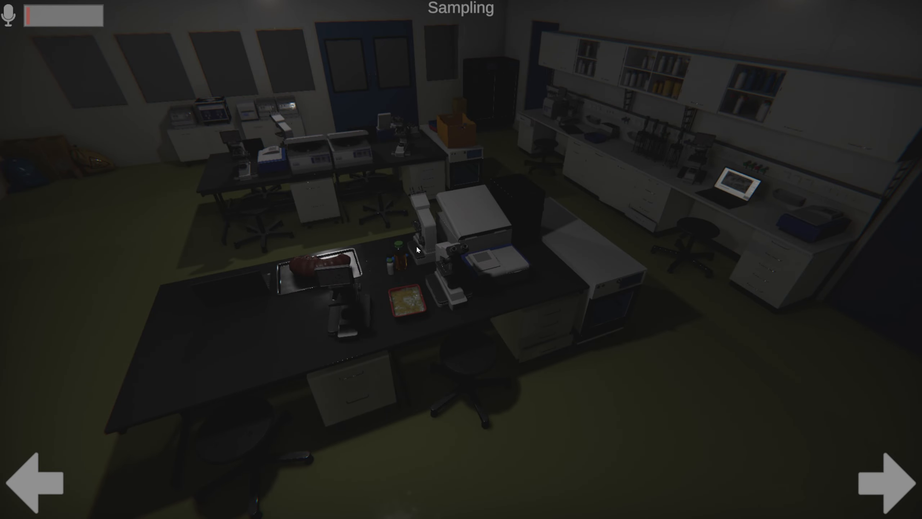
pyautogui.click(891, 477)
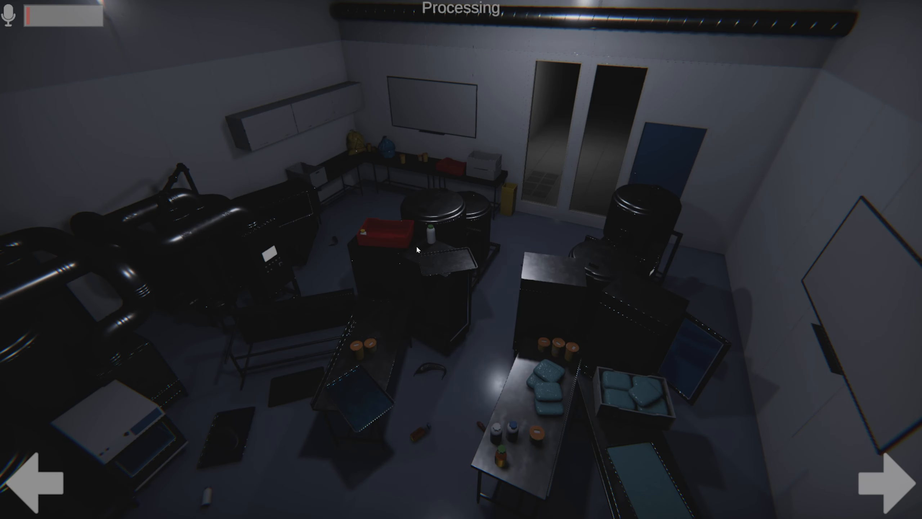
pyautogui.moveTo(509, 483)
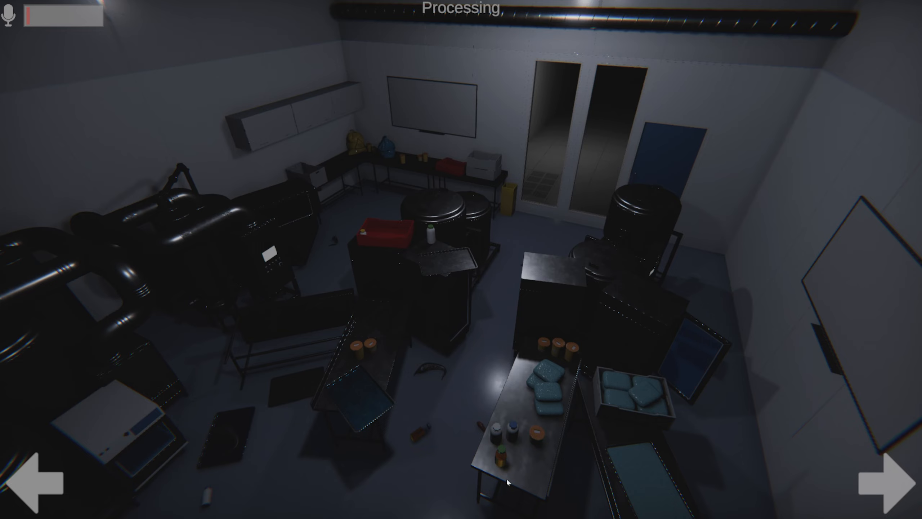
pyautogui.moveTo(346, 258)
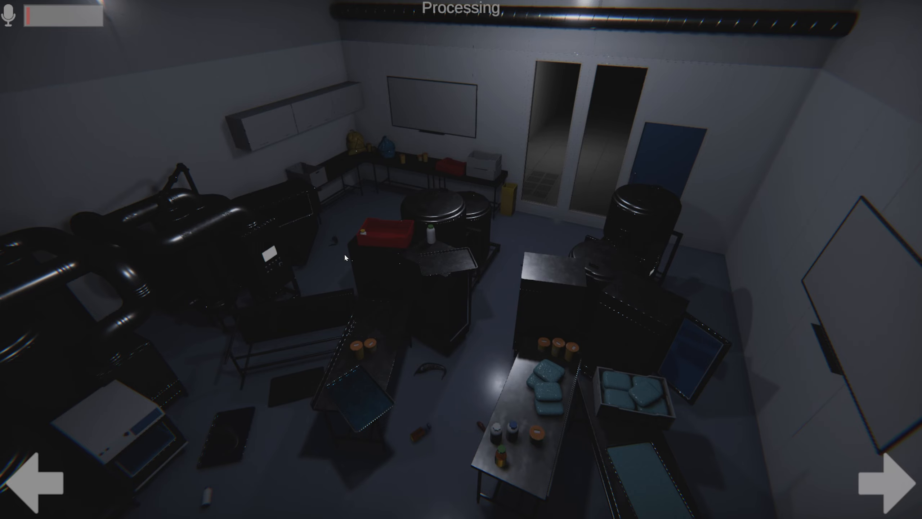
pyautogui.click(876, 476)
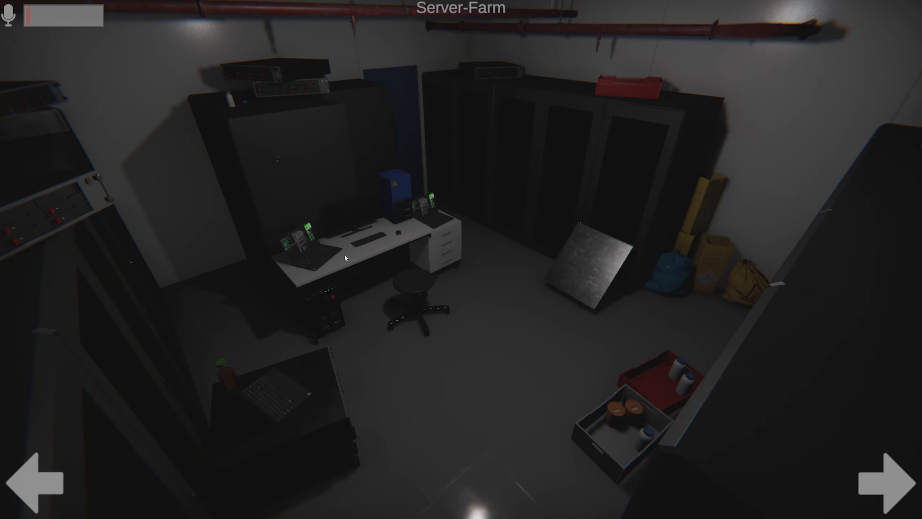
pyautogui.moveTo(412, 362)
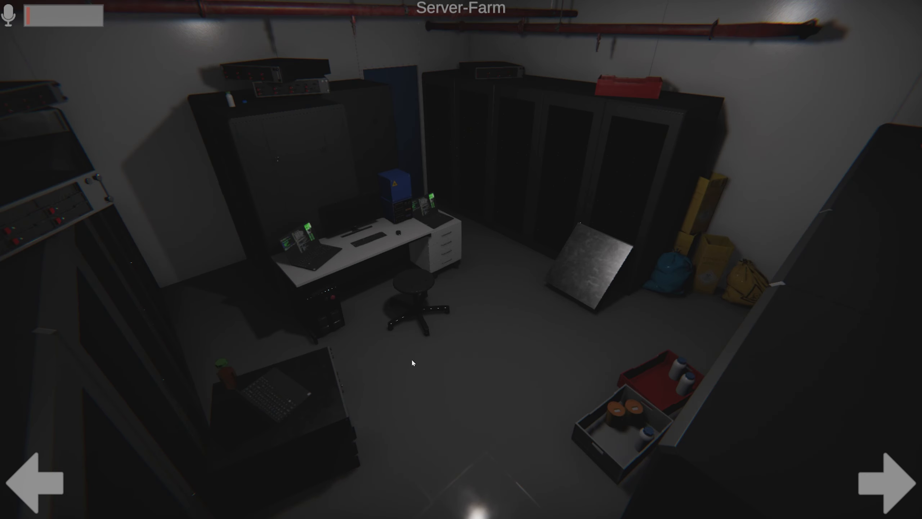
pyautogui.click(893, 480)
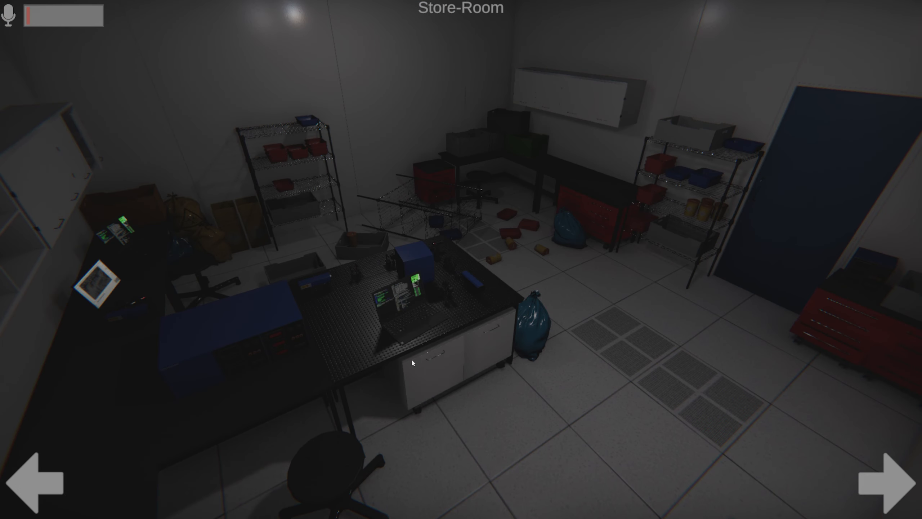
# Check the West-Lab-1, West-Lab-2, Sampling and Processing feeds again, then advance past them
pyautogui.click(888, 482)
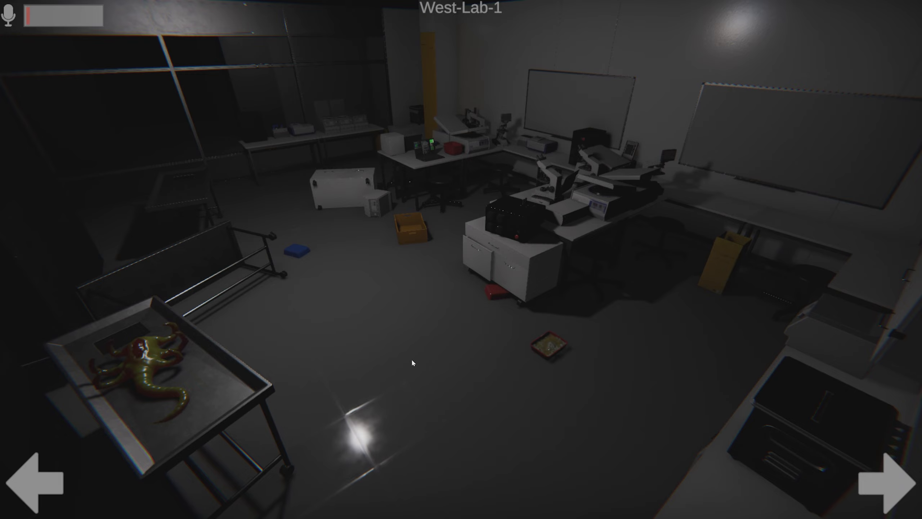
pyautogui.moveTo(447, 360)
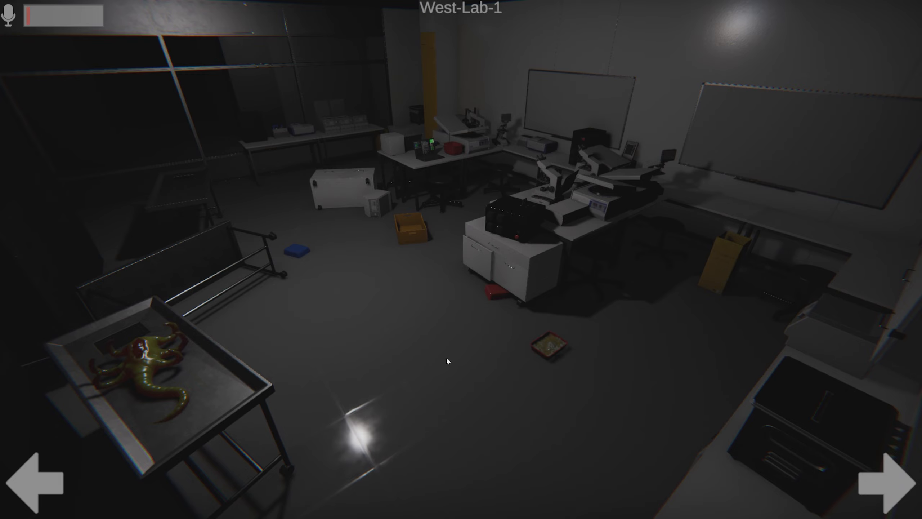
pyautogui.moveTo(551, 366)
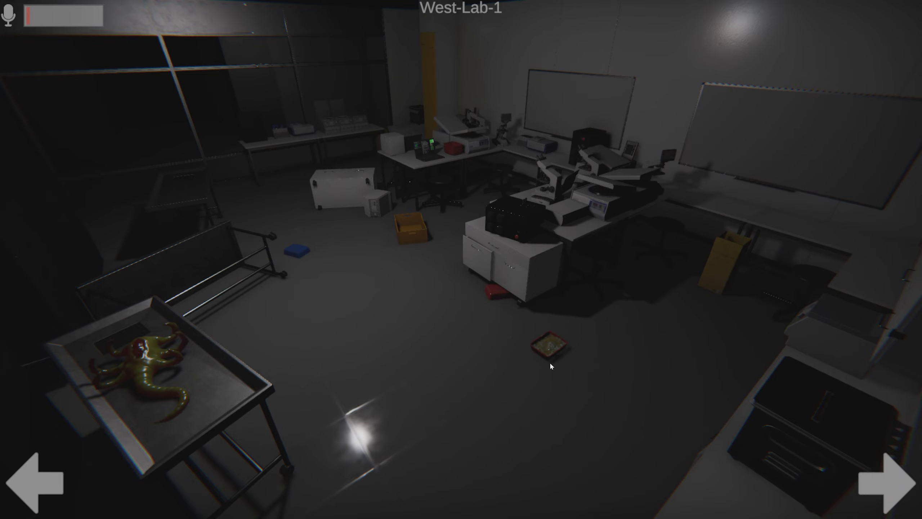
pyautogui.click(892, 477)
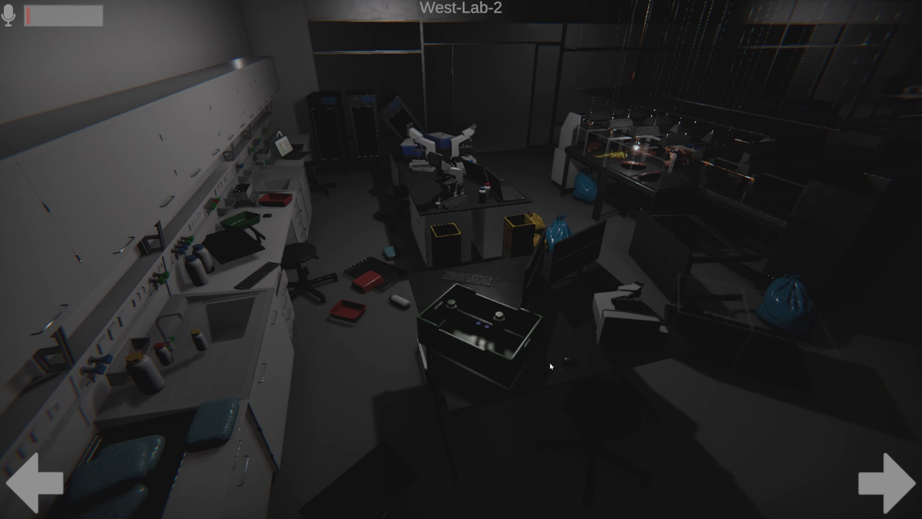
pyautogui.moveTo(549, 383)
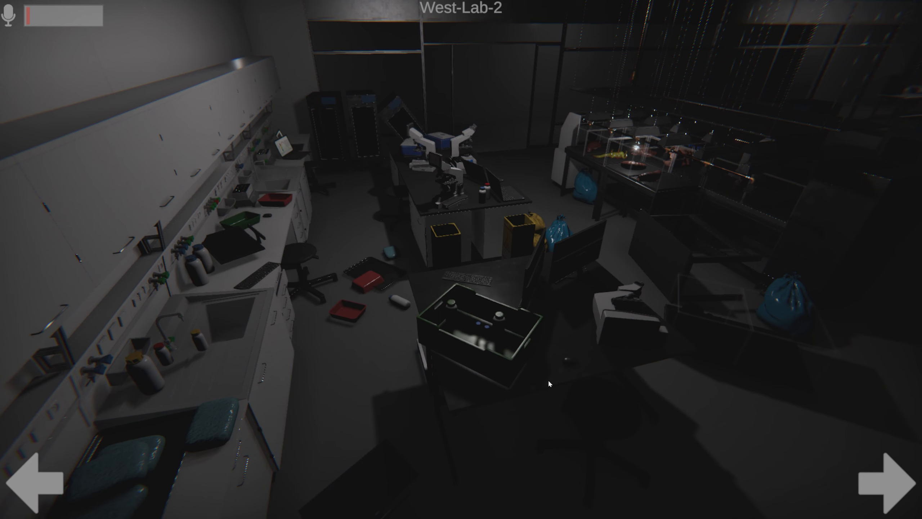
pyautogui.click(893, 481)
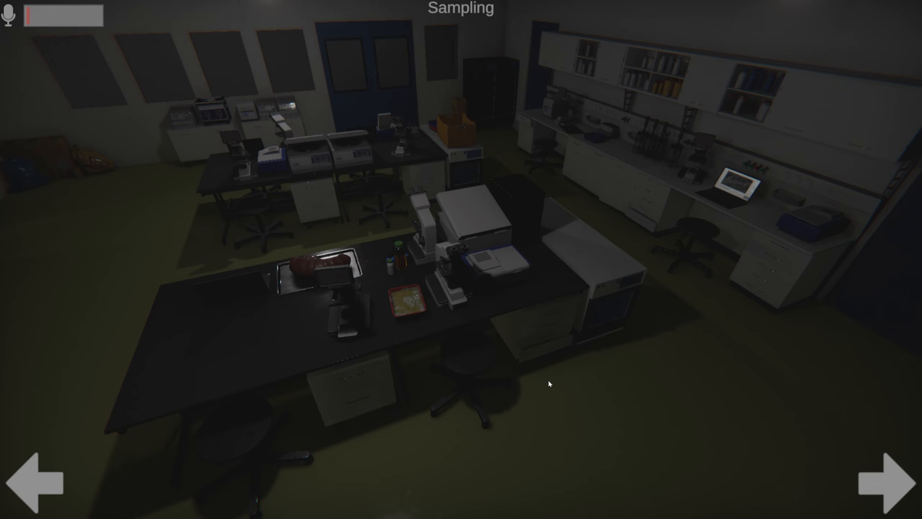
pyautogui.moveTo(517, 351)
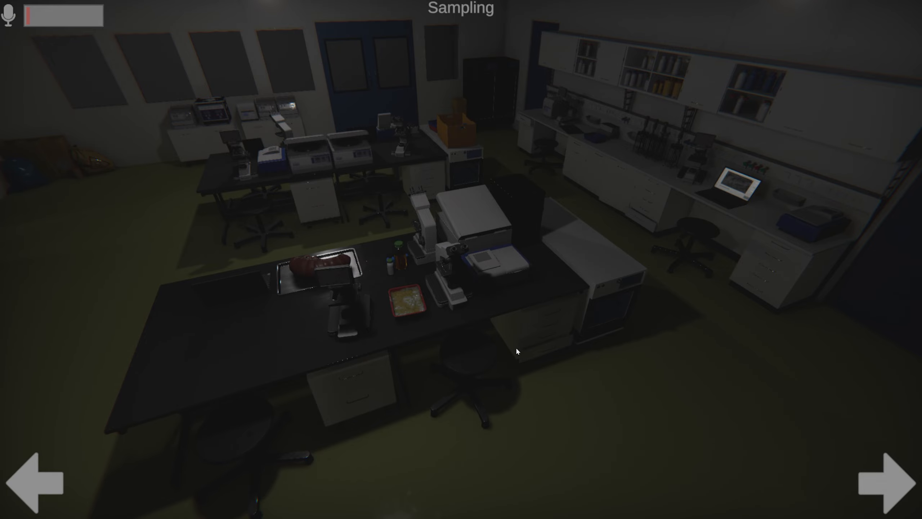
pyautogui.click(893, 479)
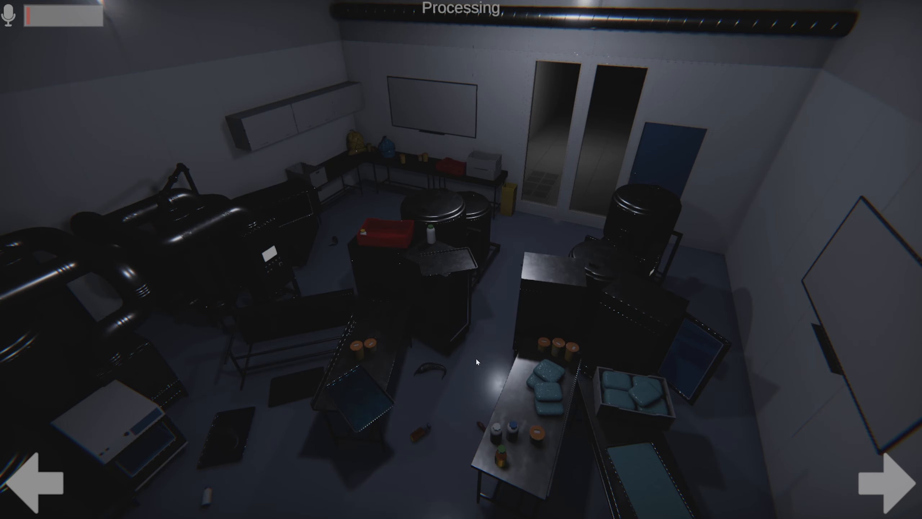
pyautogui.click(876, 479)
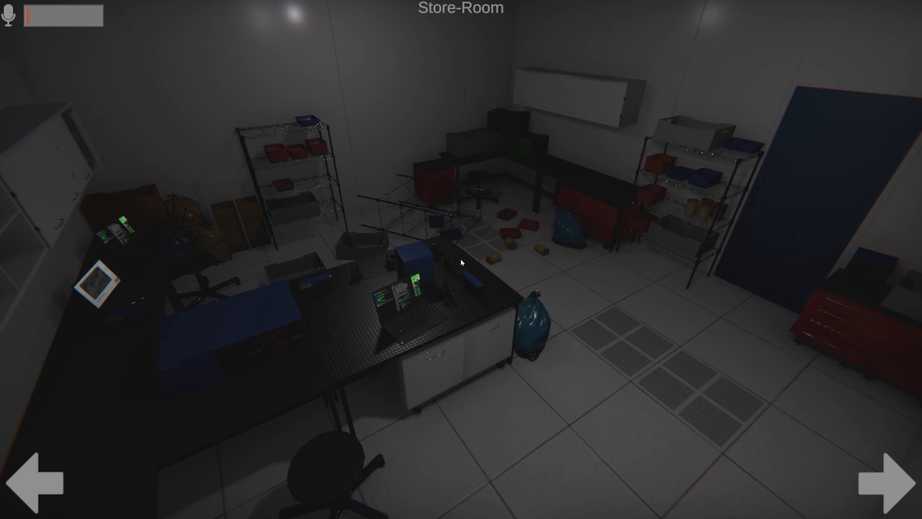
# Check the West-Lab-1, West-Lab-2, Sampling and Processing feeds, ending on Server-Farm
pyautogui.click(888, 479)
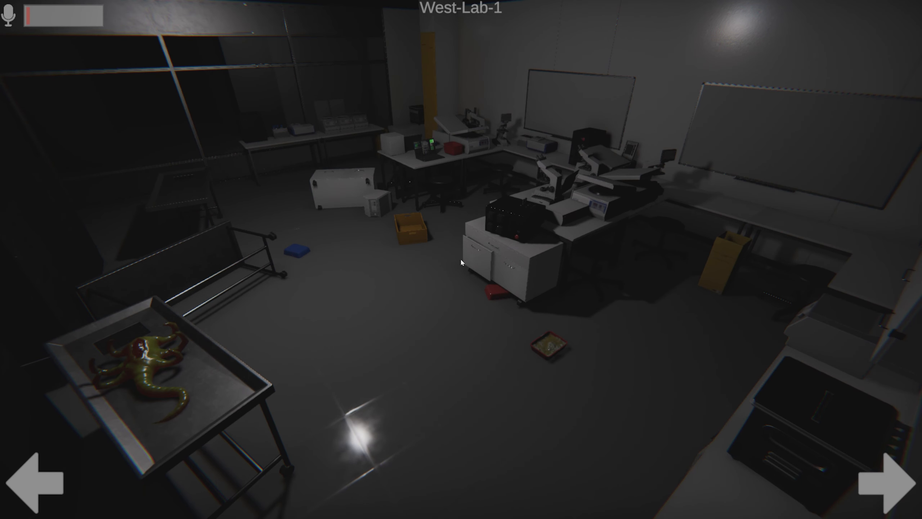
pyautogui.click(889, 476)
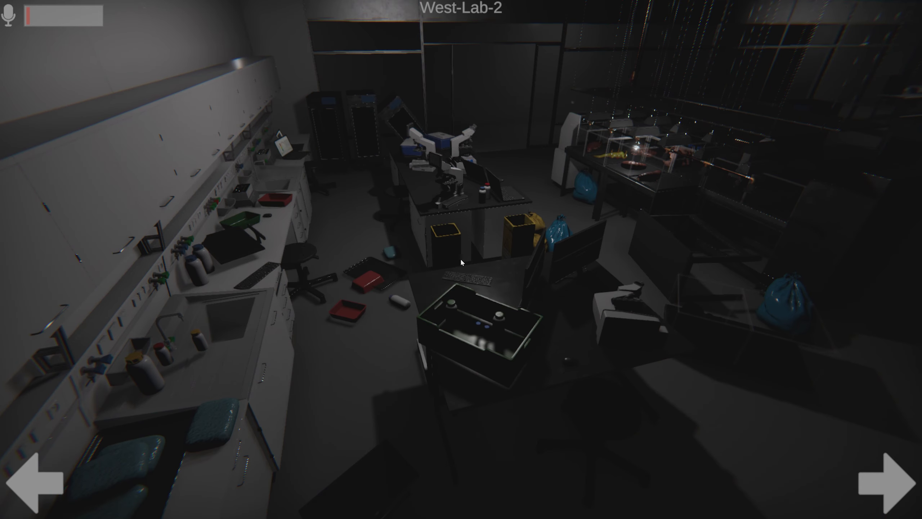
pyautogui.click(890, 479)
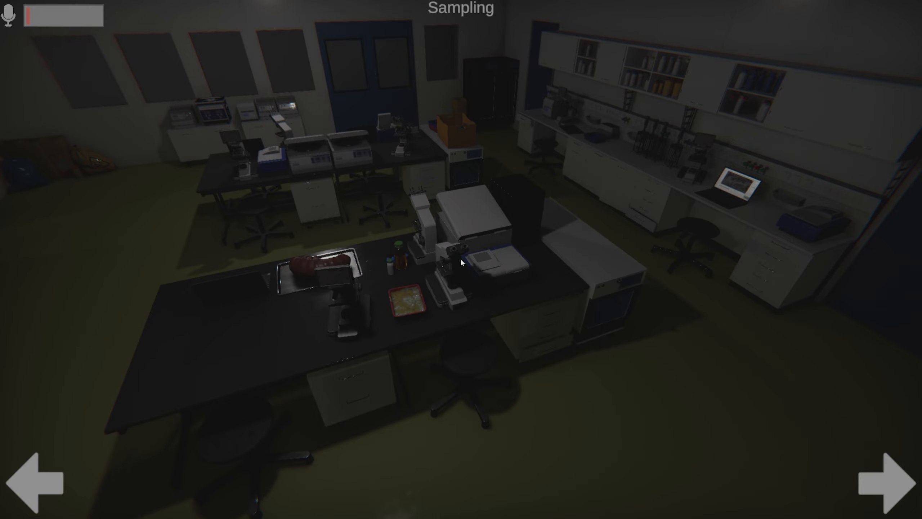
pyautogui.click(888, 482)
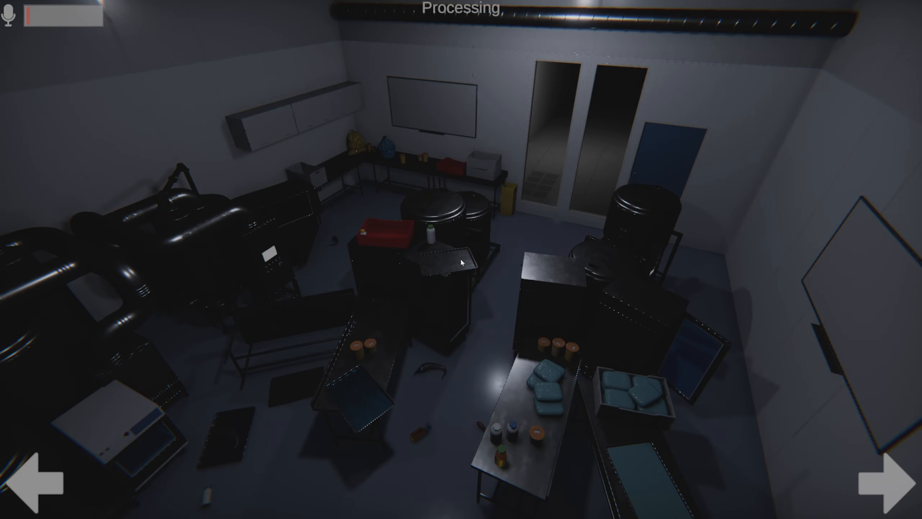
pyautogui.click(887, 477)
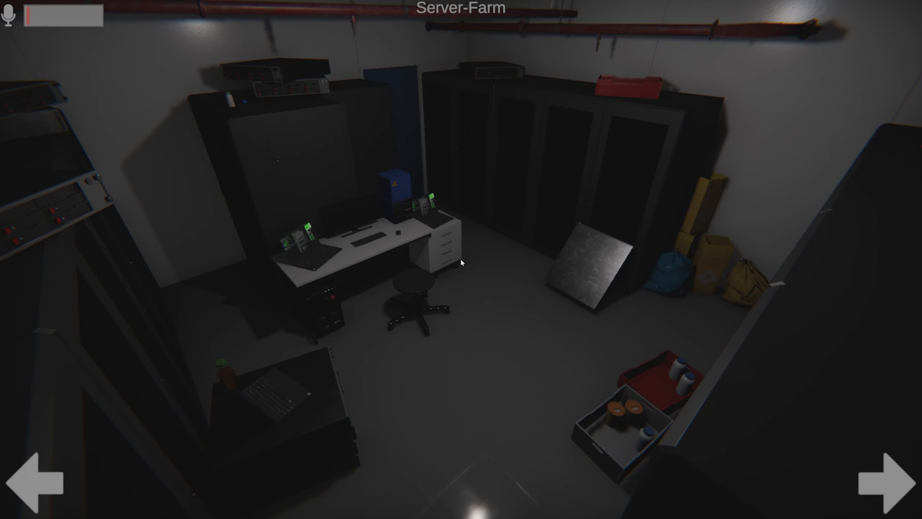
# Pass Store-Room, log Entity Orbs for West-Lab-2 in the Event Logger, and return to cameras
pyautogui.click(885, 481)
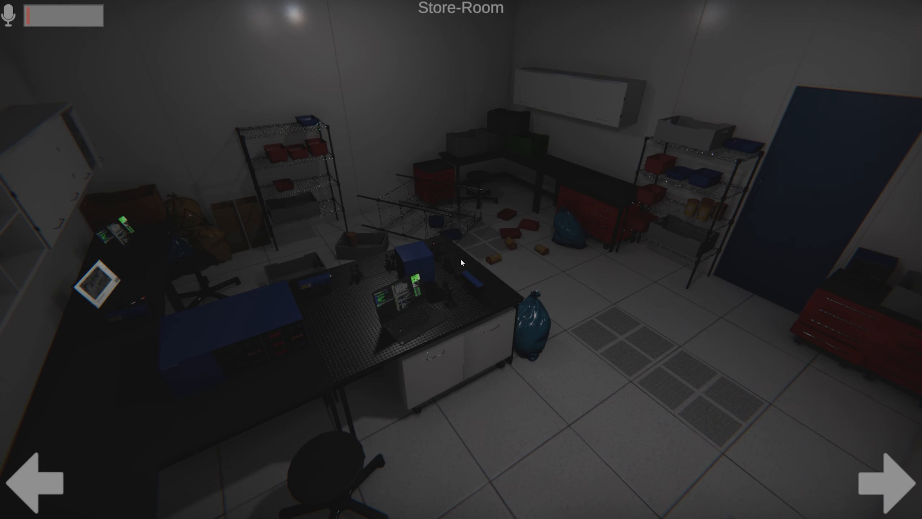
pyautogui.click(888, 482)
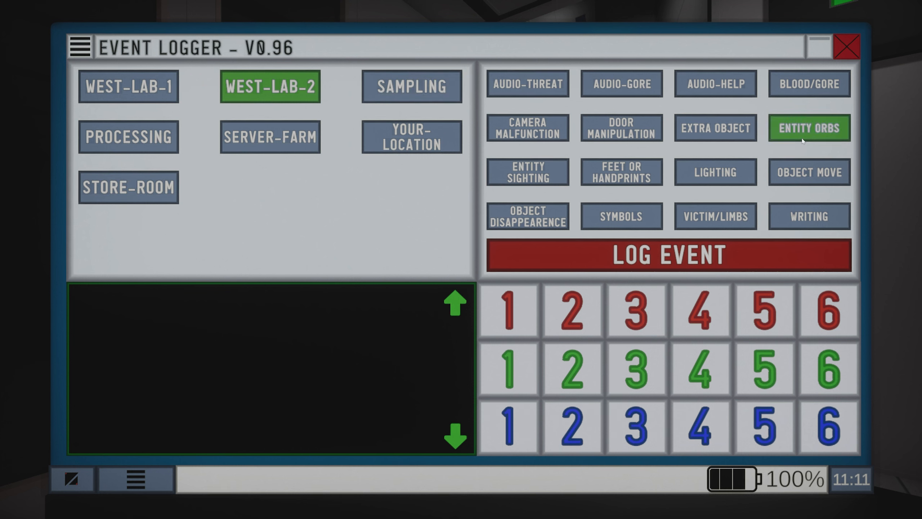
pyautogui.click(667, 255)
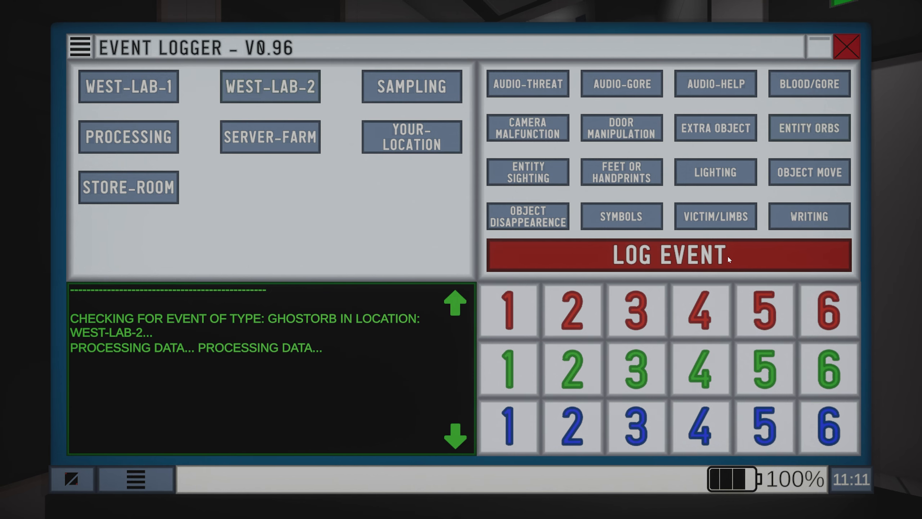
pyautogui.click(668, 255)
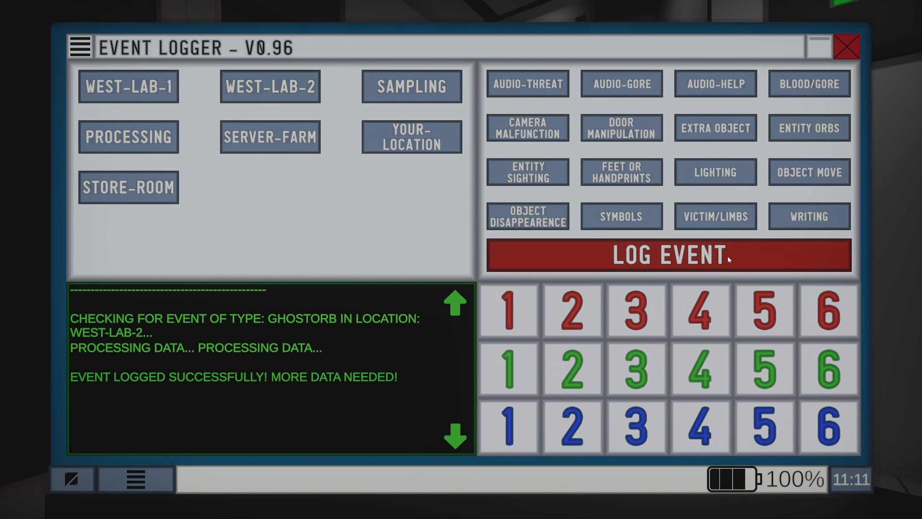
pyautogui.click(846, 46)
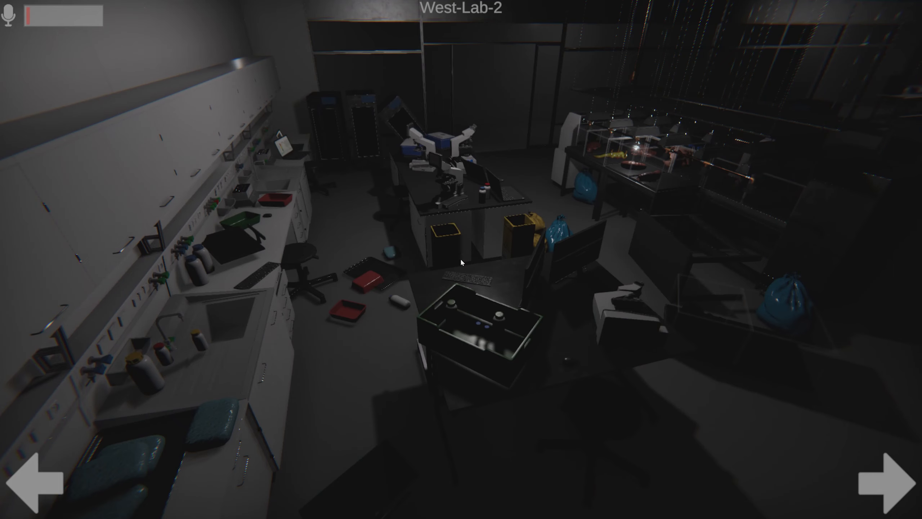
# Check the Sampling, Processing and Server-Farm feeds, then select Store-Room in the Event Logger
pyautogui.click(889, 481)
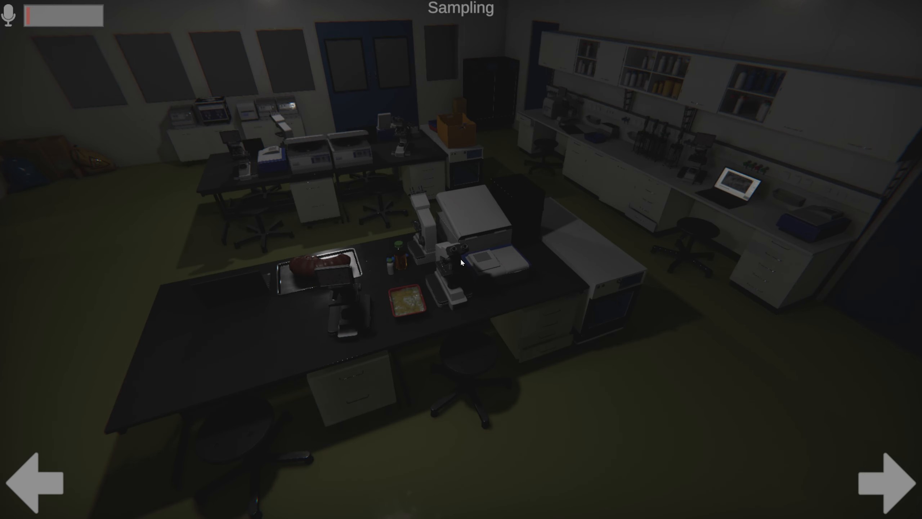
pyautogui.click(893, 478)
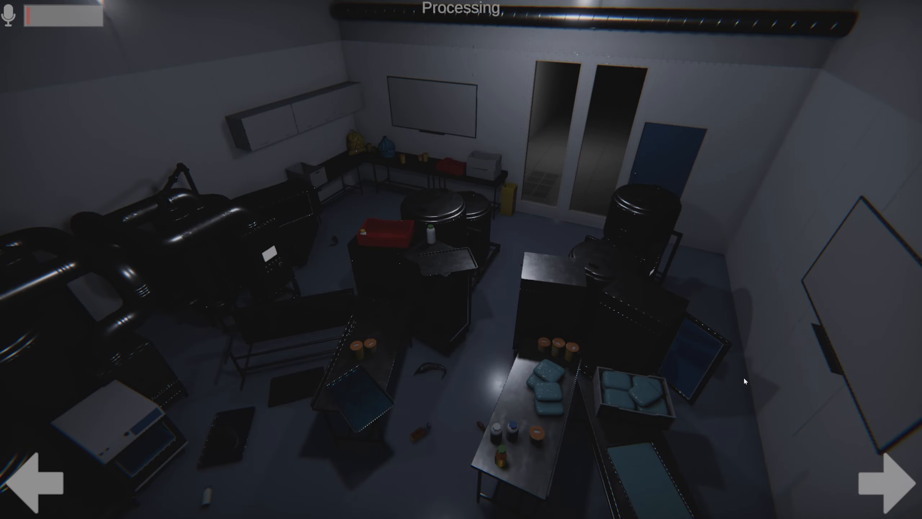
pyautogui.click(894, 479)
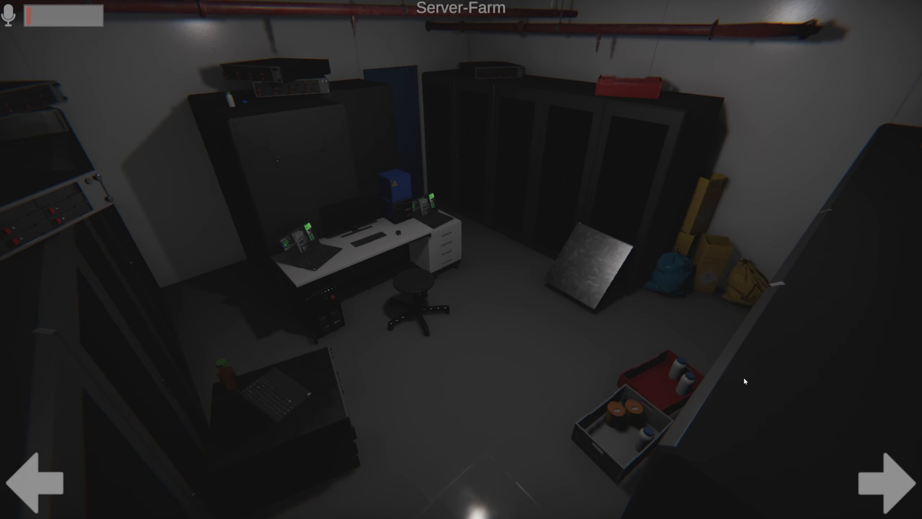
pyautogui.click(890, 482)
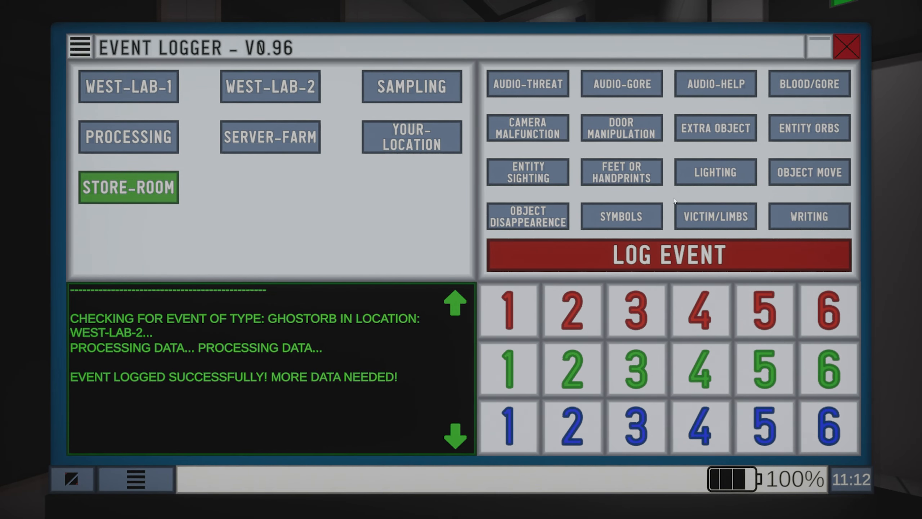
# Log Feet or Handprints for Store-Room and go back to the Store-Room feed
pyautogui.click(621, 171)
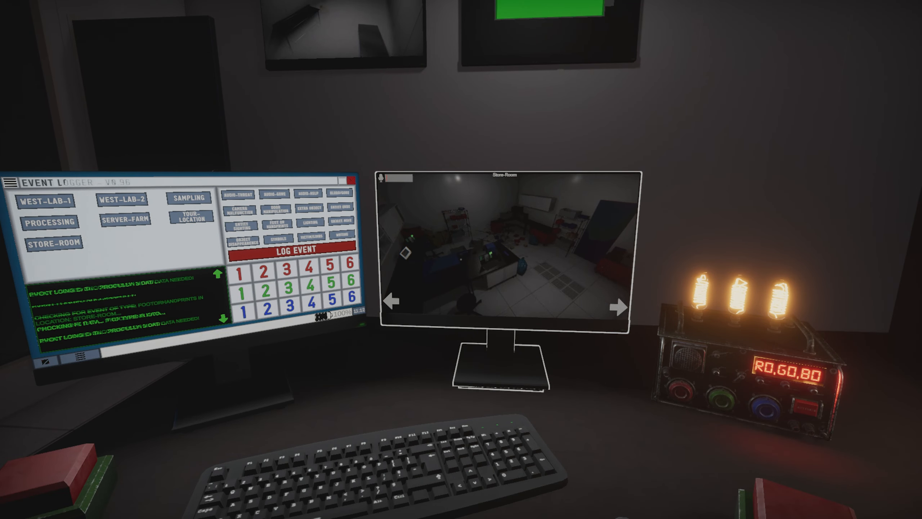
pyautogui.click(503, 253)
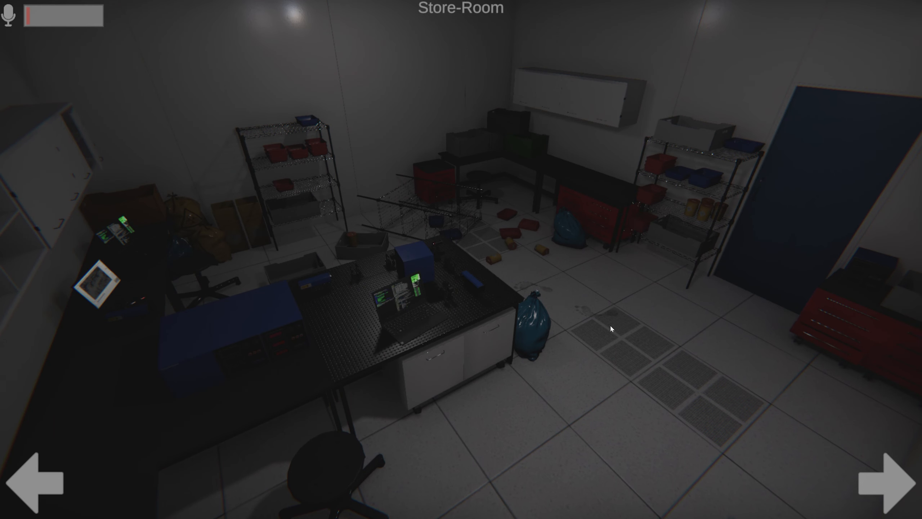
# View the West-Lab-1 and West-Lab-2 feeds, then select Sampling in the Event Logger
pyautogui.click(890, 481)
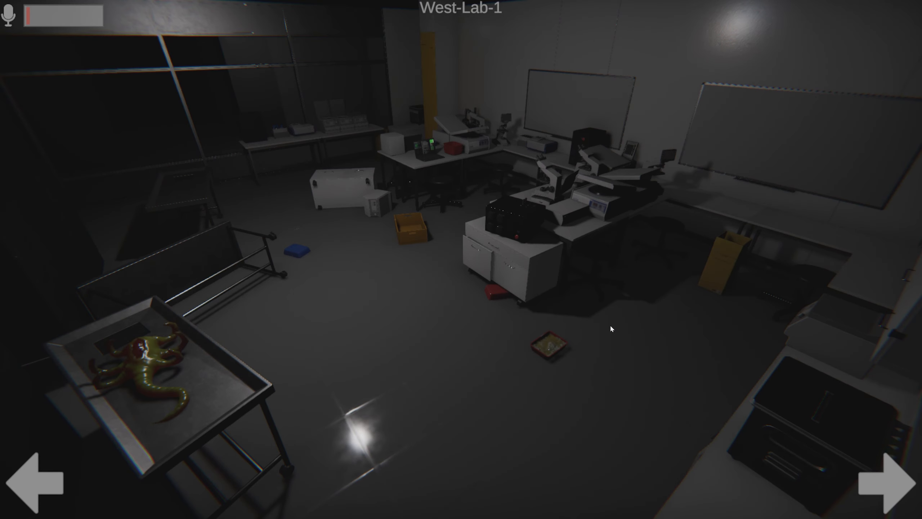
pyautogui.click(893, 477)
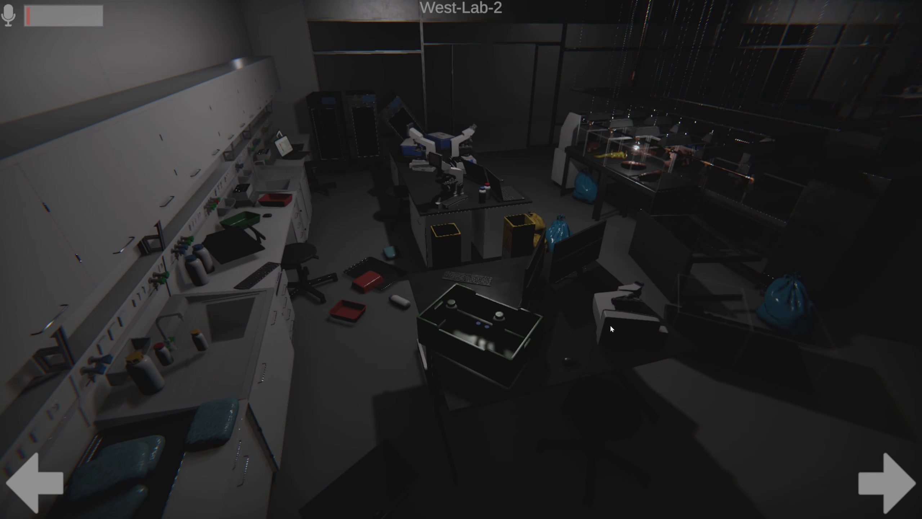
pyautogui.click(875, 477)
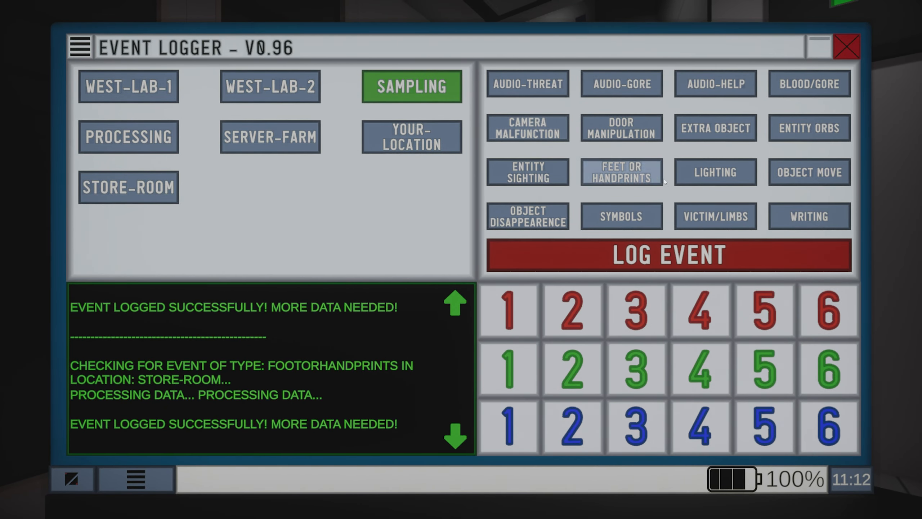
# Confirm the Lighting log for Sampling, cross out Red 1, and return to the cameras
pyautogui.click(667, 255)
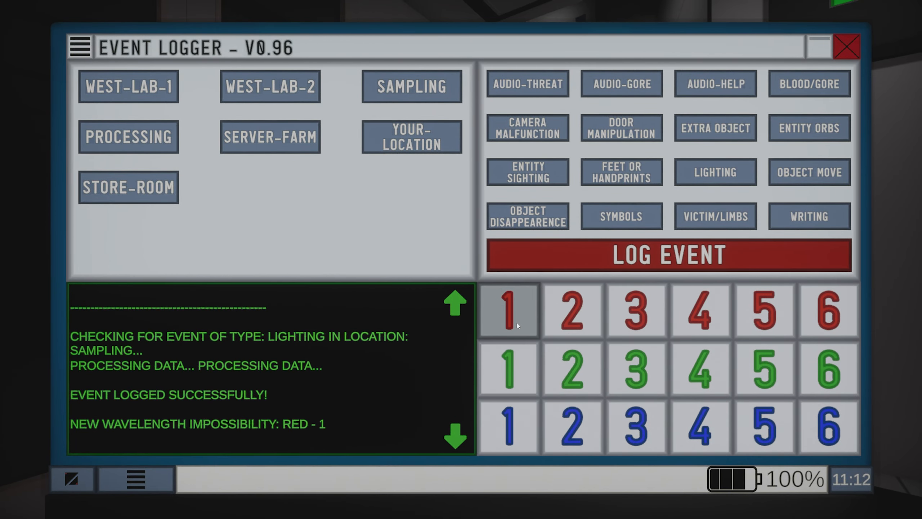
pyautogui.click(846, 46)
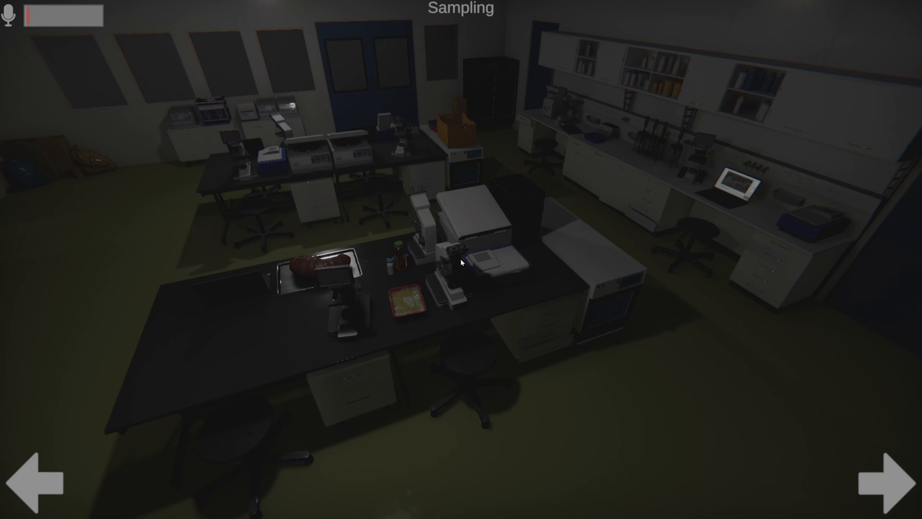
# Cycle Processing, Server-Farm, Store-Room, both West-Labs and Sampling, then select Processing in the logger
pyautogui.click(889, 481)
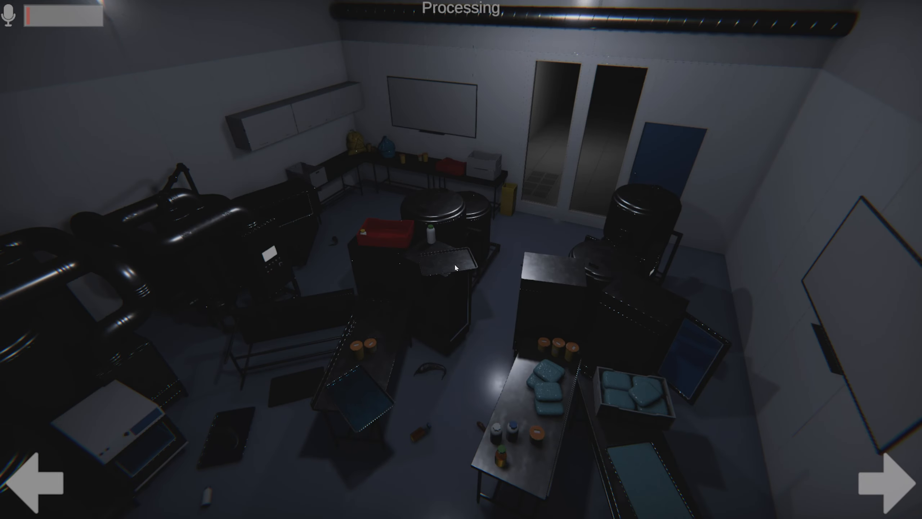
pyautogui.click(889, 477)
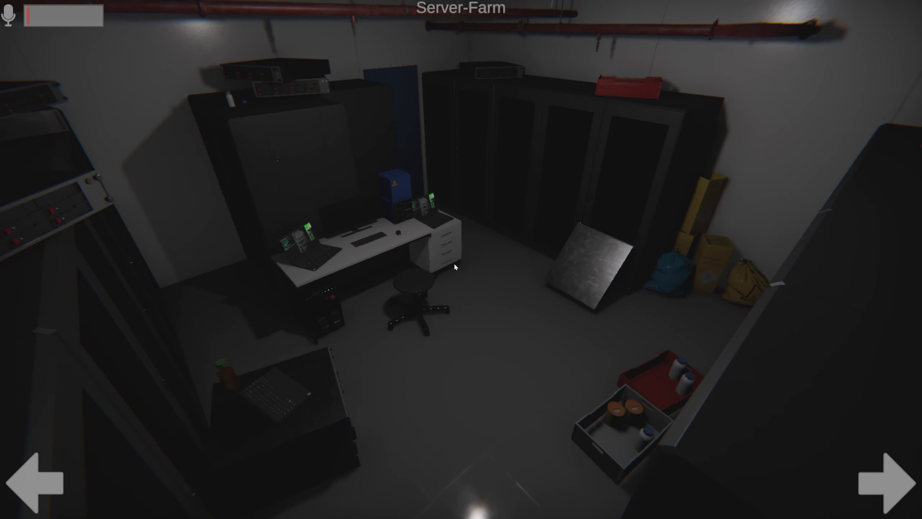
pyautogui.click(891, 478)
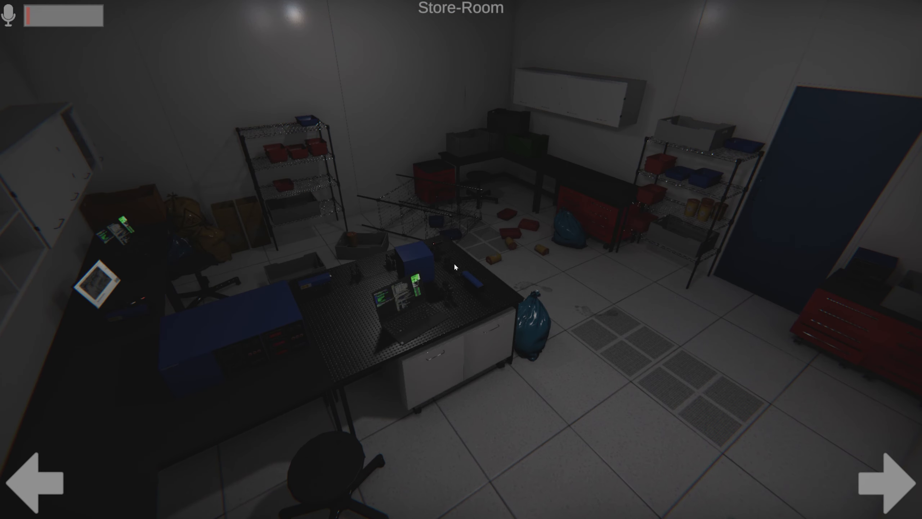
pyautogui.click(892, 479)
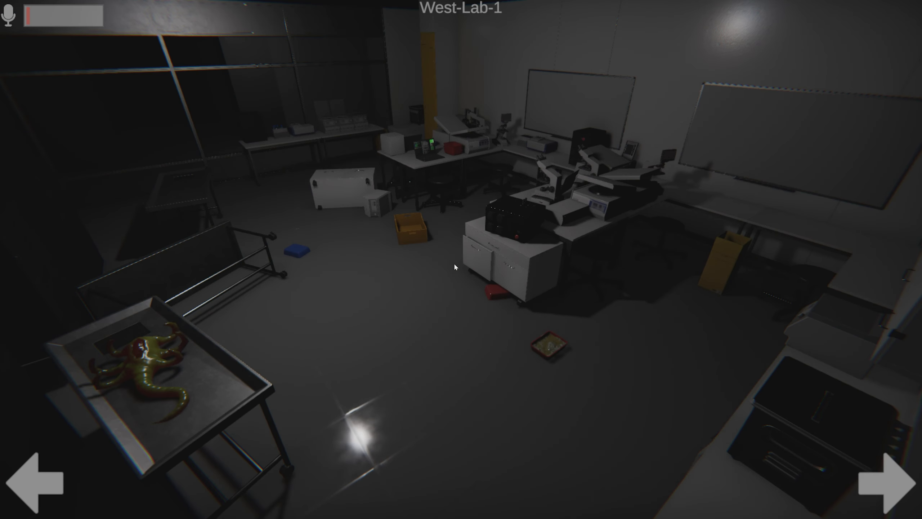
pyautogui.click(890, 478)
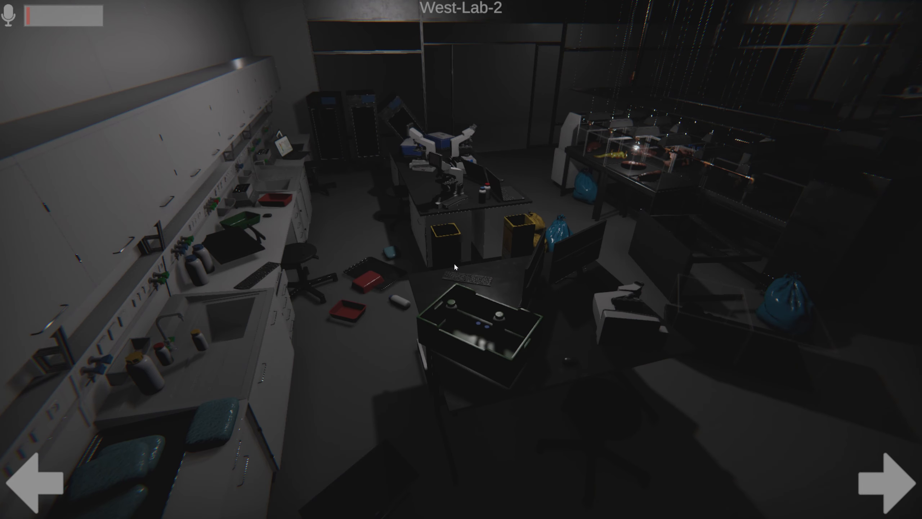
pyautogui.click(893, 480)
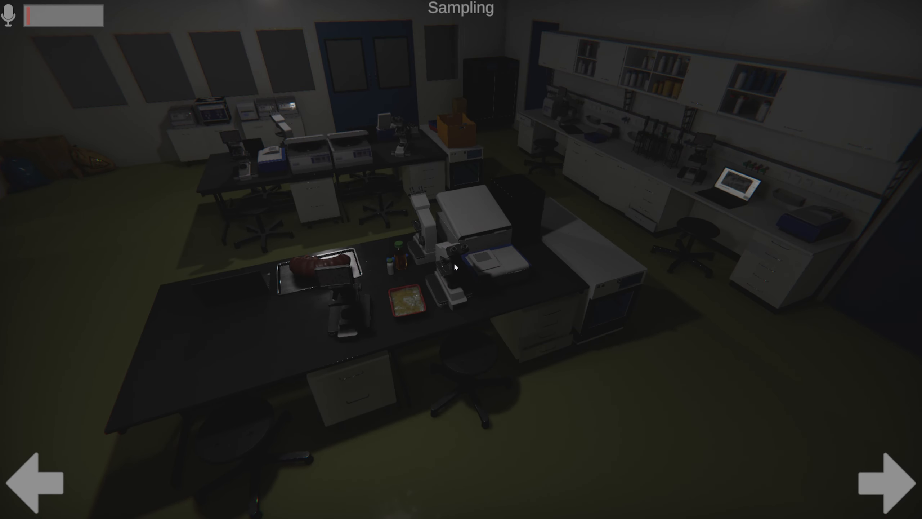
pyautogui.click(889, 478)
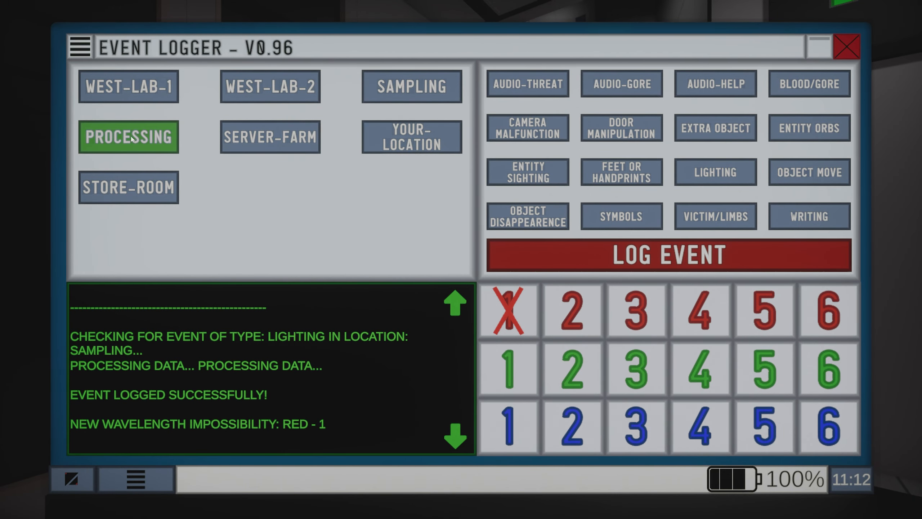
# Mark the Processing anomaly as Entity Sighting and log the event
pyautogui.click(128, 136)
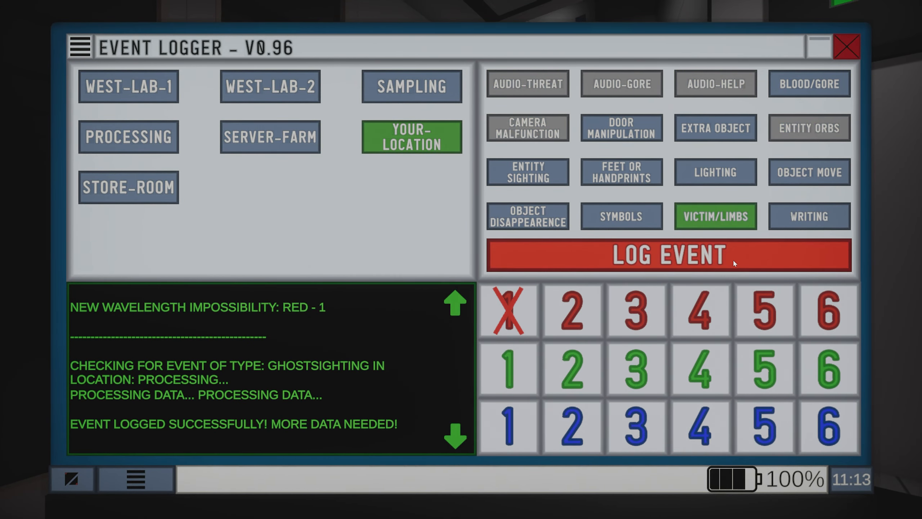
pyautogui.click(667, 254)
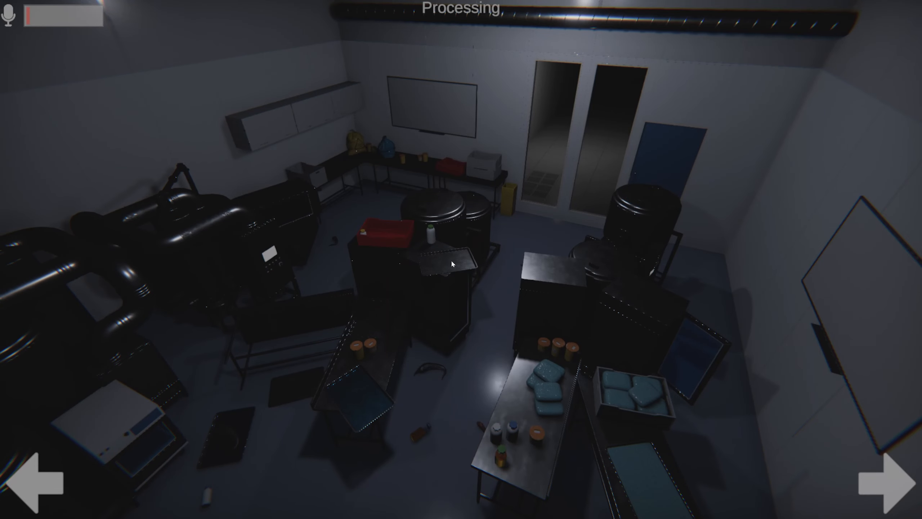
# Check the Server-Farm camera and advance the feed before facing the office door
pyautogui.click(887, 481)
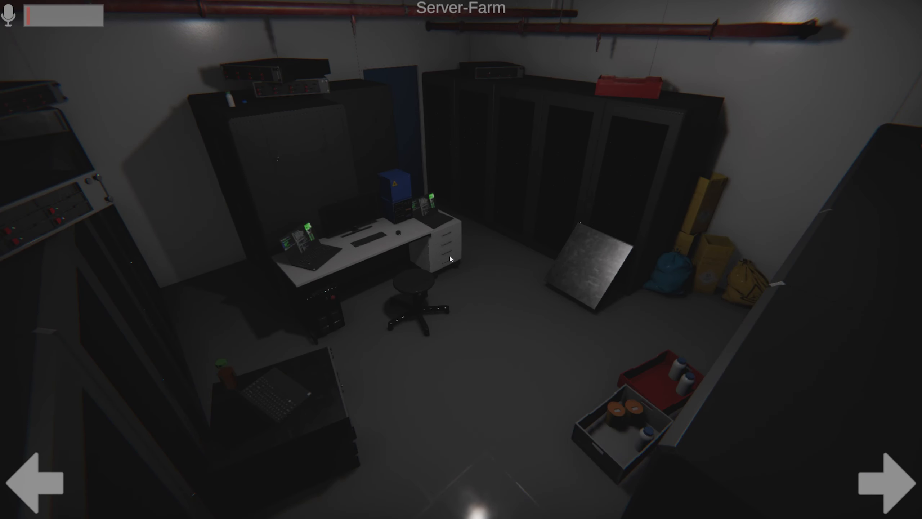
pyautogui.click(889, 478)
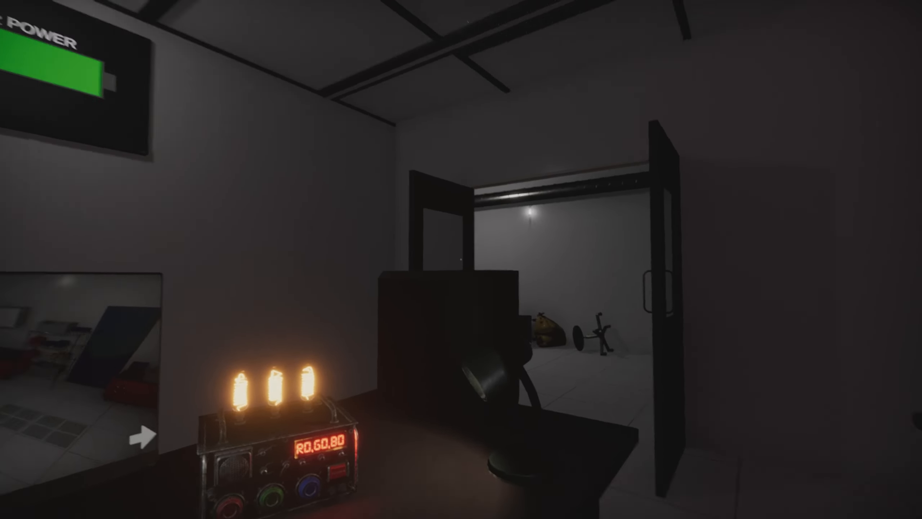
pyautogui.moveTo(461, 260)
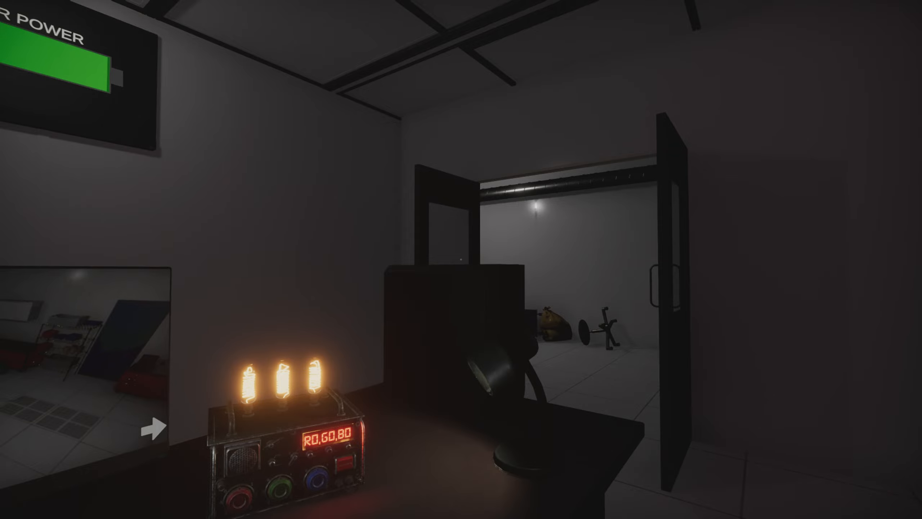
pyautogui.moveTo(461, 259)
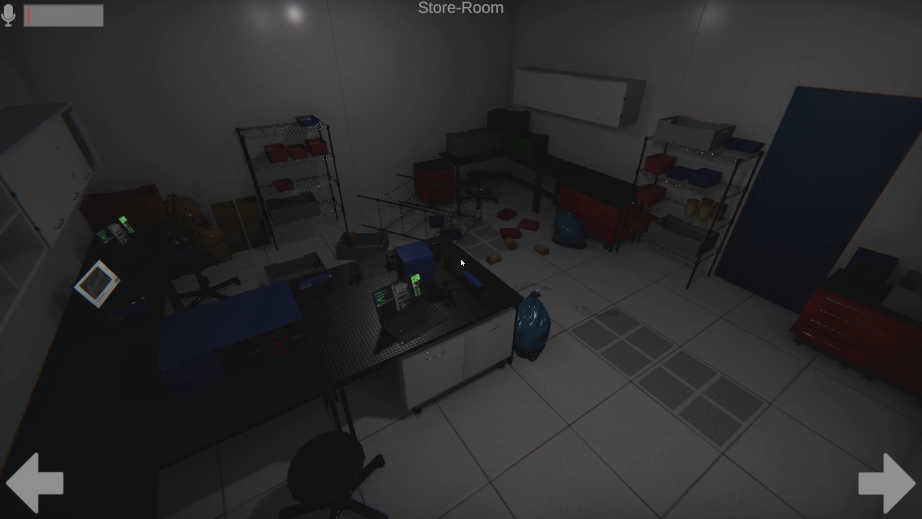
# Recheck the feeds by cycling through West-Lab-2, Sampling, West-Lab-1 and Processing cameras
pyautogui.click(893, 482)
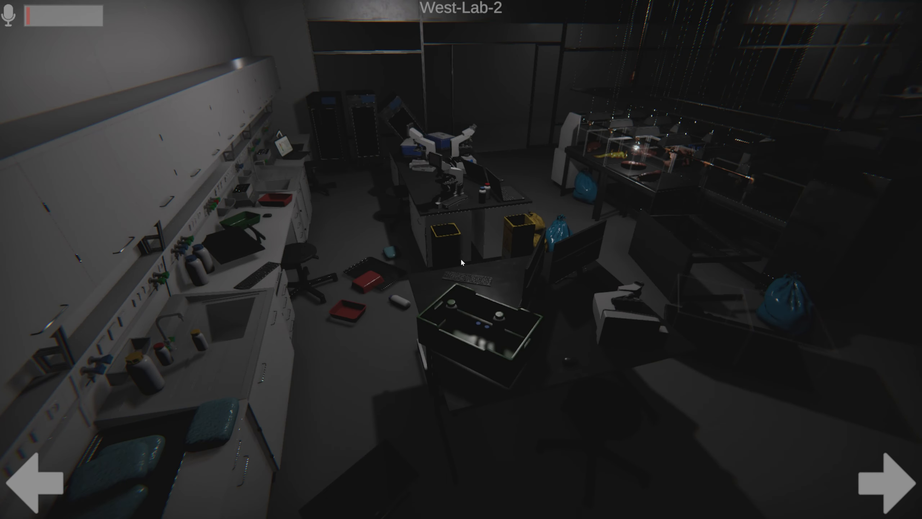
pyautogui.click(893, 481)
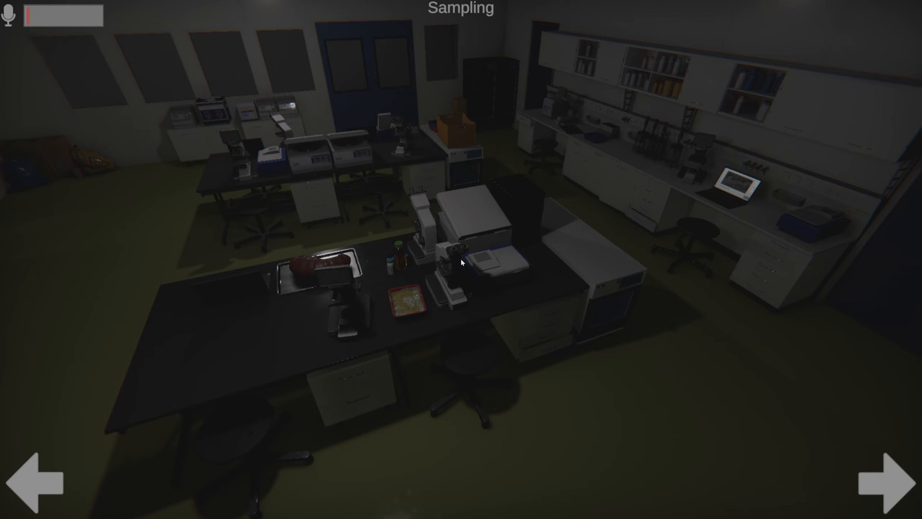
pyautogui.click(888, 480)
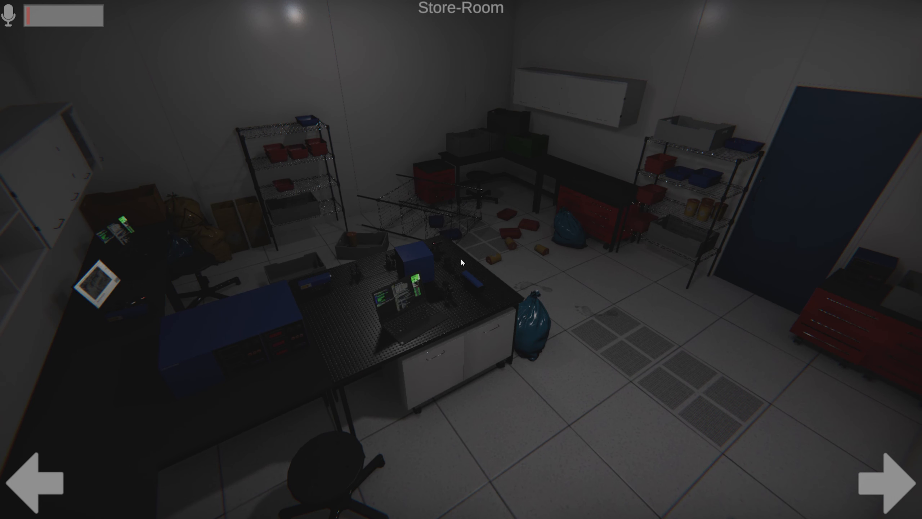
pyautogui.click(894, 481)
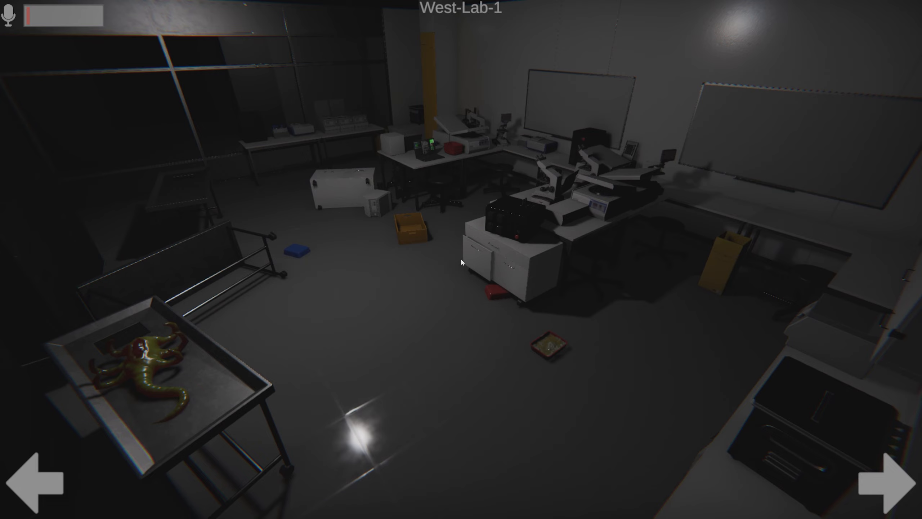
pyautogui.click(891, 476)
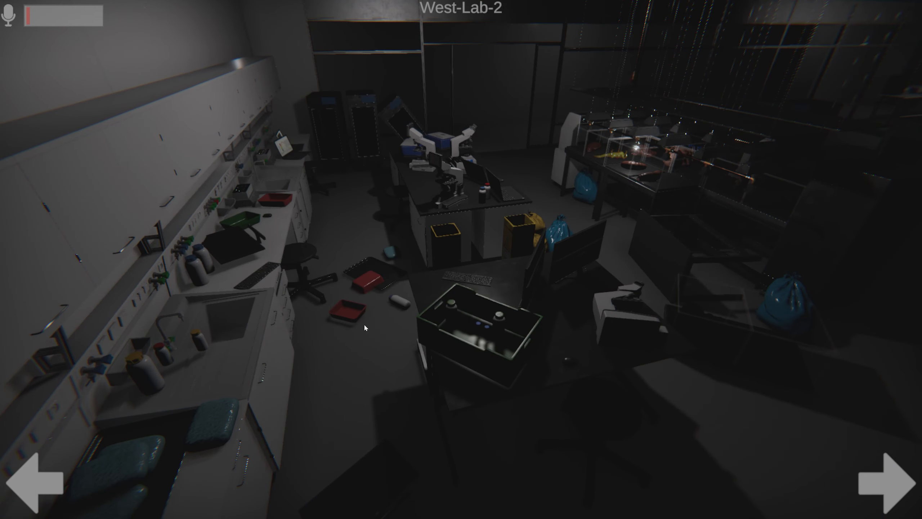
pyautogui.click(888, 480)
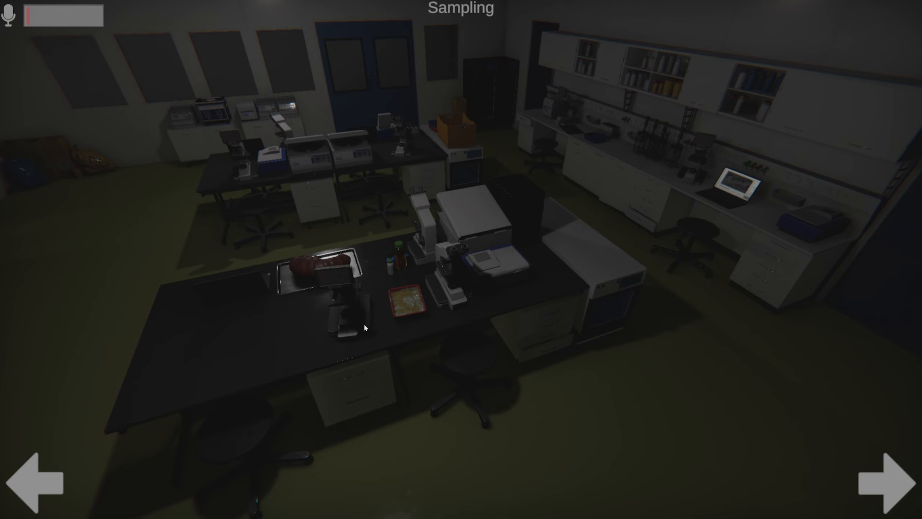
pyautogui.click(887, 481)
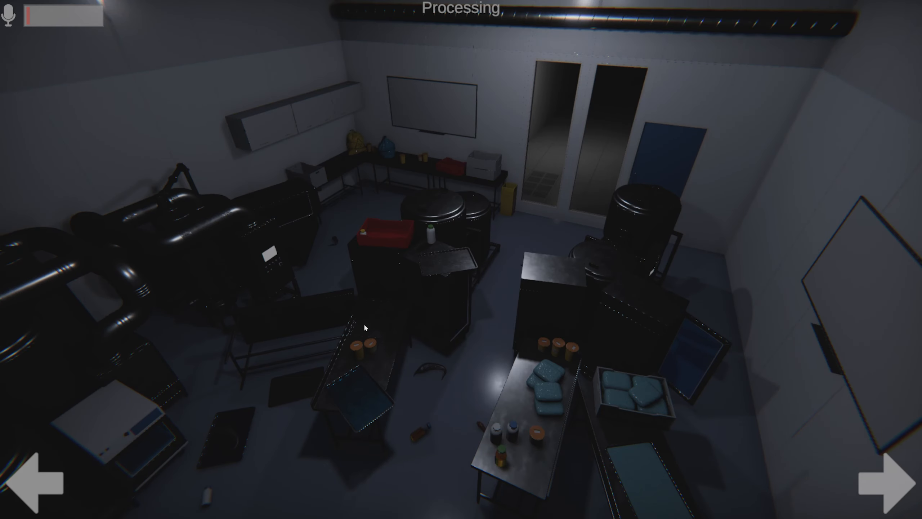
pyautogui.click(892, 477)
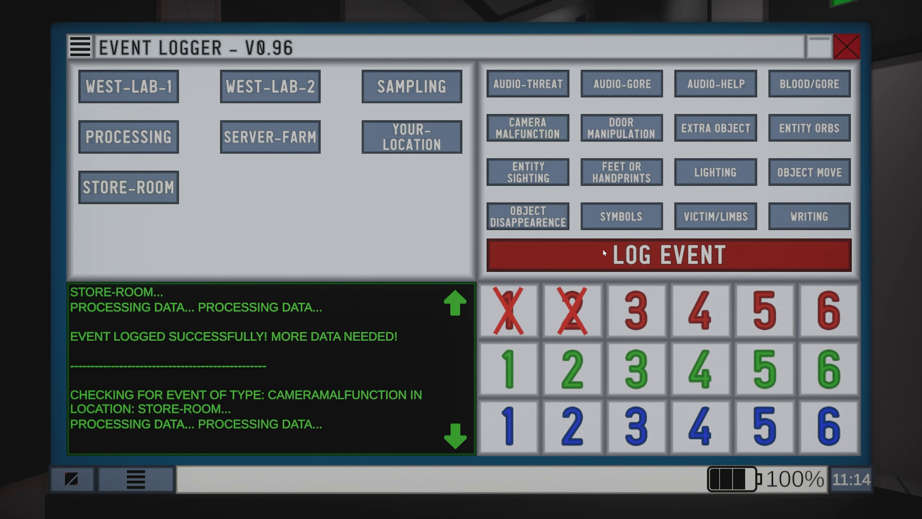
# Exit the event logger and enlarge the Store-Room camera feed
pyautogui.click(846, 45)
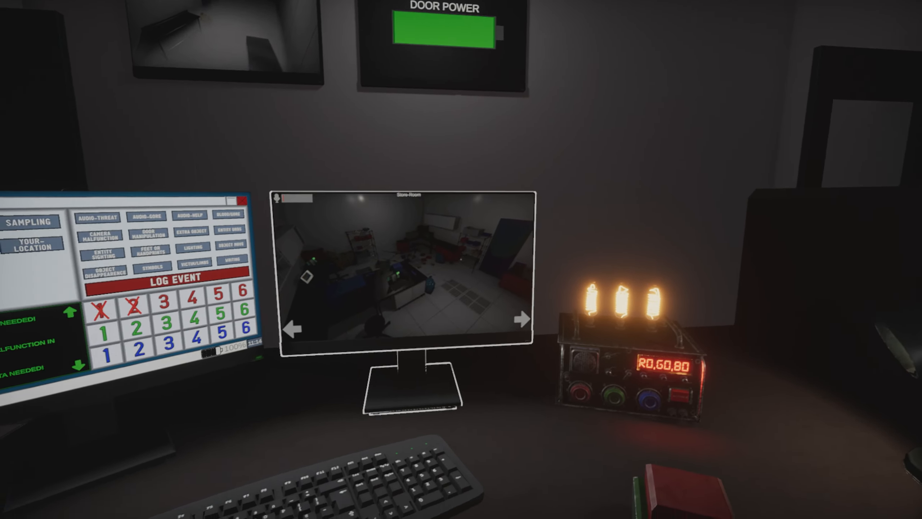
pyautogui.click(402, 270)
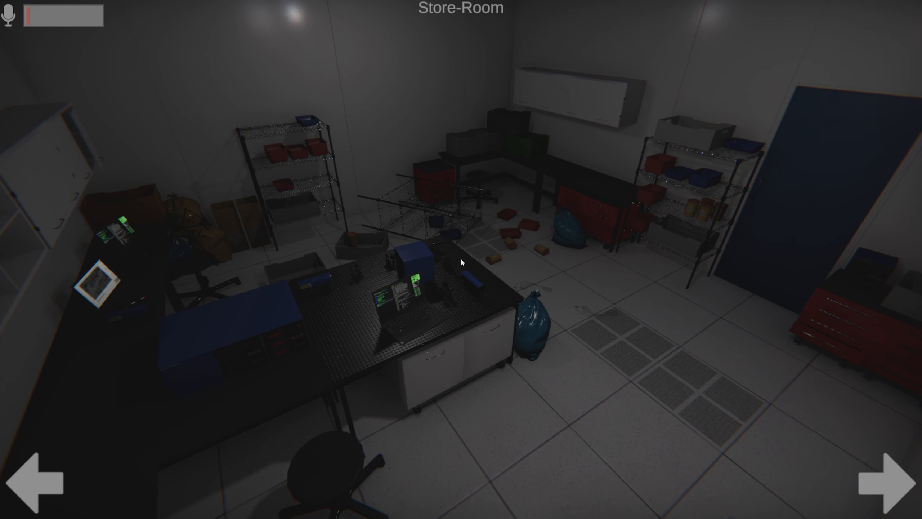
# Cycle cameras from West-Lab-1 through Sampling, Processing and Server-Farm
pyautogui.click(888, 479)
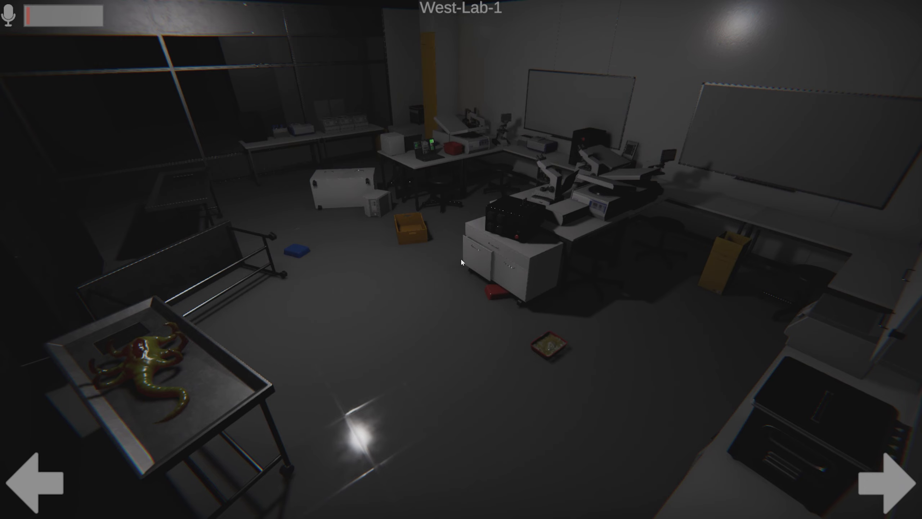
pyautogui.click(893, 477)
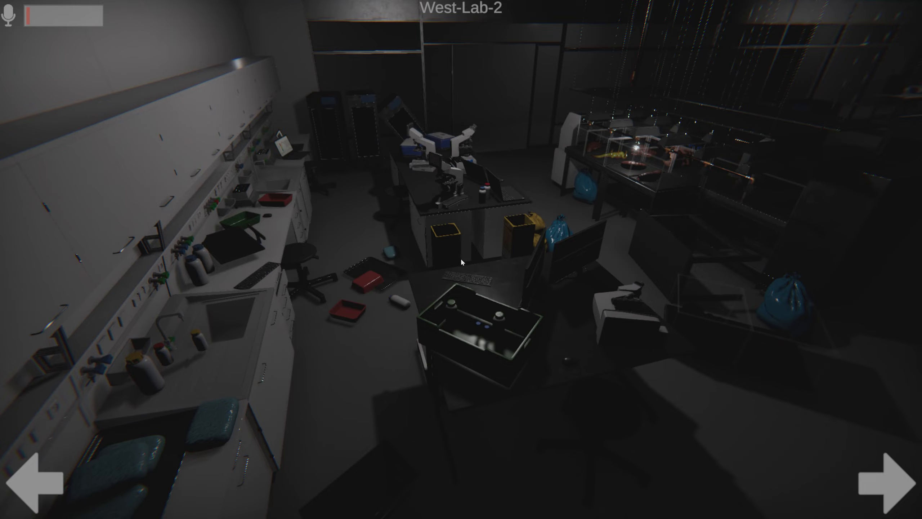
pyautogui.click(889, 477)
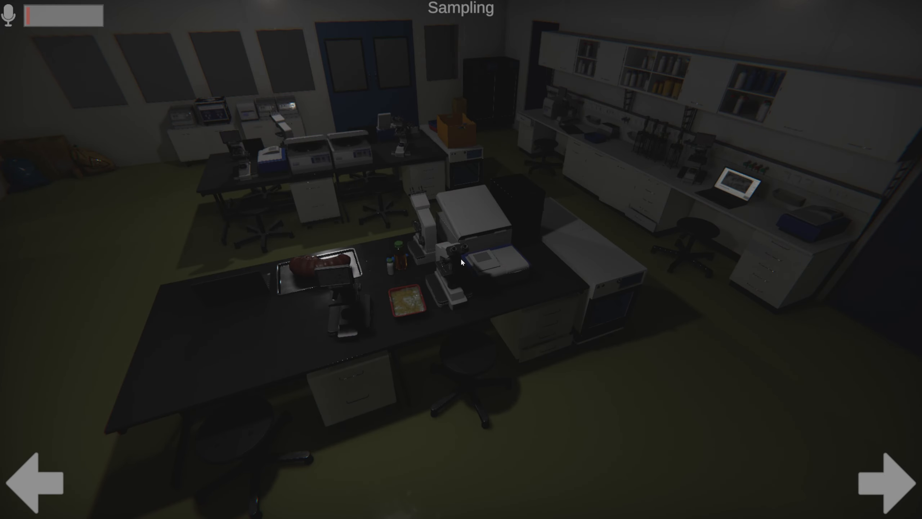
pyautogui.click(888, 483)
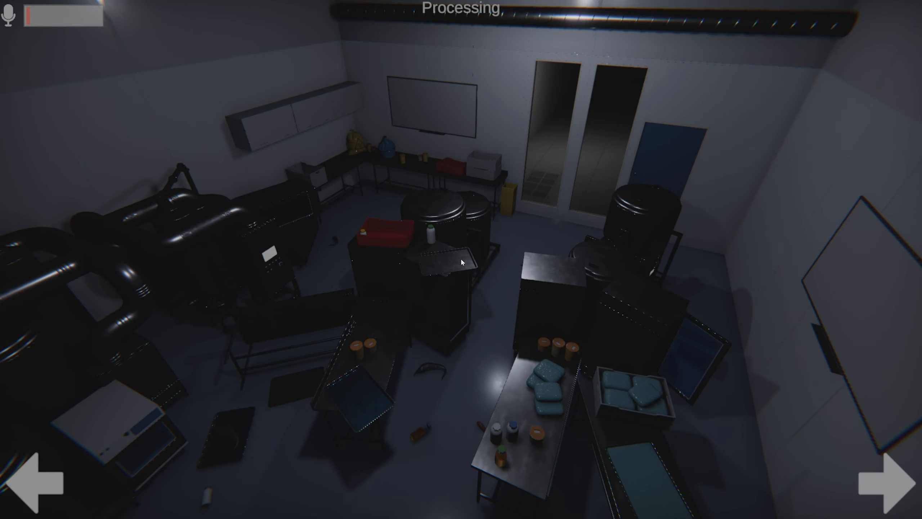
pyautogui.click(894, 487)
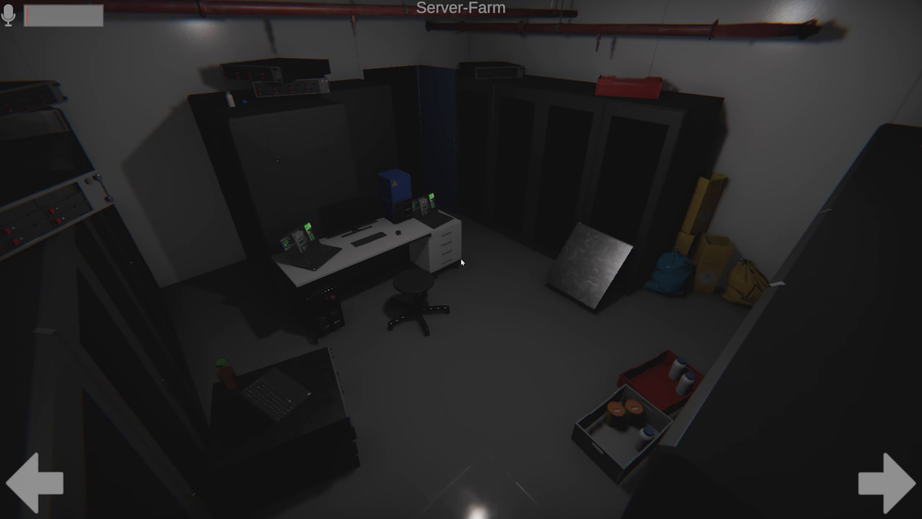
pyautogui.click(894, 481)
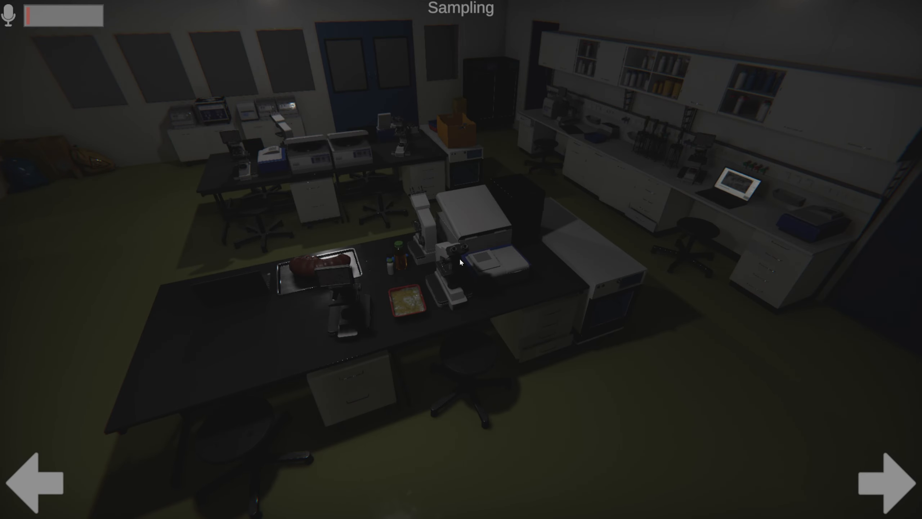
pyautogui.click(891, 482)
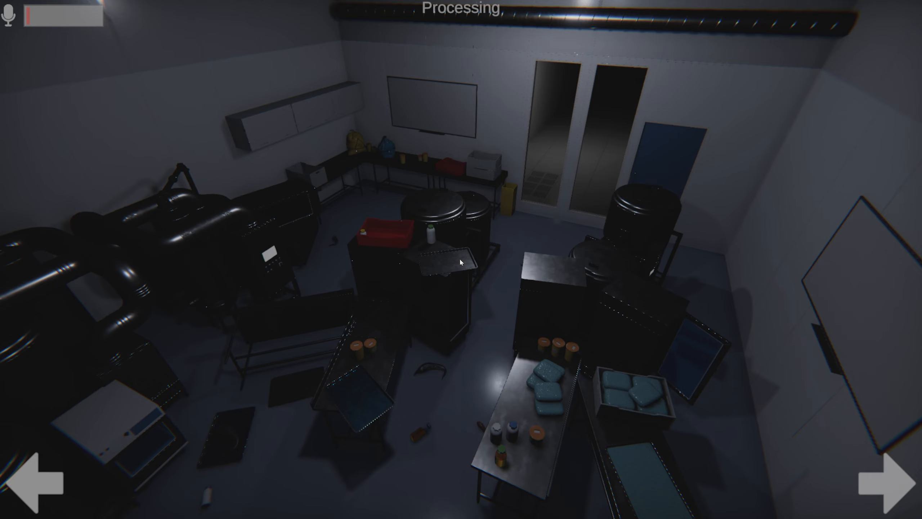
pyautogui.moveTo(253, 439)
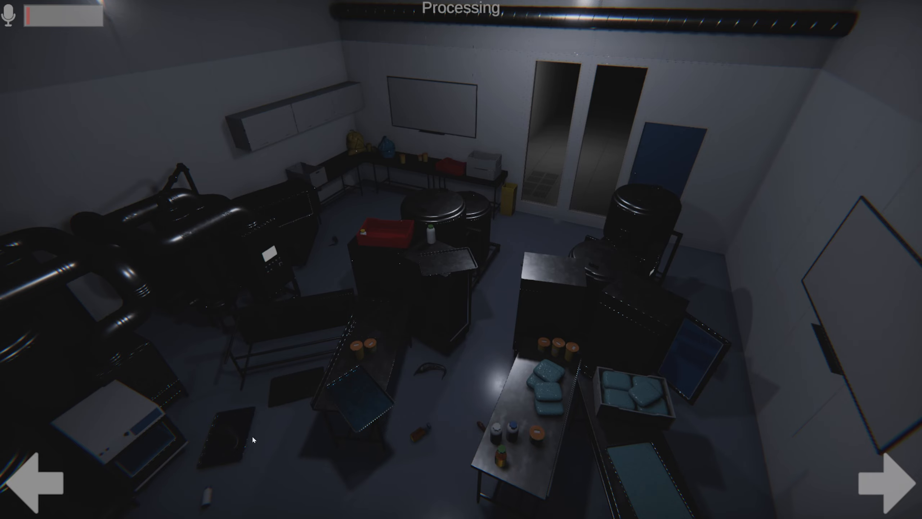
pyautogui.click(887, 481)
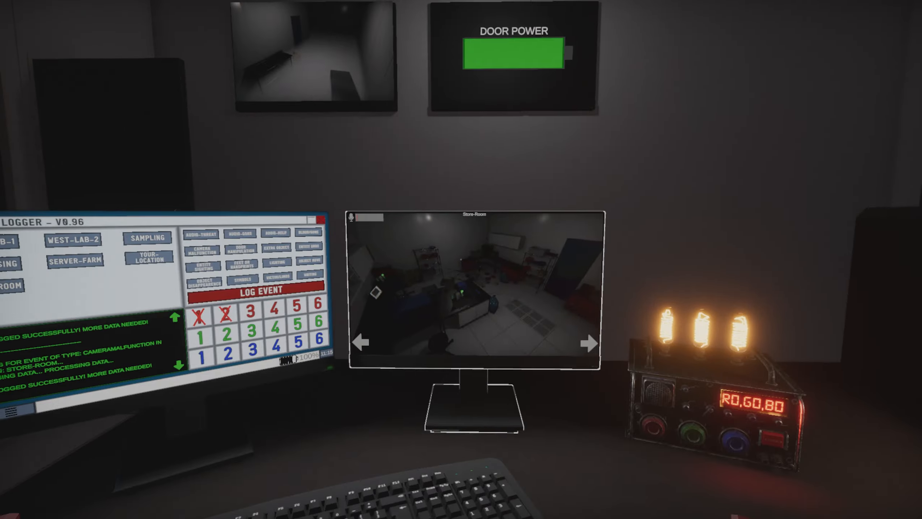
# Keep cycling through Store-Room, West-Lab-1, Sampling and Server-Farm, ending on West-Lab-2
pyautogui.click(473, 289)
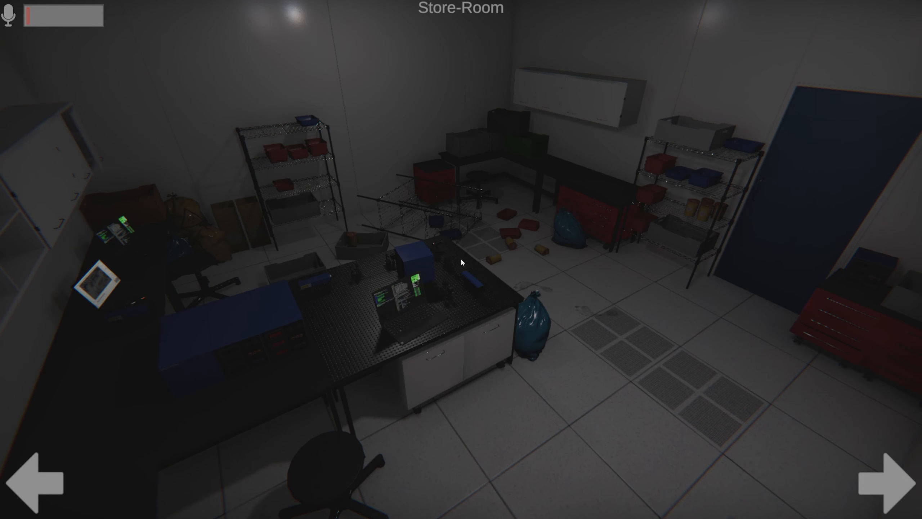
pyautogui.click(887, 482)
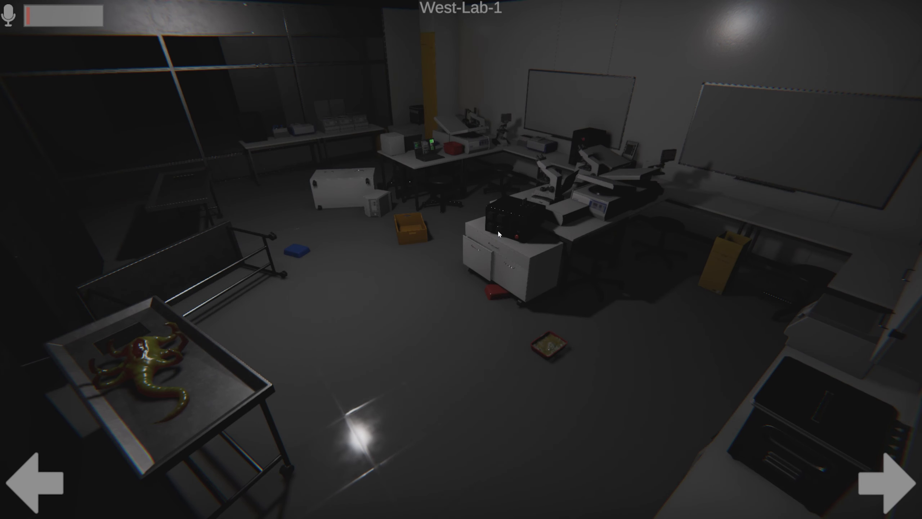
pyautogui.click(890, 478)
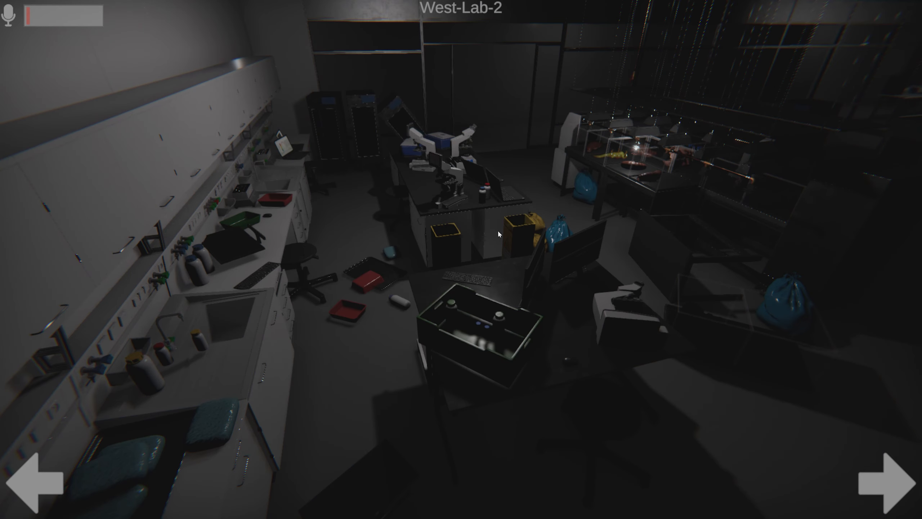
pyautogui.click(887, 479)
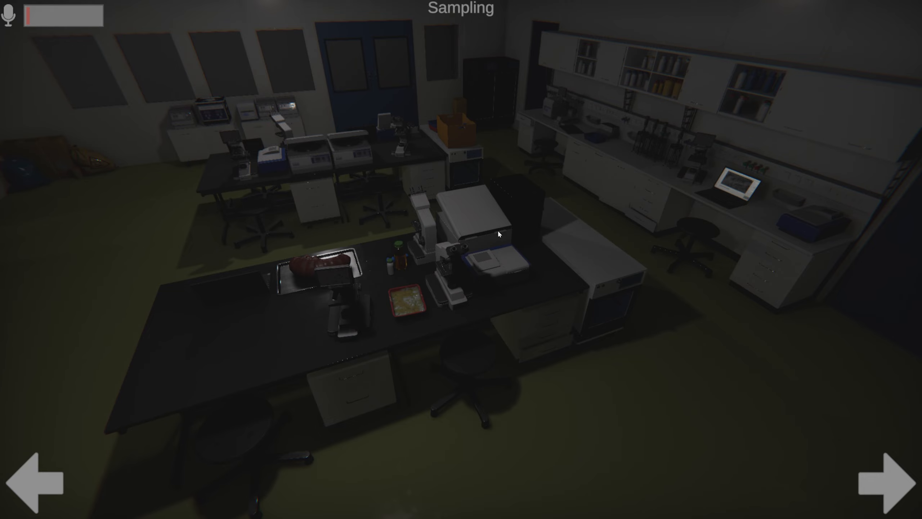
pyautogui.click(888, 480)
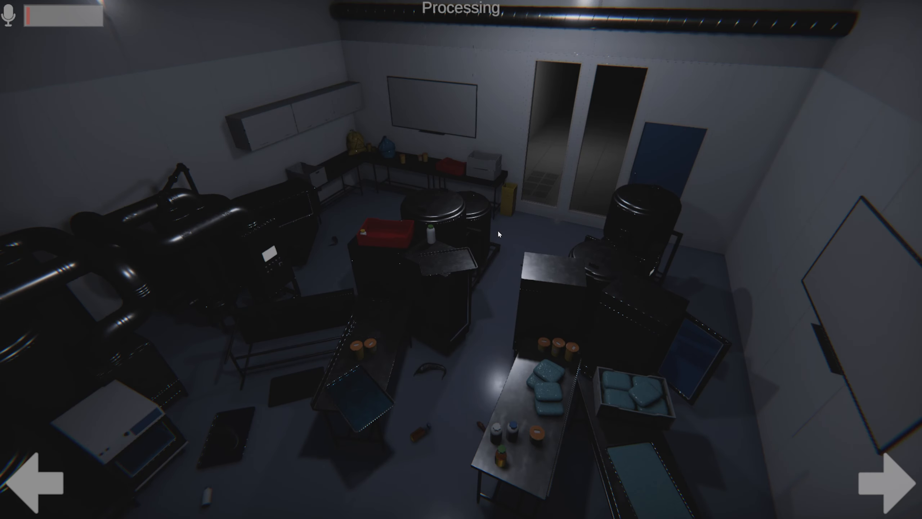
pyautogui.click(893, 482)
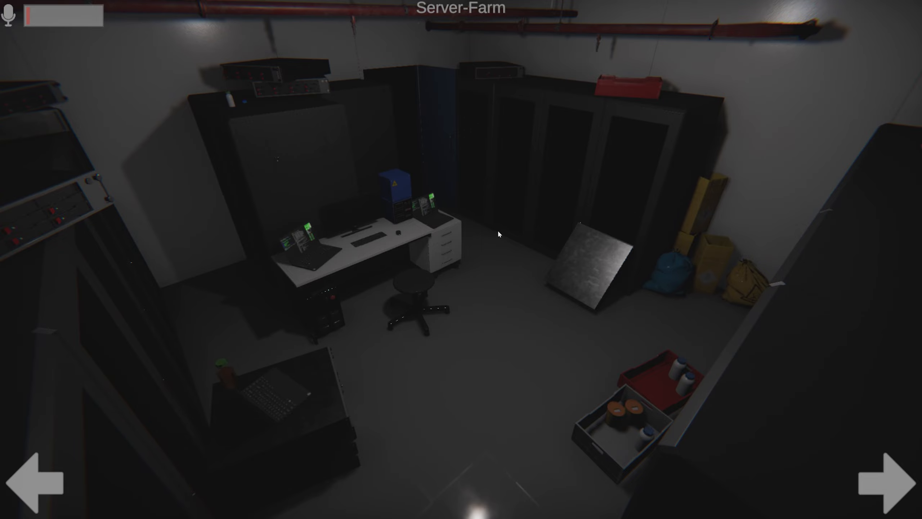
pyautogui.click(888, 481)
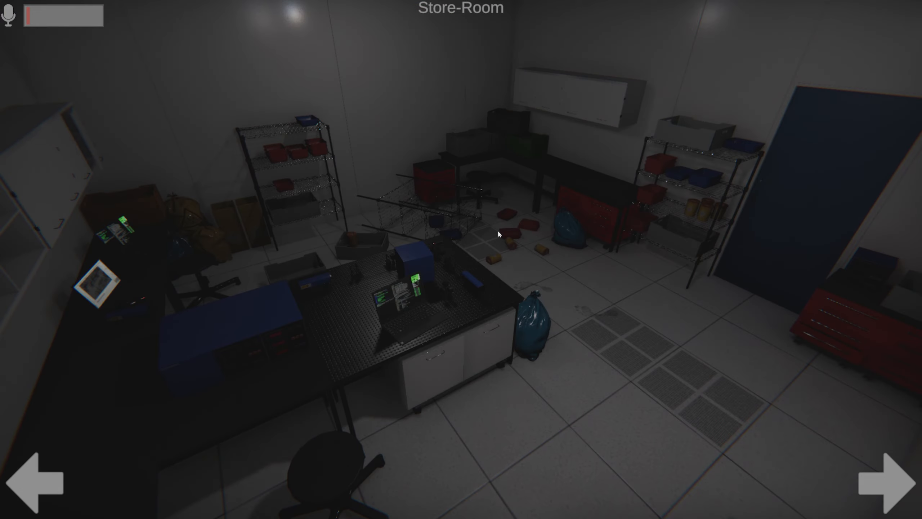
pyautogui.click(891, 477)
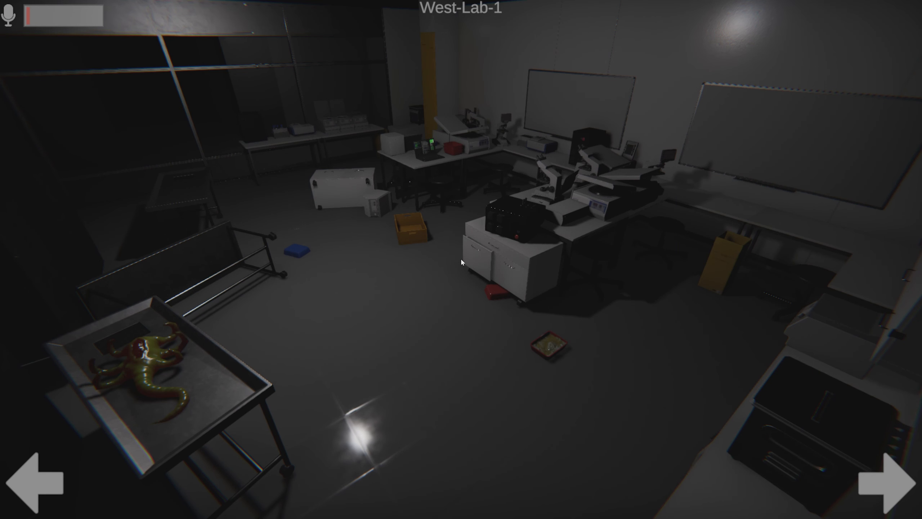
pyautogui.click(890, 481)
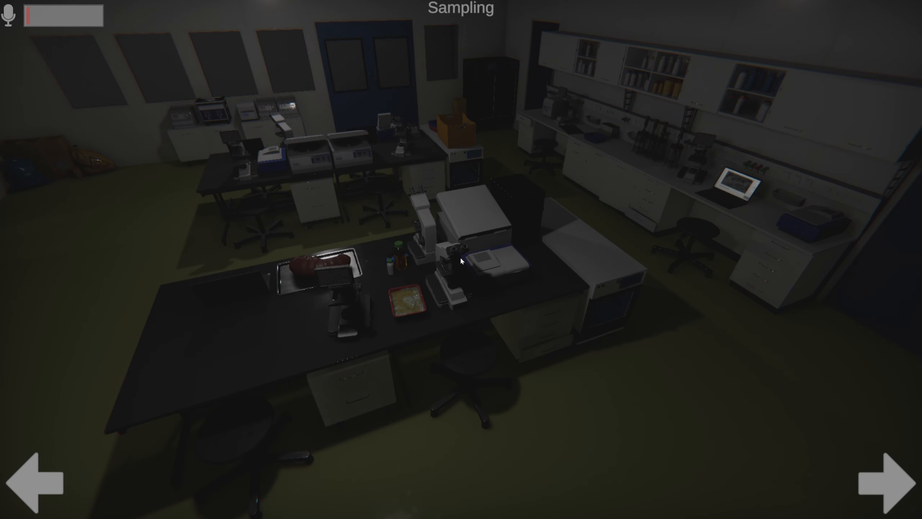
pyautogui.click(887, 482)
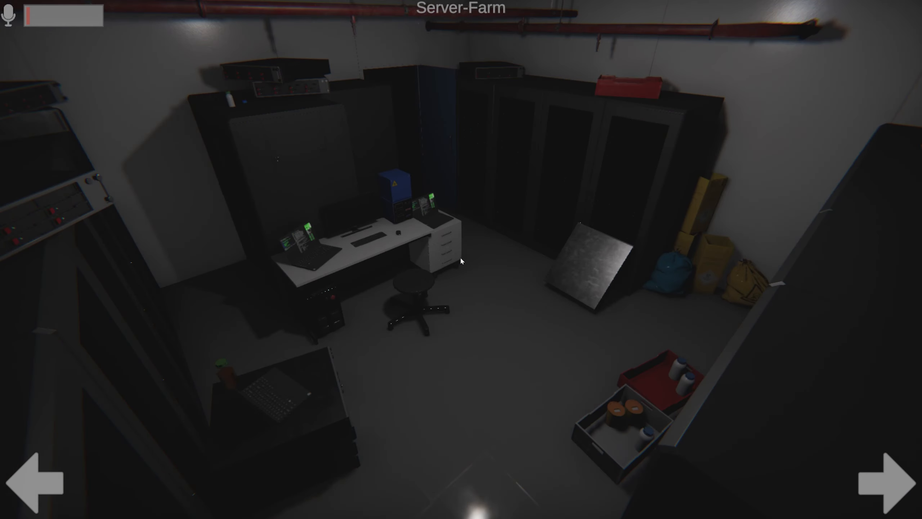
pyautogui.click(890, 481)
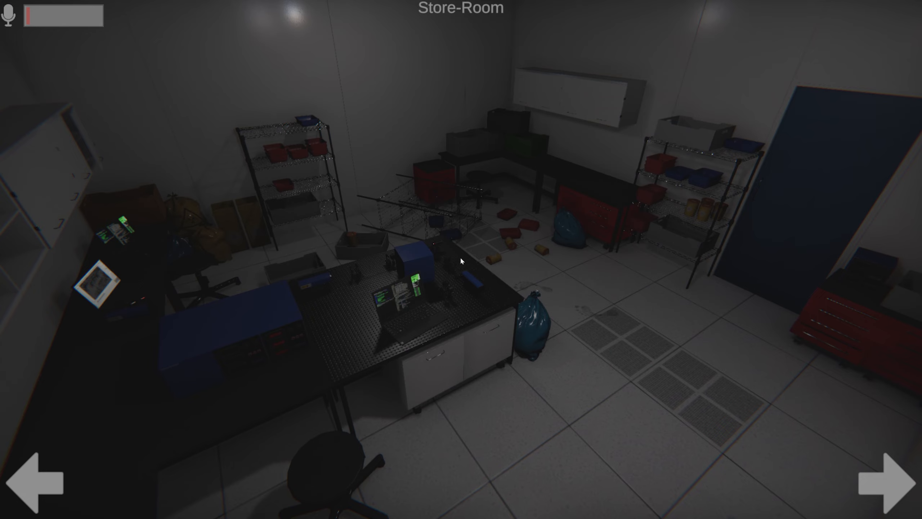
pyautogui.click(890, 479)
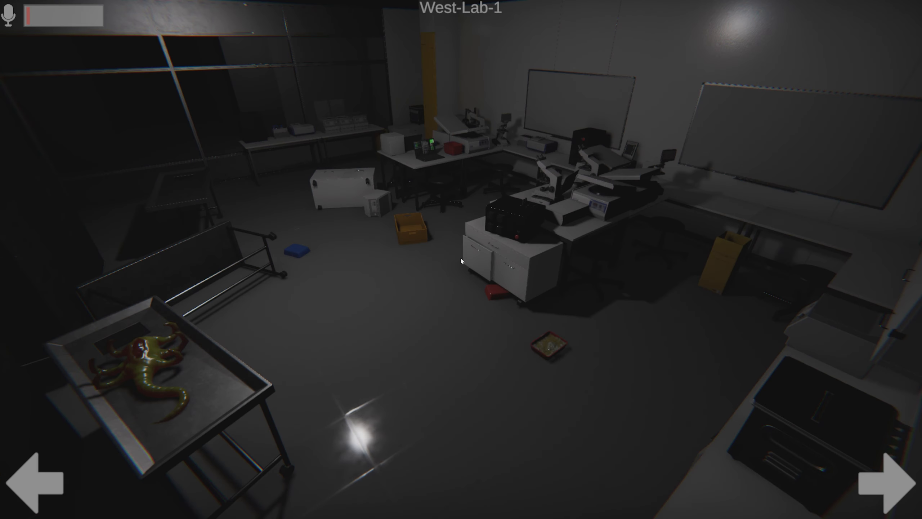
pyautogui.click(893, 478)
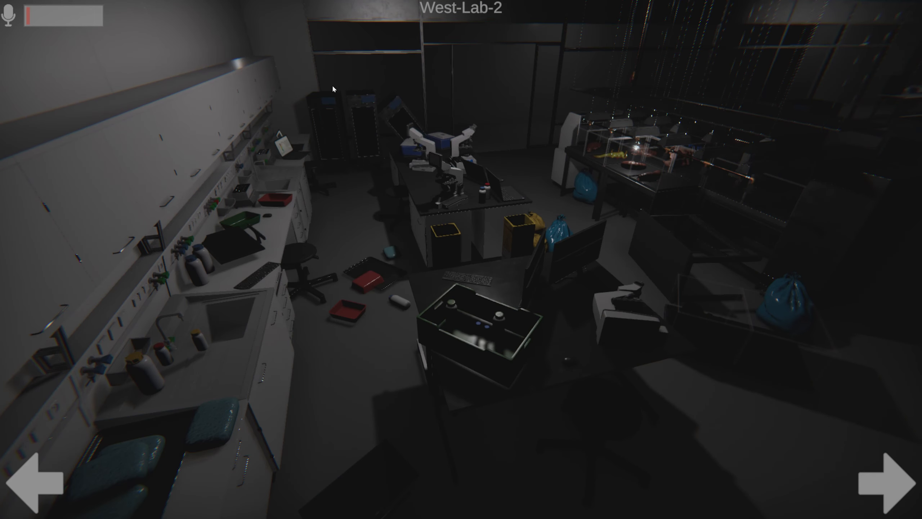
pyautogui.moveTo(684, 268)
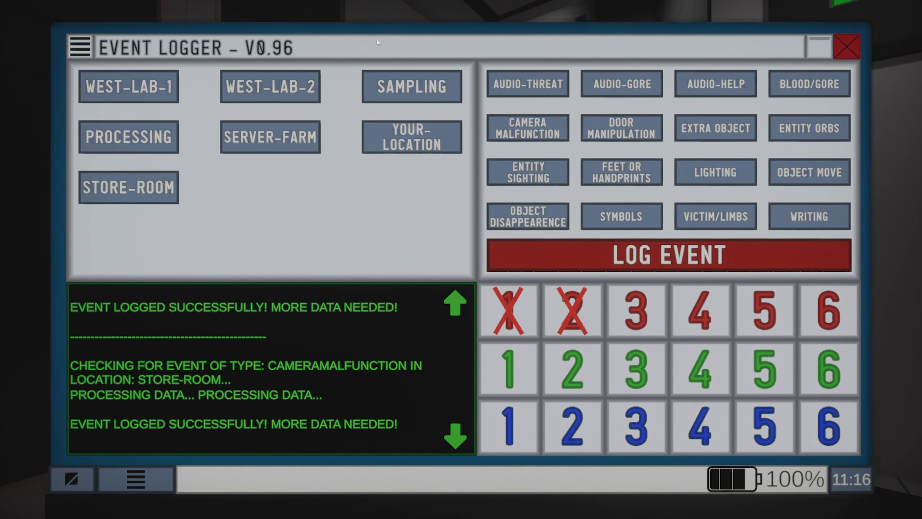
# Log an Audio-Threat in Sampling and cross out red wavelength 5
pyautogui.click(411, 87)
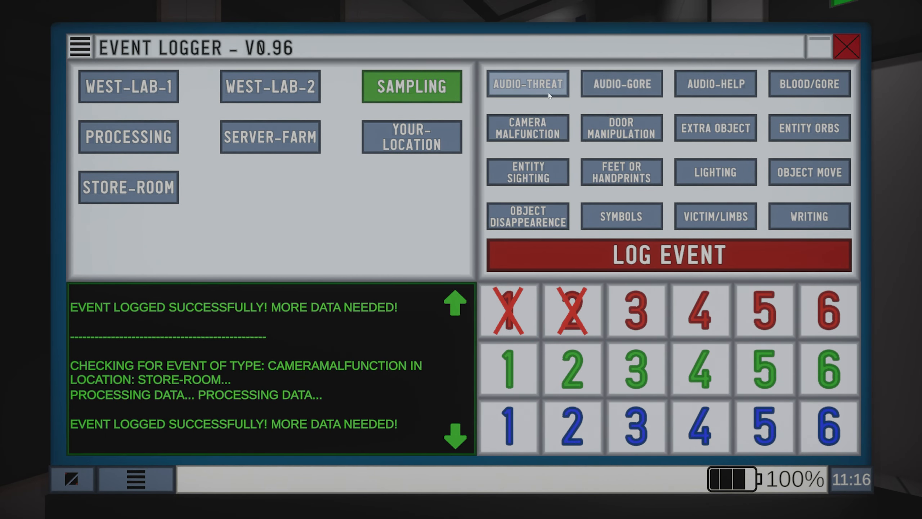
pyautogui.click(667, 255)
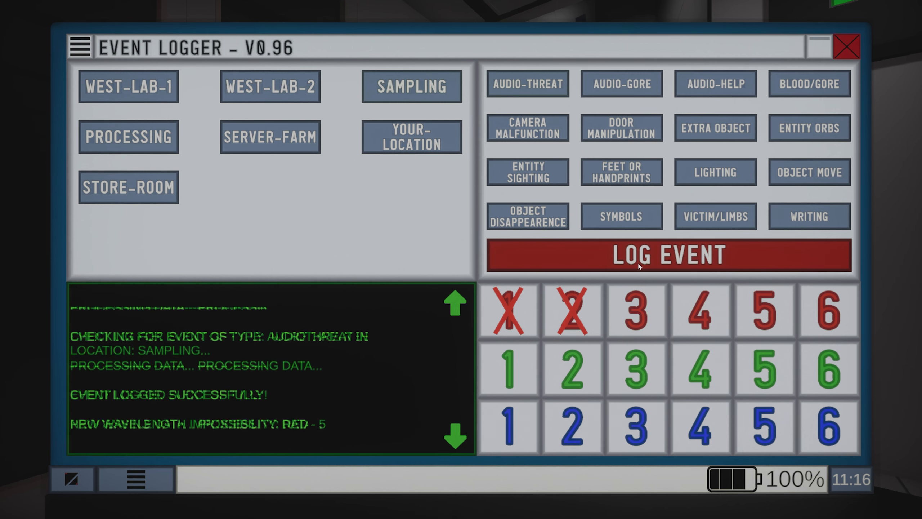
pyautogui.click(763, 309)
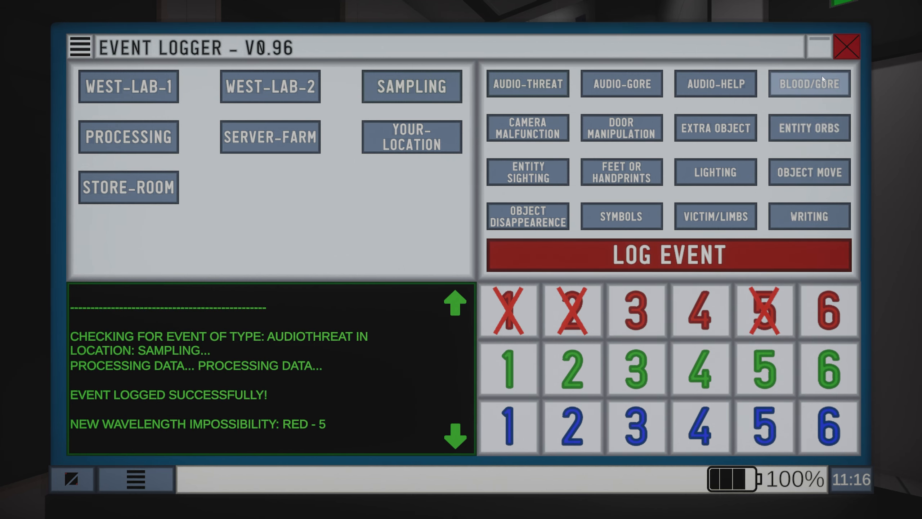
# Return to the camera feeds and move on past the Server-Farm camera
pyautogui.click(846, 46)
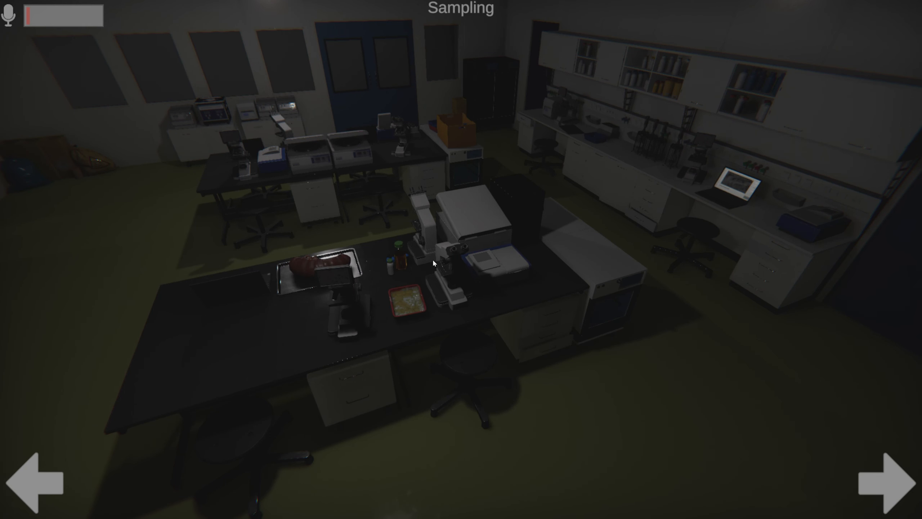
pyautogui.click(889, 481)
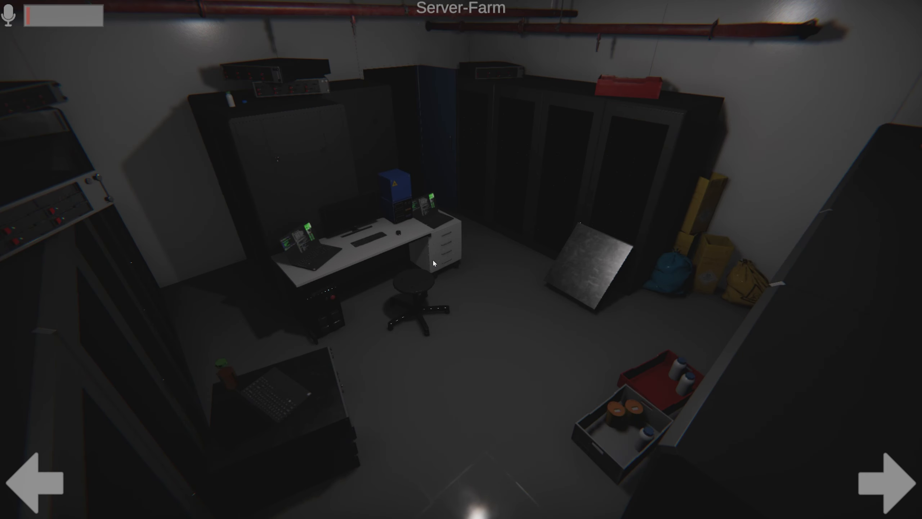
pyautogui.click(888, 480)
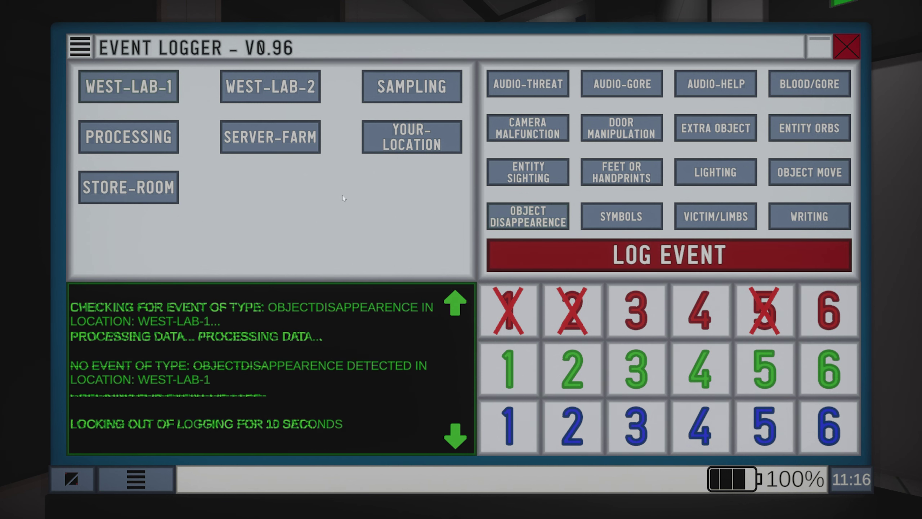
# Cycle cameras through West-Lab-2, Sampling, Processing and West-Lab-1
pyautogui.click(847, 45)
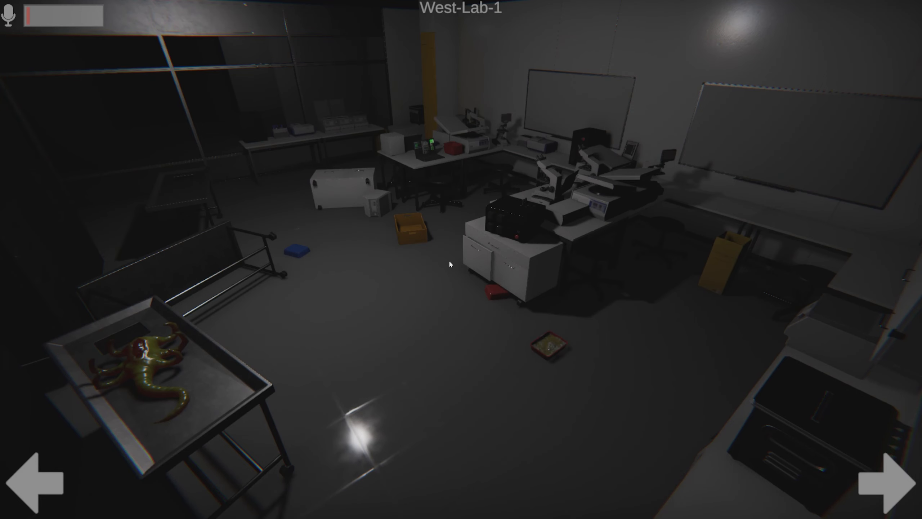
pyautogui.click(893, 482)
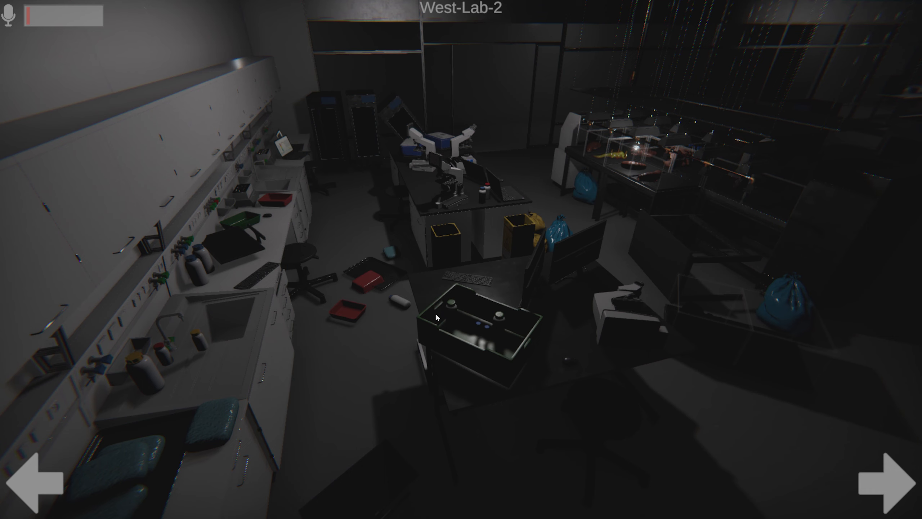
pyautogui.click(888, 482)
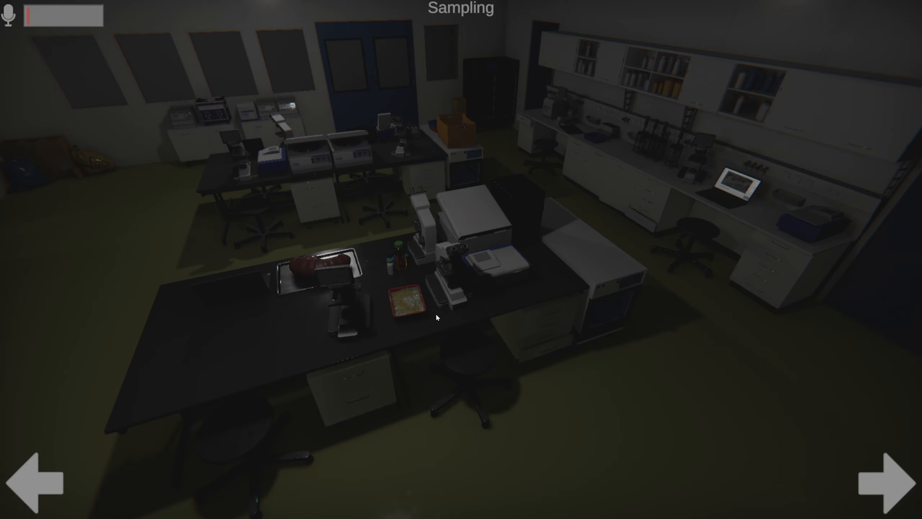
pyautogui.click(893, 480)
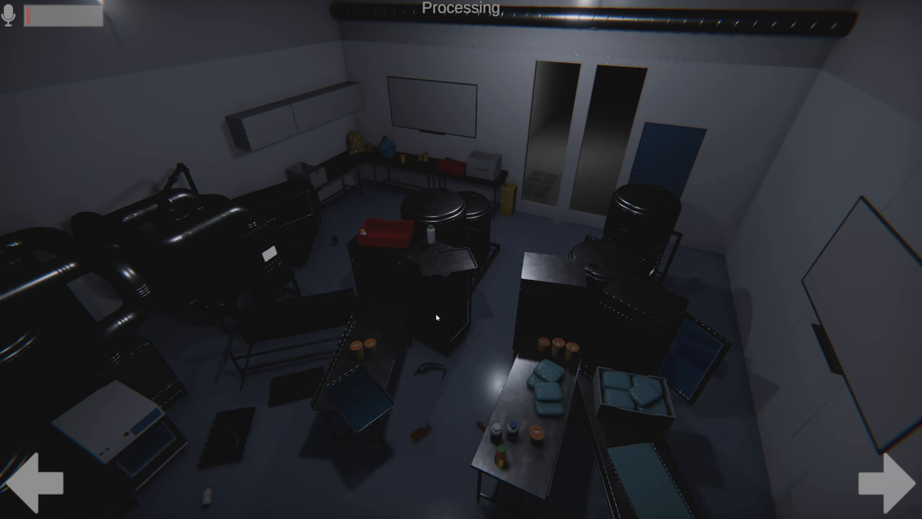
pyautogui.click(888, 478)
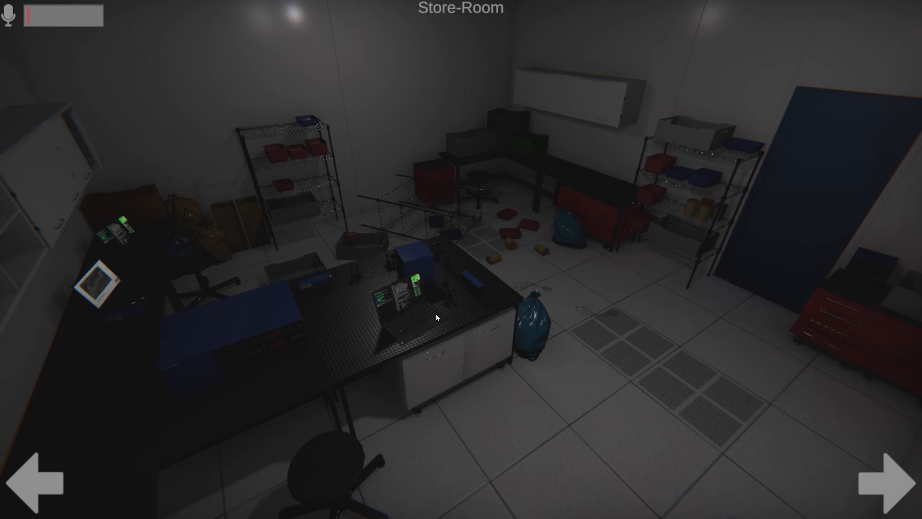
pyautogui.click(888, 480)
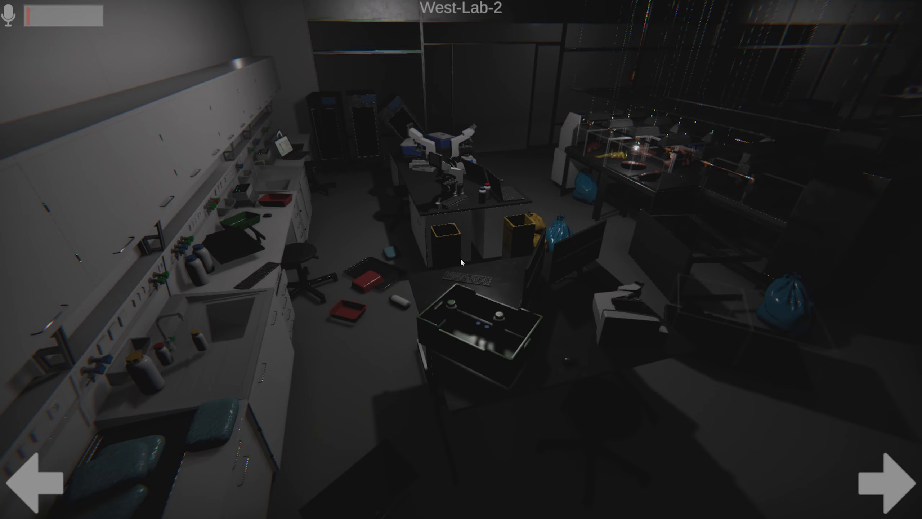
pyautogui.click(894, 476)
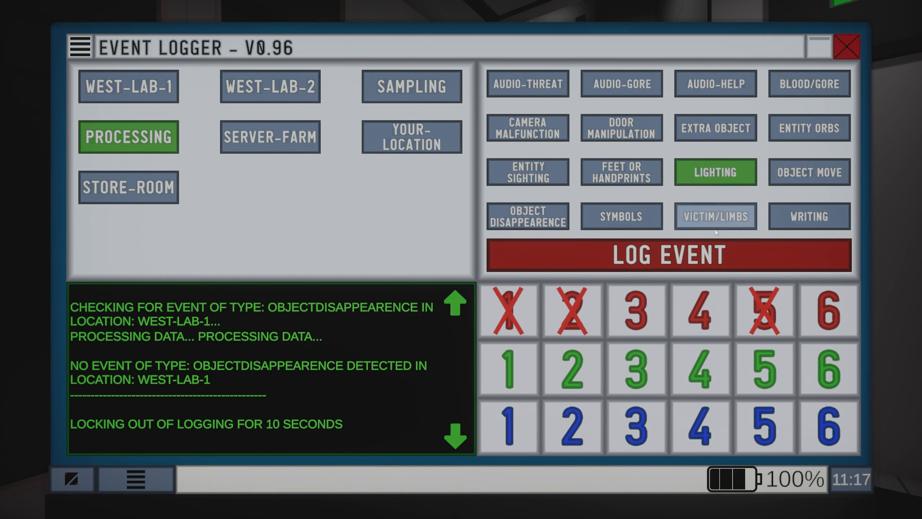
# Log the Processing Lighting anomaly, then submit an Entity Orbs report for Server-Farm
pyautogui.click(667, 254)
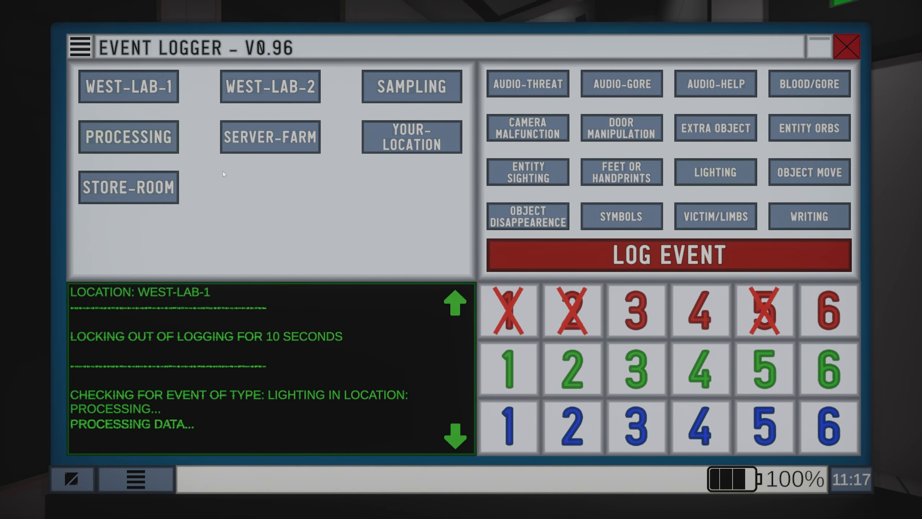
pyautogui.moveTo(306, 205)
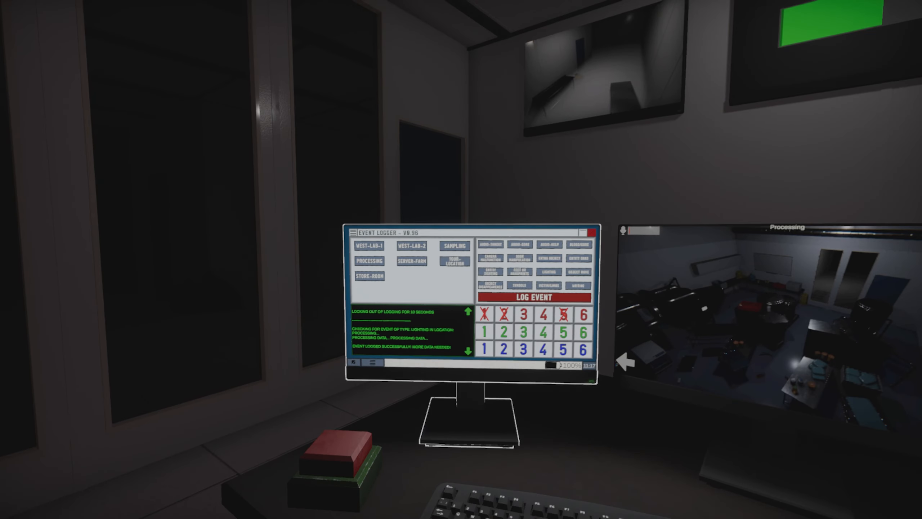
pyautogui.moveTo(461, 259)
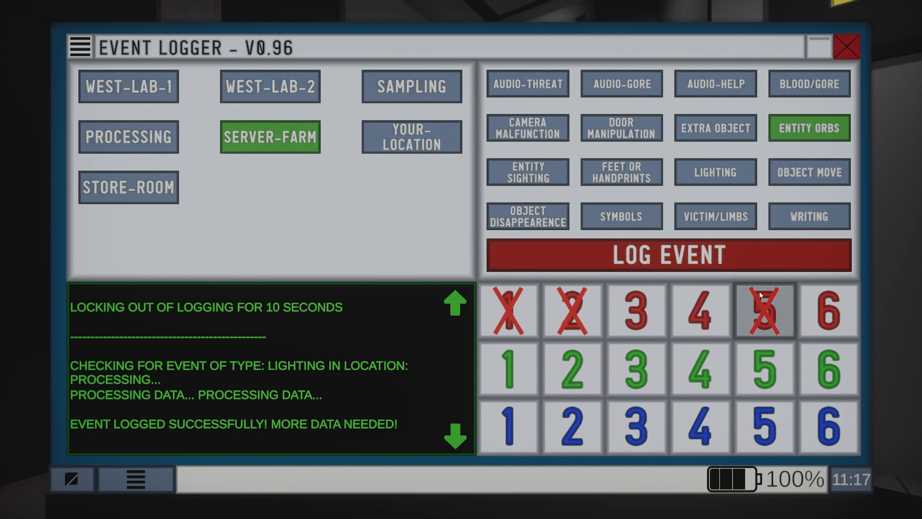
pyautogui.click(667, 255)
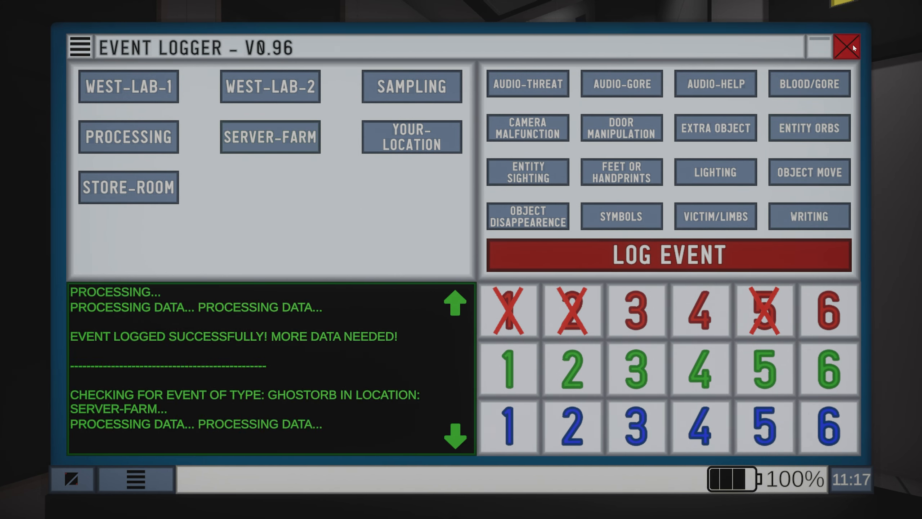
# Close the event logger and advance the cameras to West-Lab-2 and onward
pyautogui.click(846, 48)
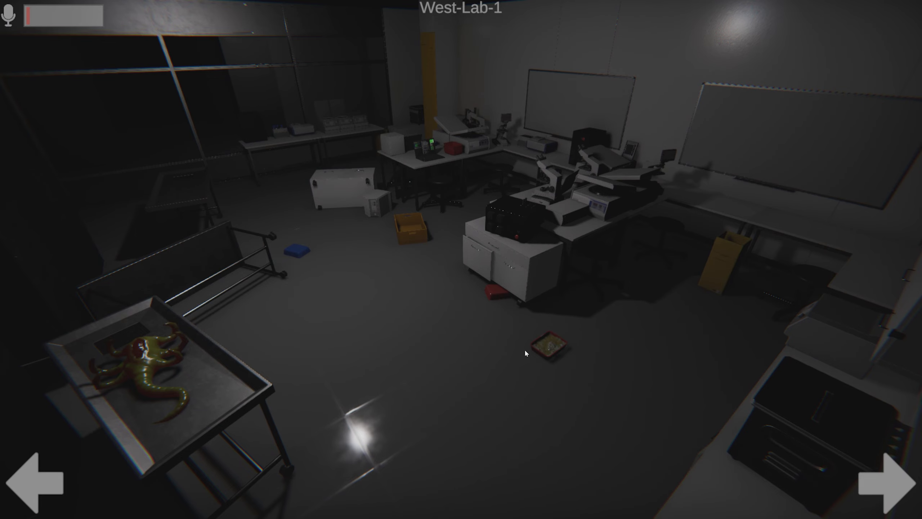
pyautogui.click(893, 477)
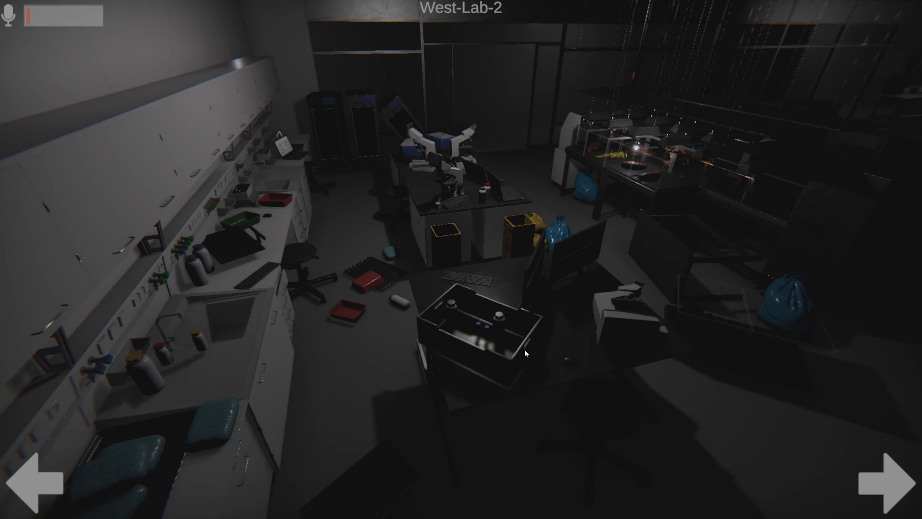
pyautogui.click(893, 481)
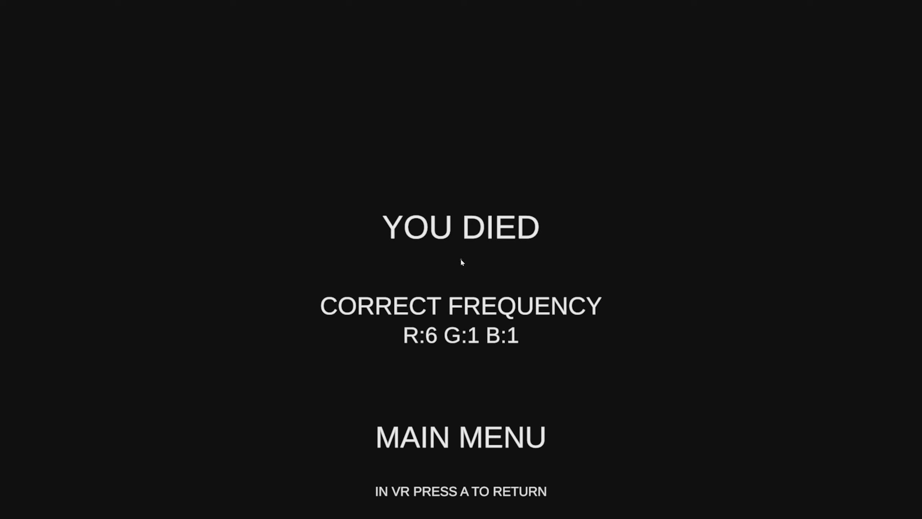
pyautogui.moveTo(461, 436)
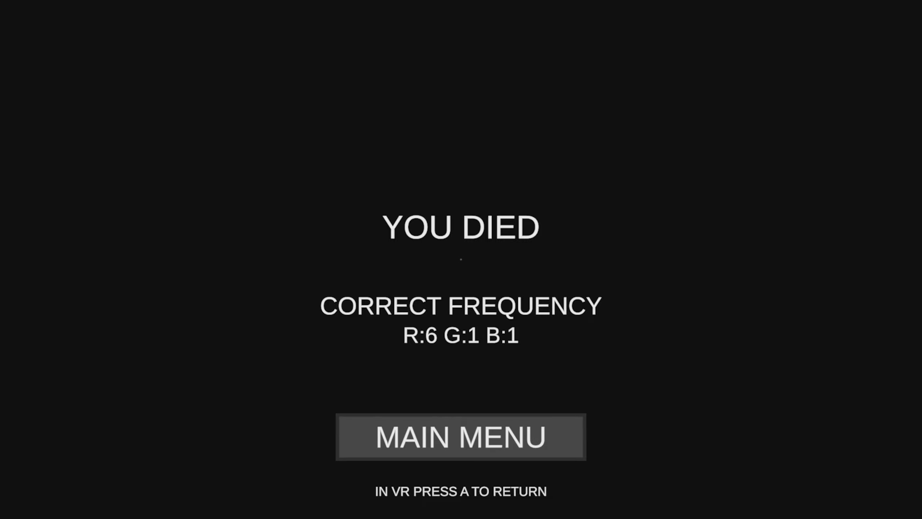
# Start a new run from the main menu and glance at Sampling, Processing and Server-Farm
pyautogui.click(460, 436)
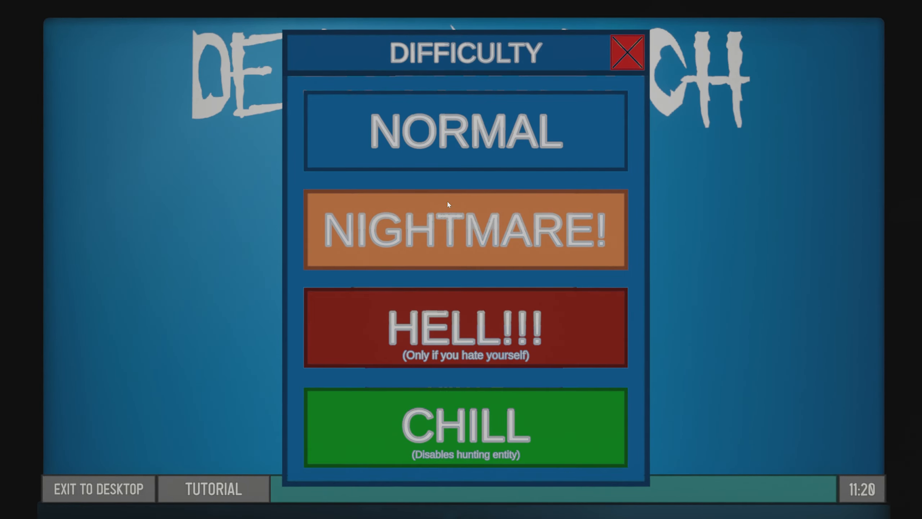
pyautogui.moveTo(467, 250)
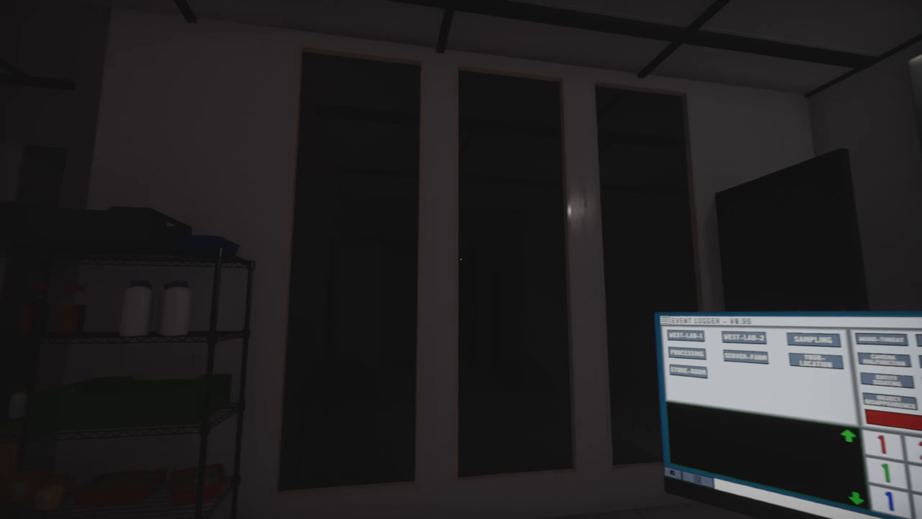
pyautogui.moveTo(461, 260)
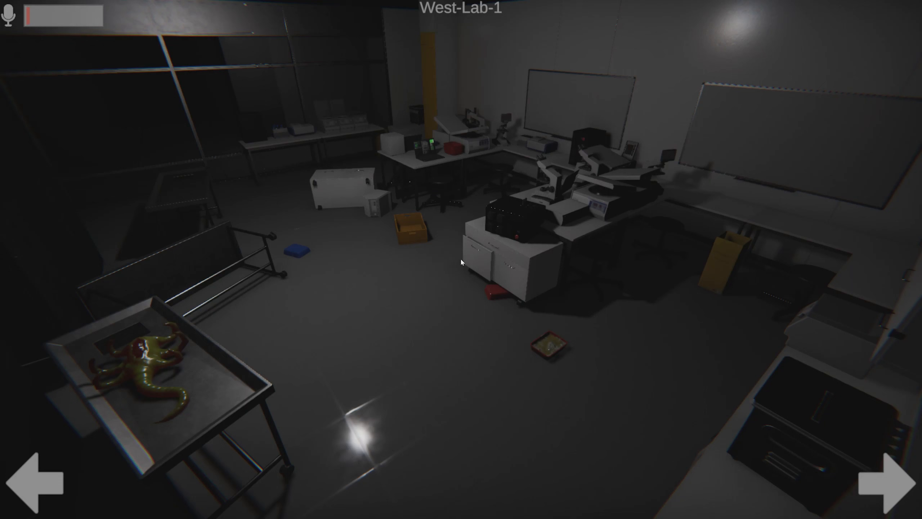
pyautogui.moveTo(276, 205)
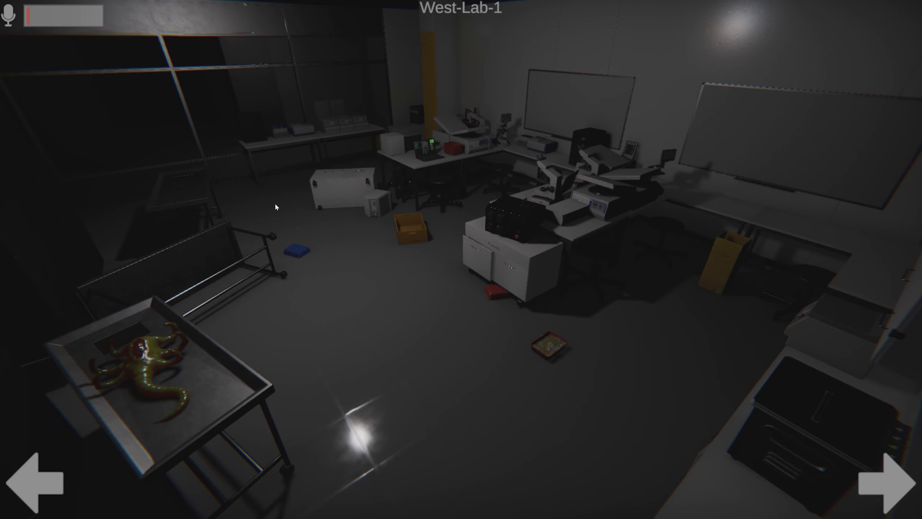
pyautogui.click(895, 481)
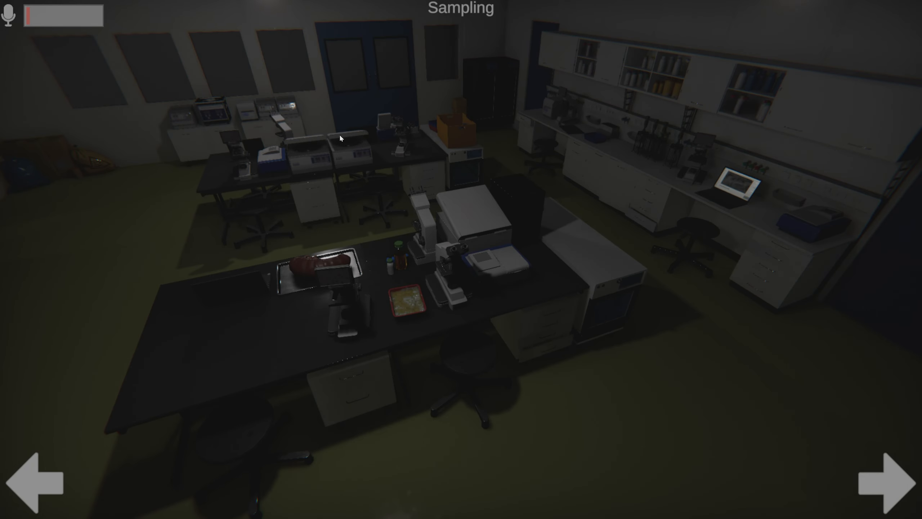
pyautogui.moveTo(342, 271)
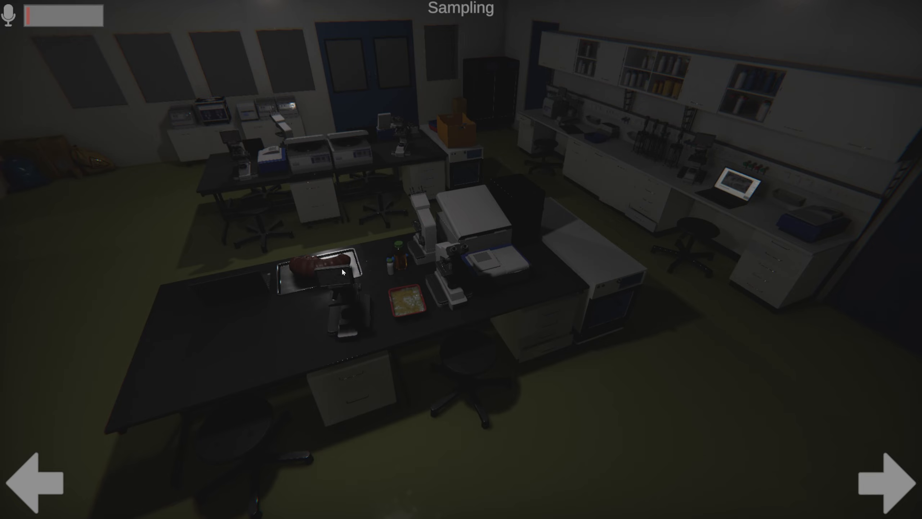
pyautogui.click(889, 479)
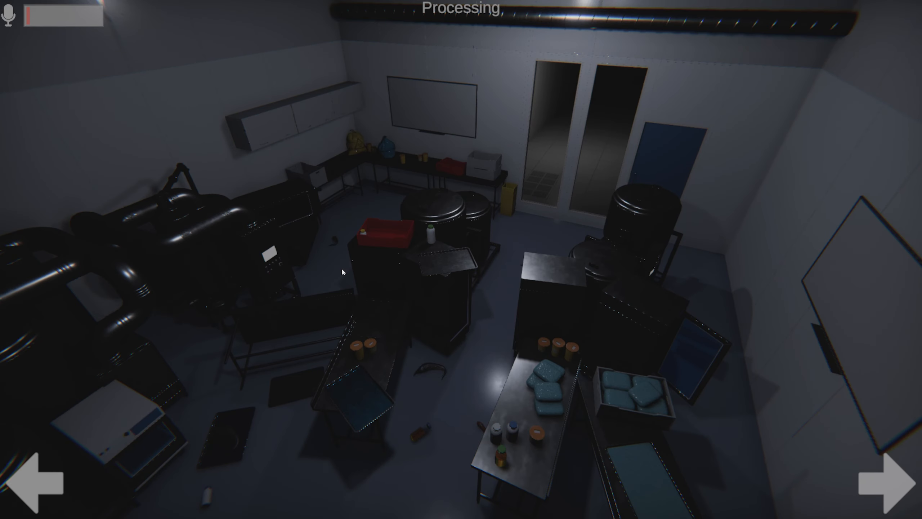
pyautogui.click(888, 478)
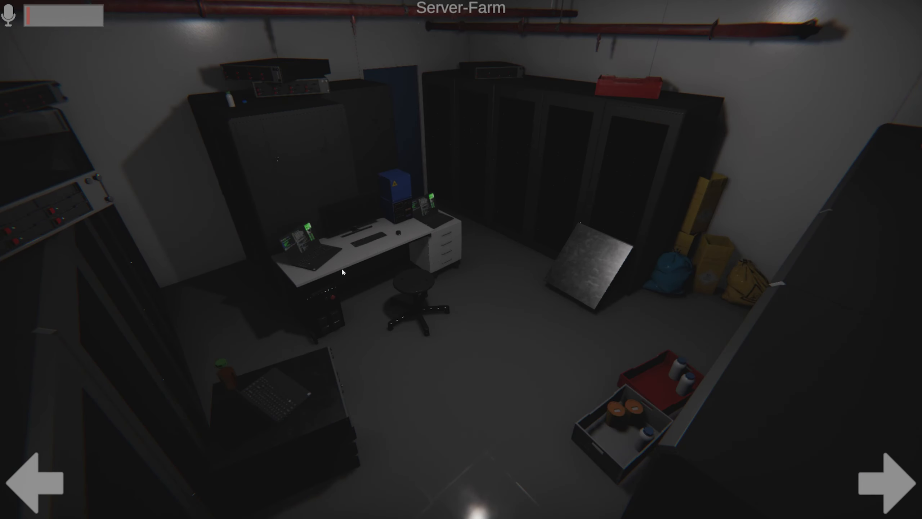
pyautogui.click(885, 478)
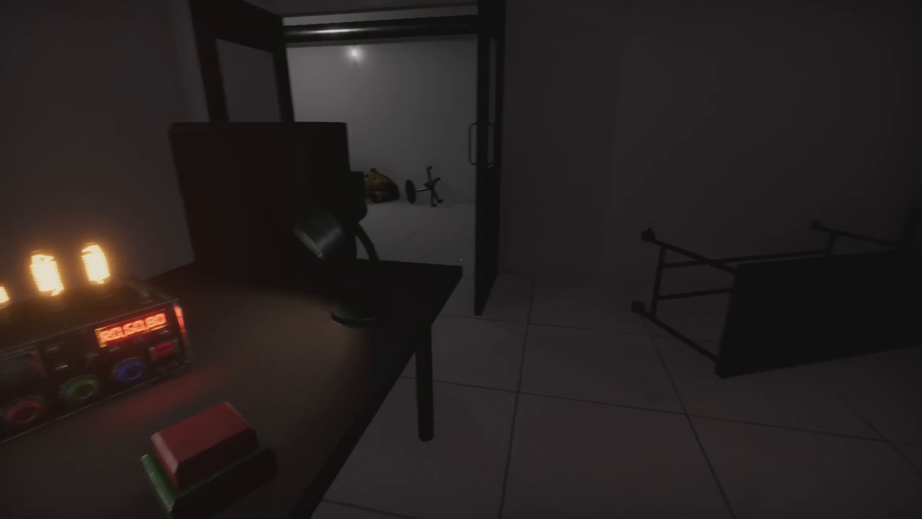
pyautogui.moveTo(461, 259)
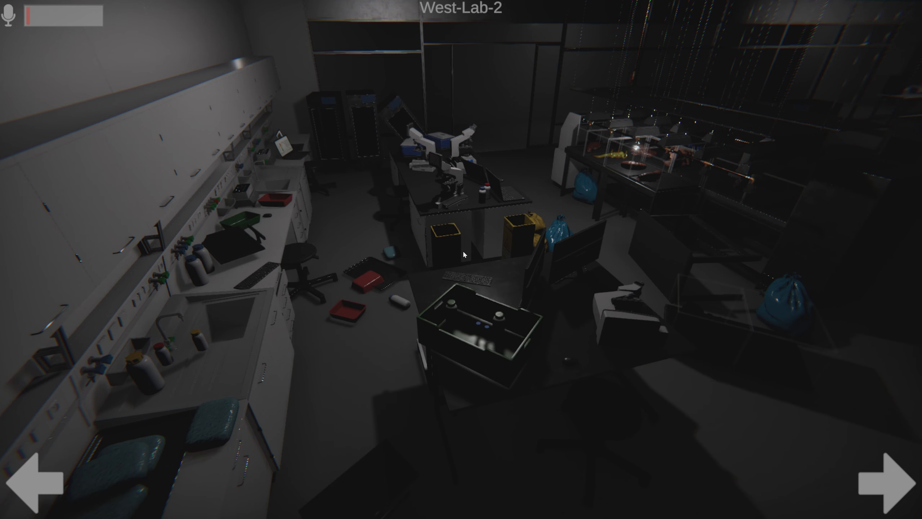
# Cycle through all six lab cameras, ending on the Processing feed
pyautogui.click(888, 479)
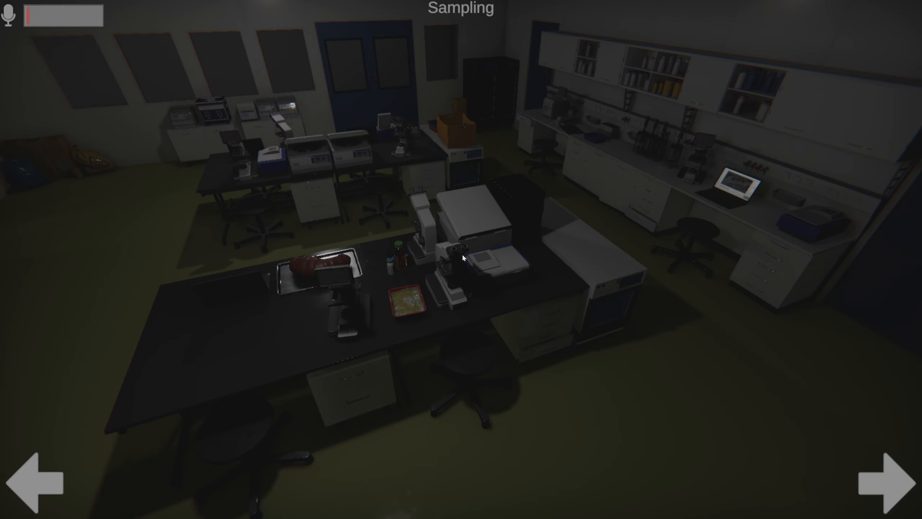
pyautogui.click(888, 481)
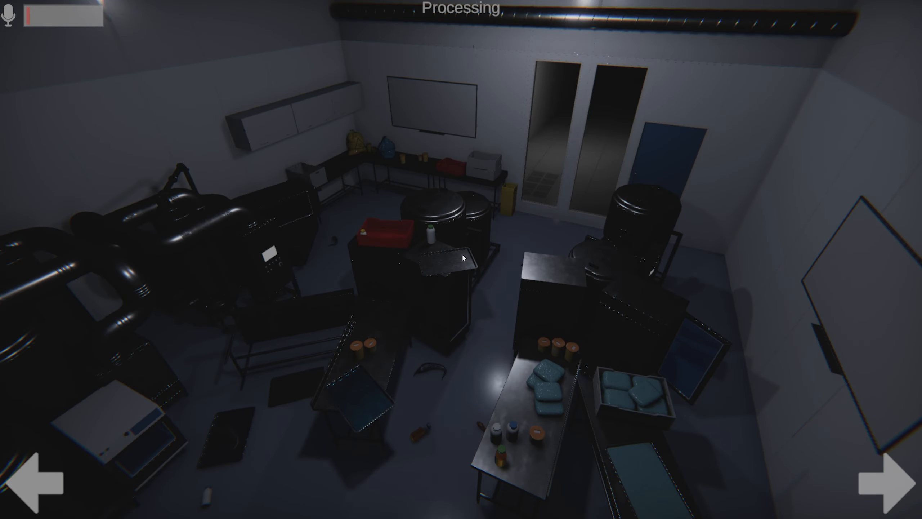
pyautogui.click(882, 482)
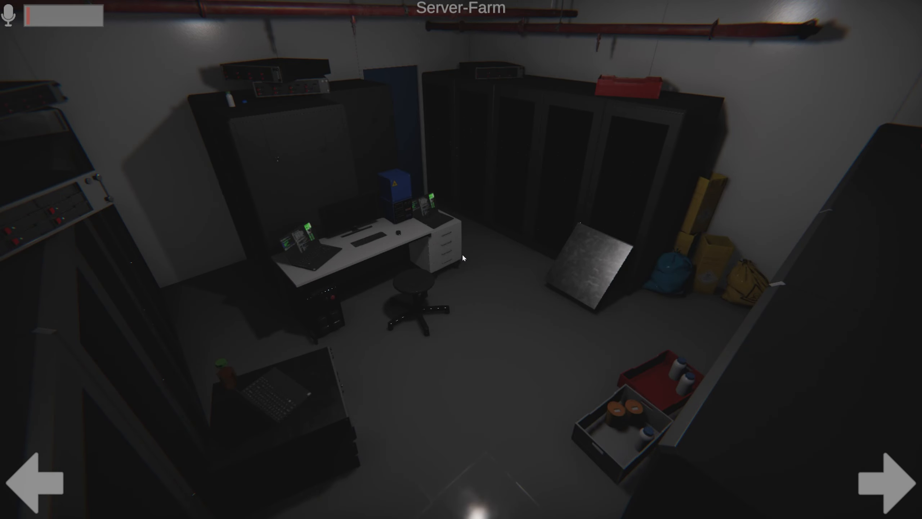
pyautogui.click(888, 479)
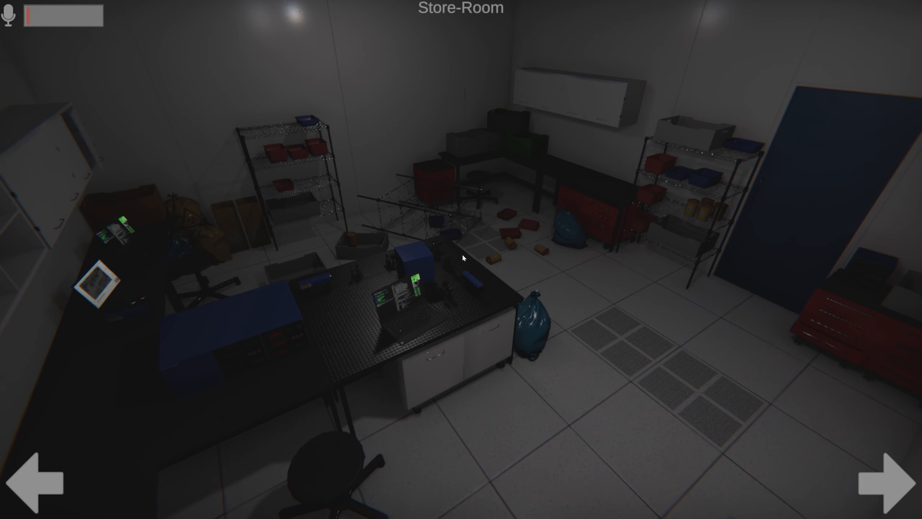
pyautogui.click(892, 482)
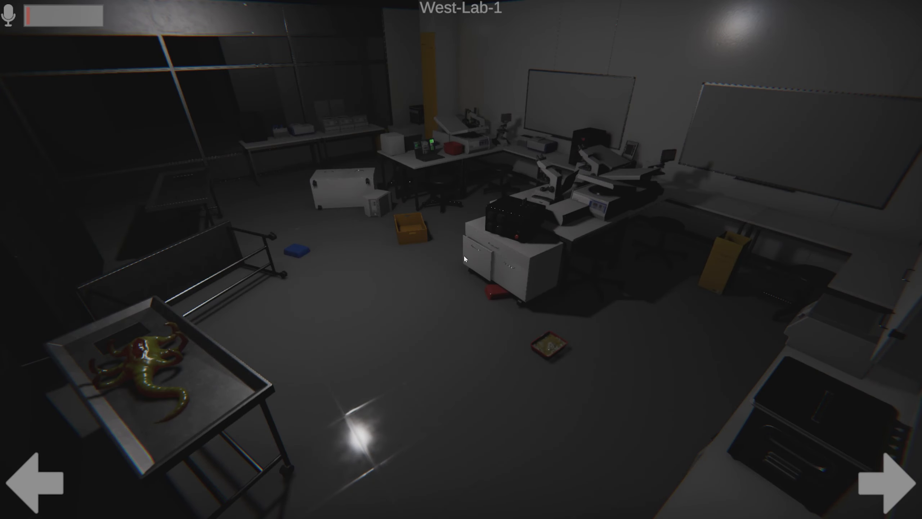
pyautogui.click(891, 479)
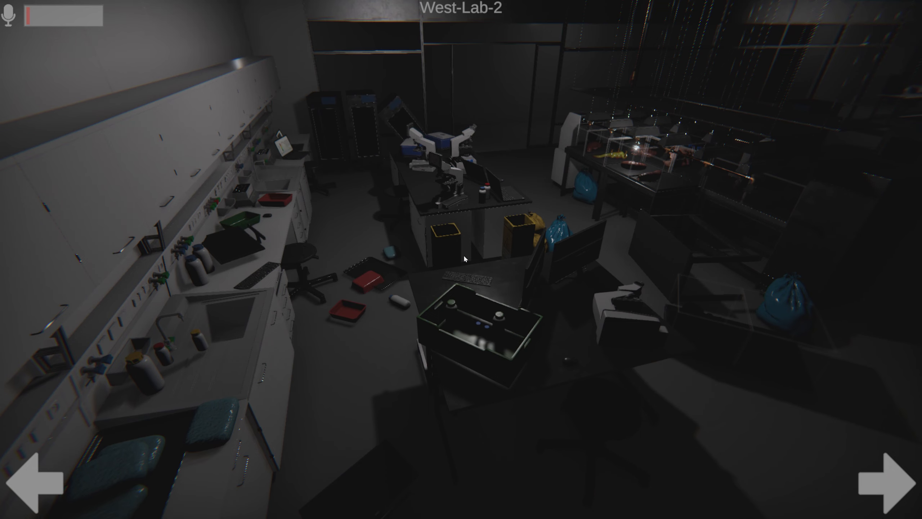
pyautogui.click(894, 482)
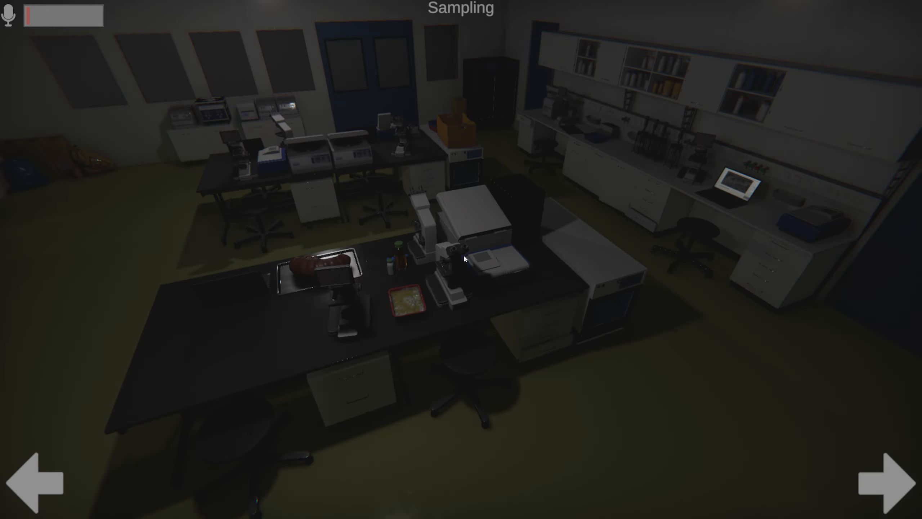
pyautogui.click(890, 479)
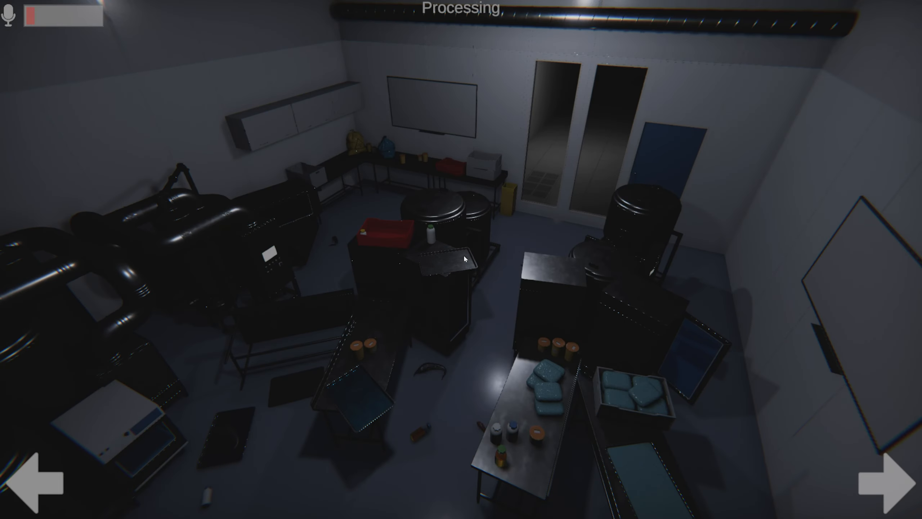
pyautogui.moveTo(434, 250)
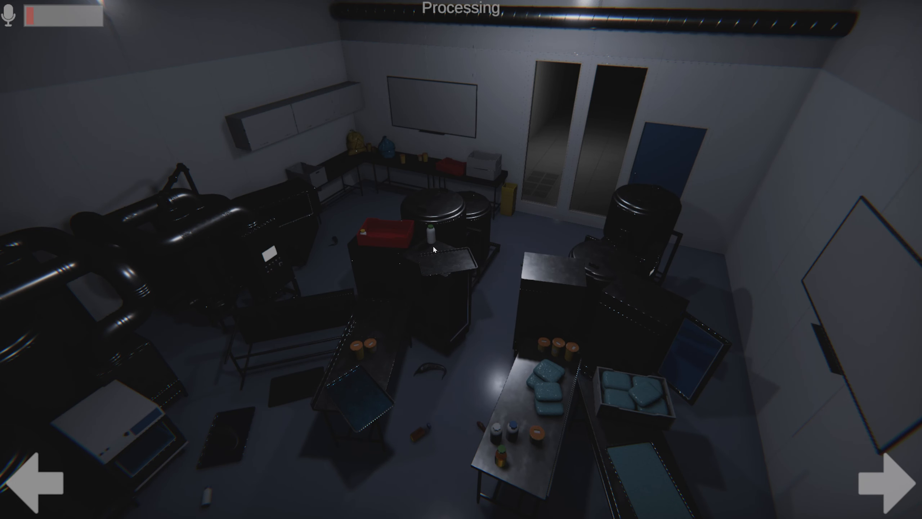
pyautogui.moveTo(34, 22)
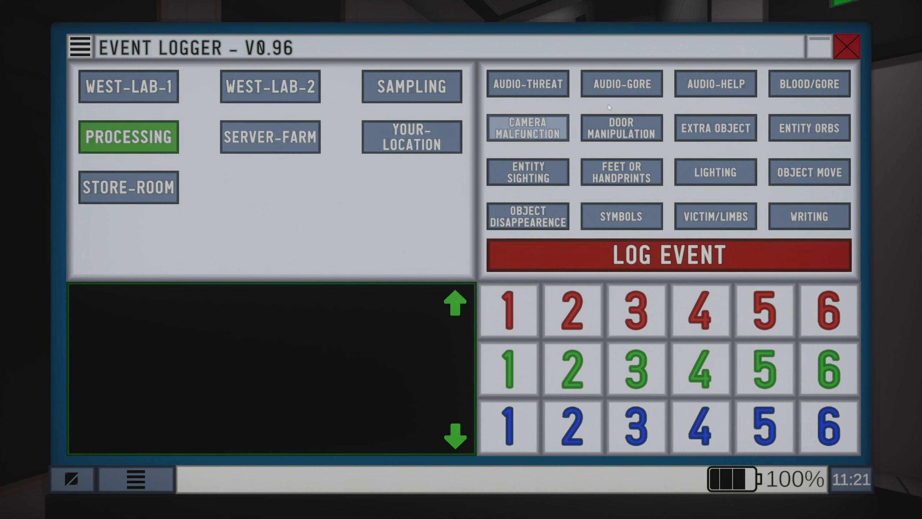
# Submit an Audio-Threat report for Processing and switch back to the cameras
pyautogui.click(526, 84)
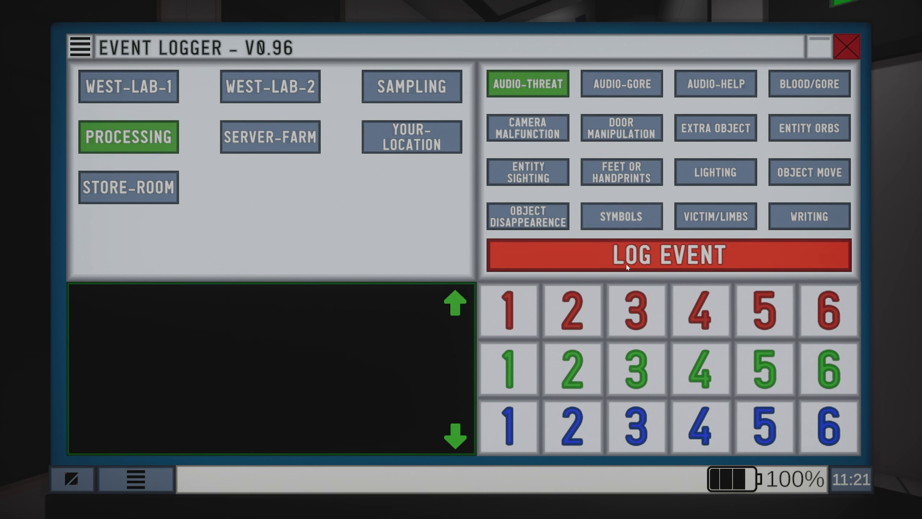
pyautogui.click(667, 255)
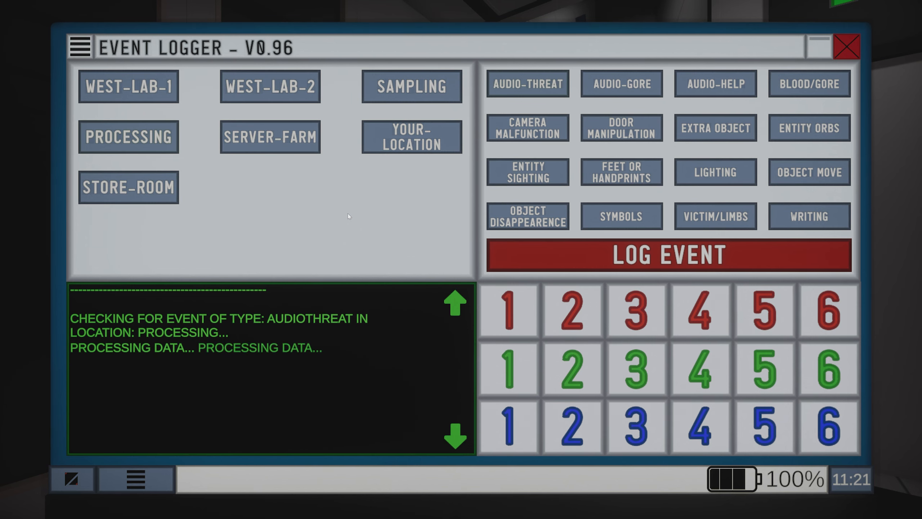
pyautogui.click(667, 255)
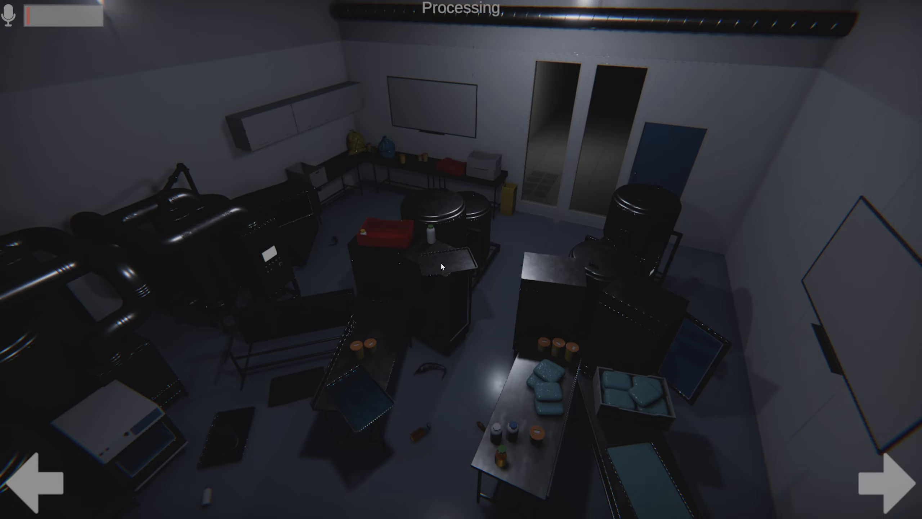
# Cycle cameras through Store-Room, West-Lab-1, West-Lab-2, Sampling and Processing back to Server-Farm
pyautogui.click(892, 482)
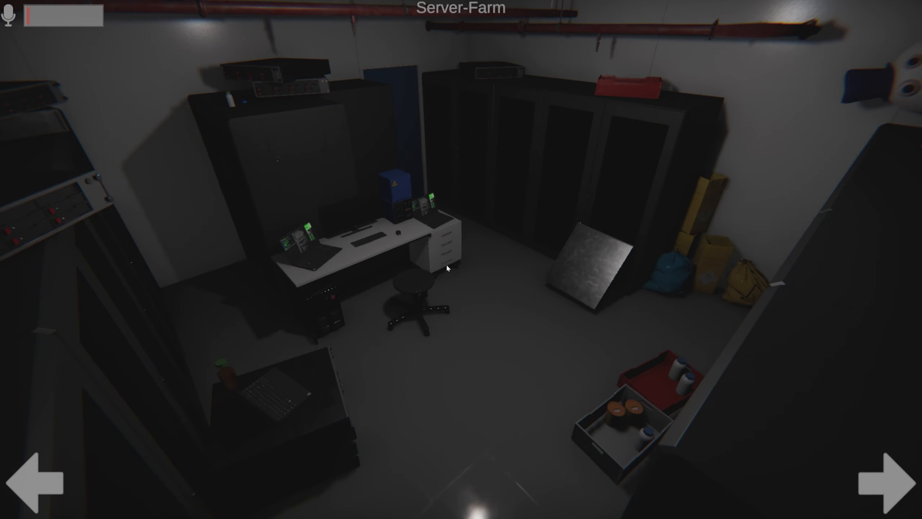
pyautogui.moveTo(53, 21)
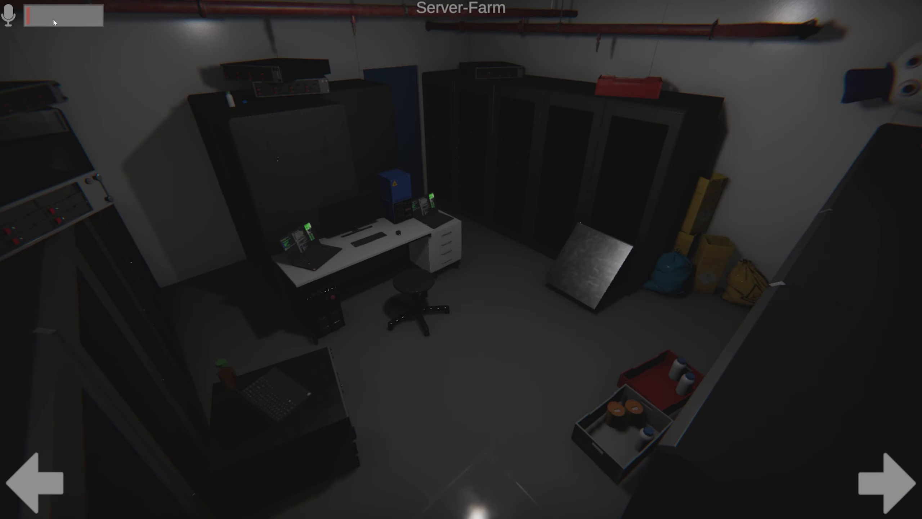
pyautogui.click(886, 481)
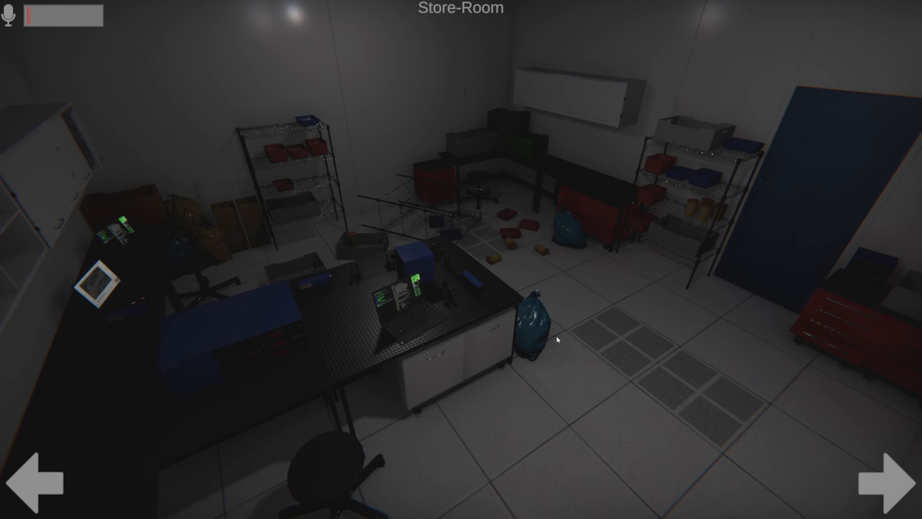
pyautogui.click(888, 482)
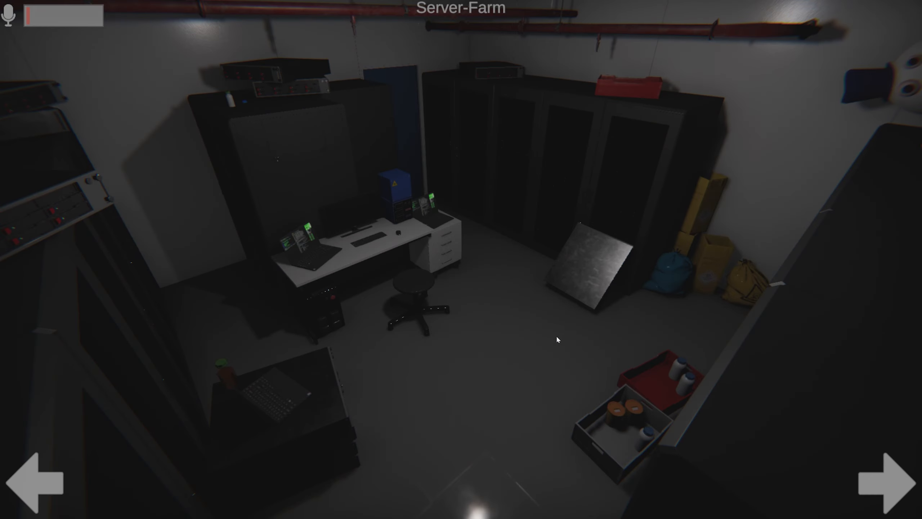
pyautogui.click(888, 480)
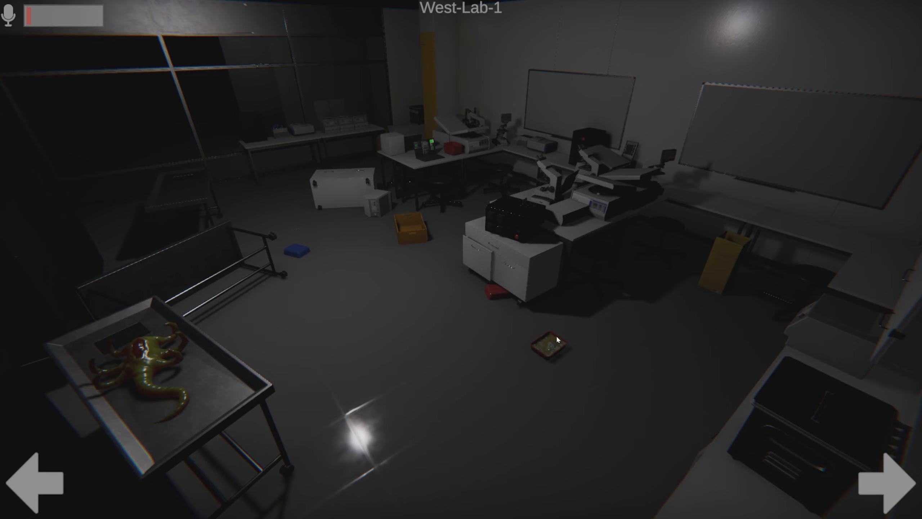
pyautogui.click(888, 478)
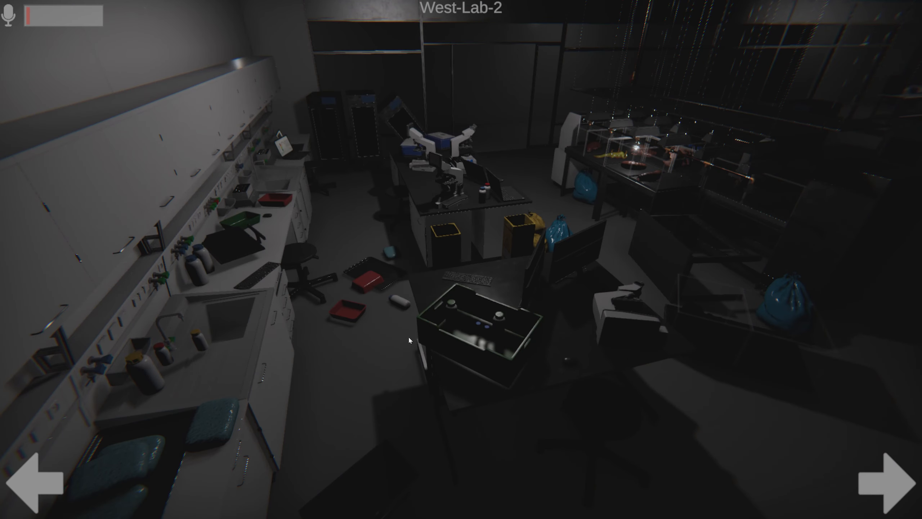
pyautogui.click(890, 480)
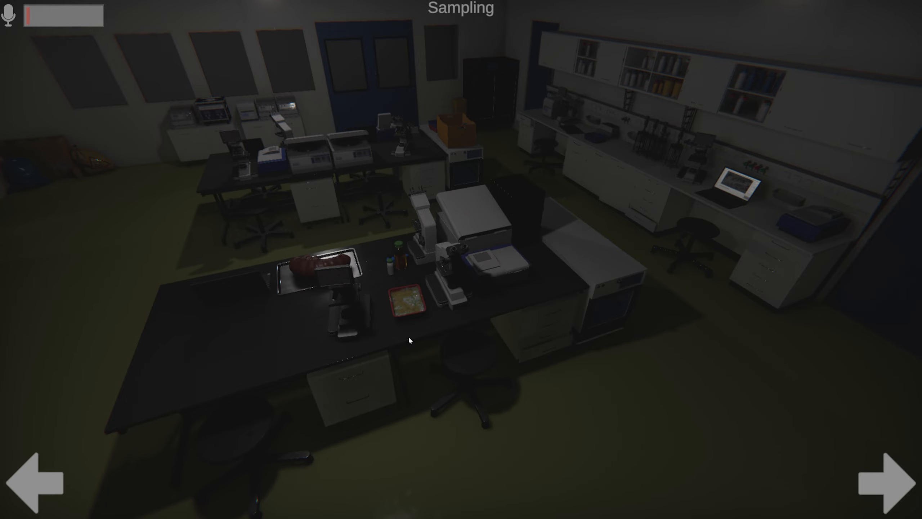
pyautogui.click(891, 480)
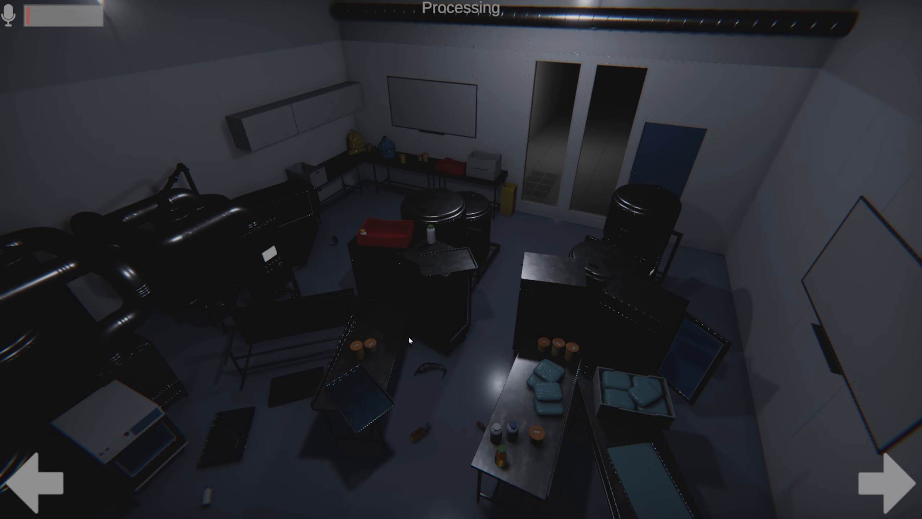
pyautogui.click(888, 479)
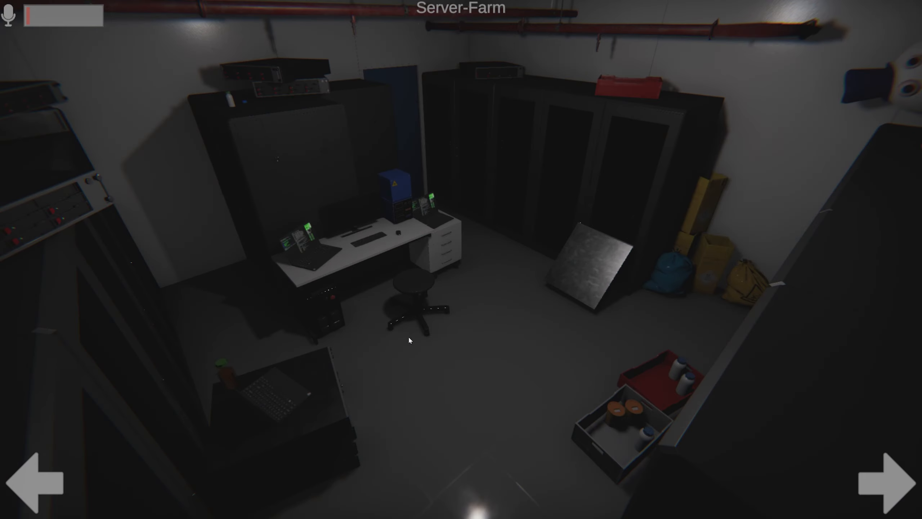
pyautogui.moveTo(889, 88)
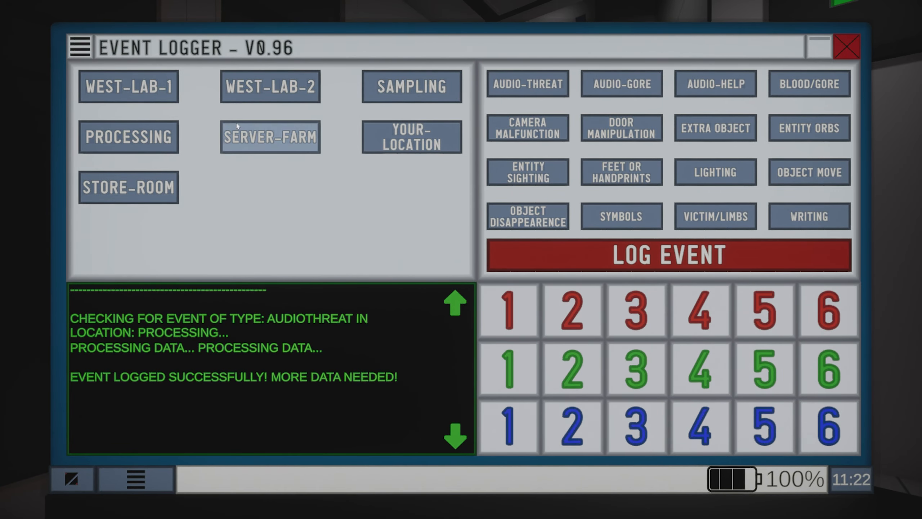
# Report an Extra Object anomaly for Server-Farm, which is rejected and locks logging for 10 seconds
pyautogui.click(269, 137)
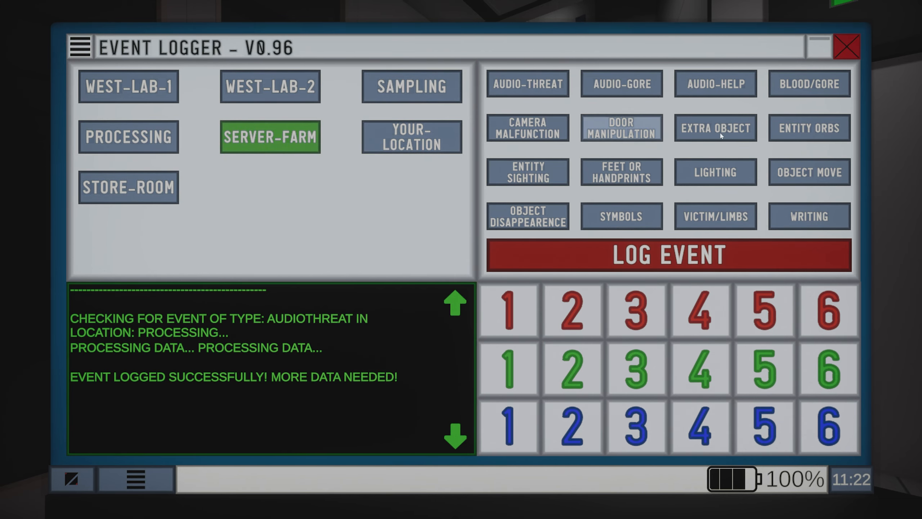
pyautogui.click(667, 255)
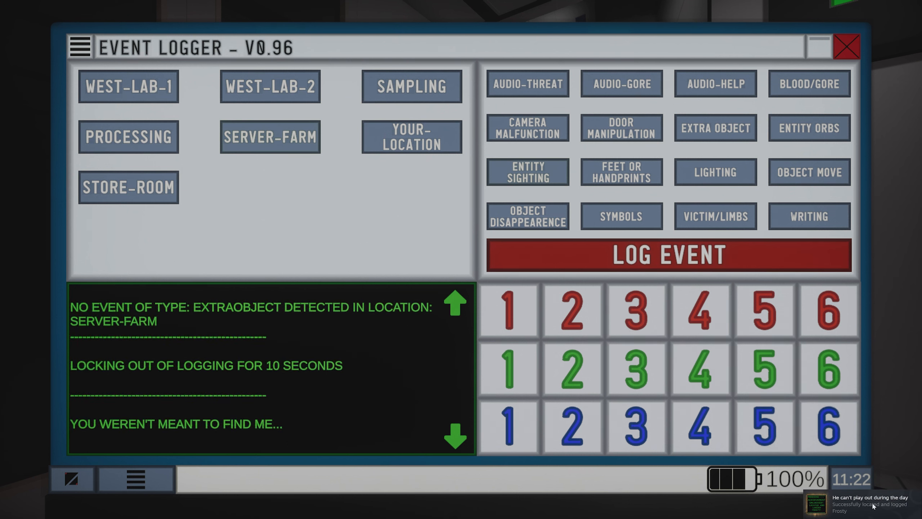
pyautogui.moveTo(260, 166)
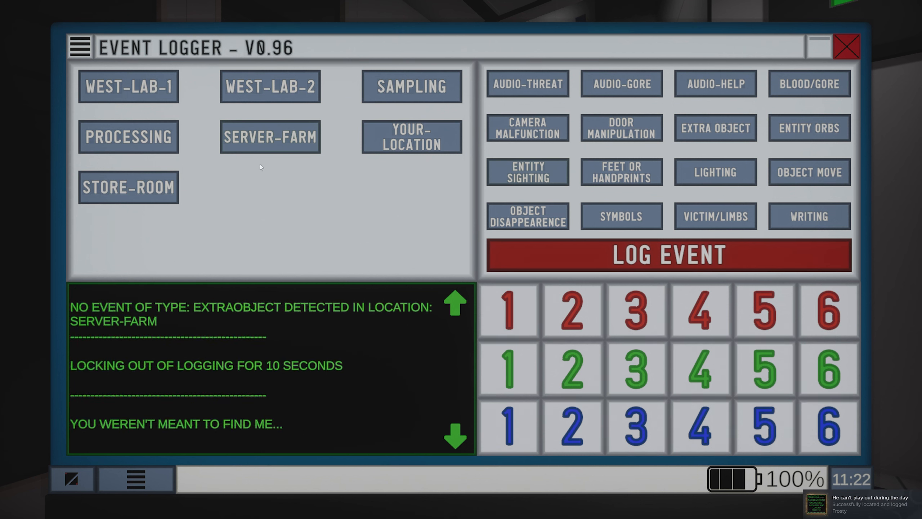
pyautogui.moveTo(324, 200)
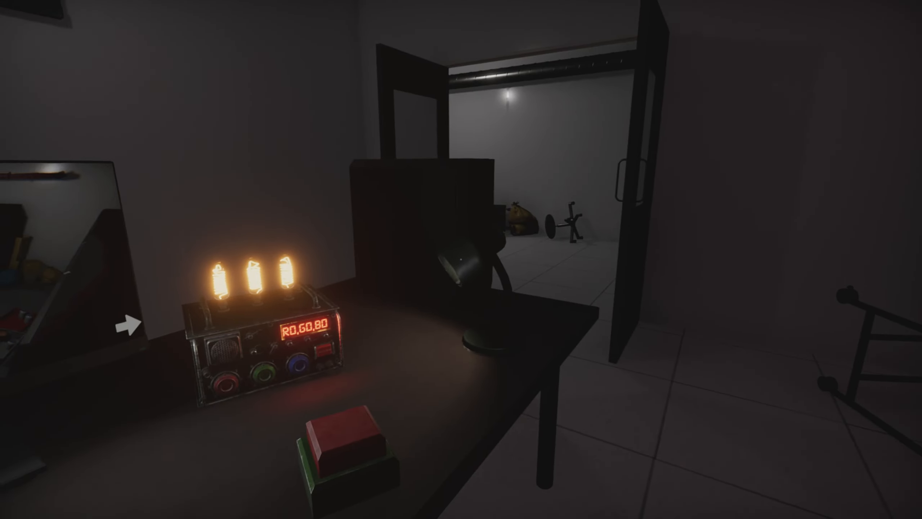
pyautogui.moveTo(461, 259)
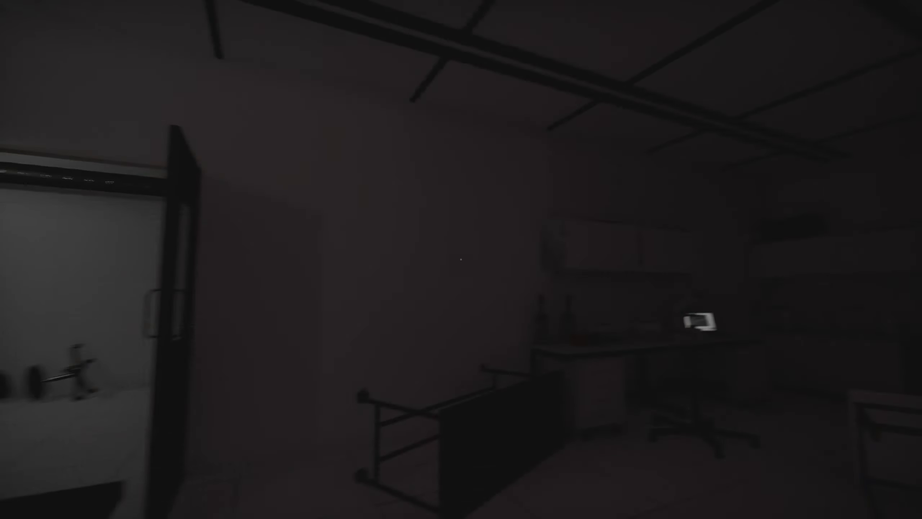
pyautogui.moveTo(461, 259)
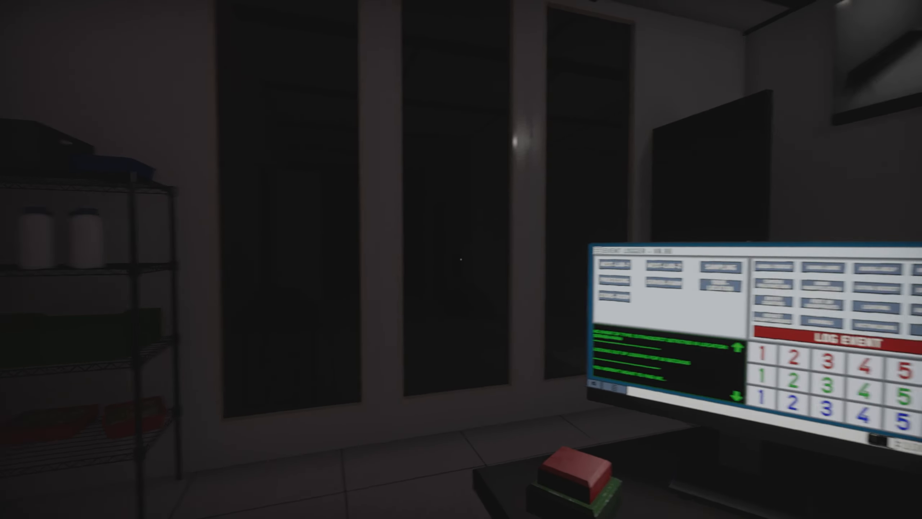
pyautogui.moveTo(462, 260)
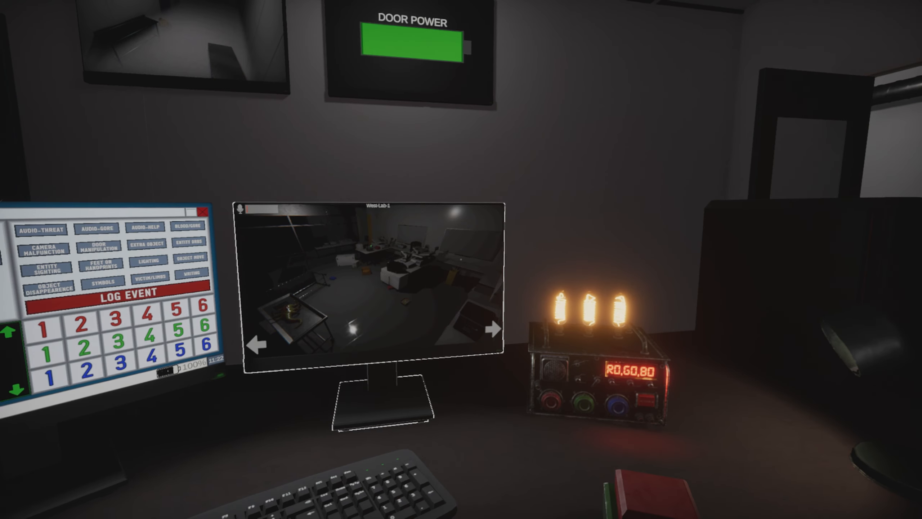
# Return from looking around the office to the security camera feeds on the desk
pyautogui.click(371, 283)
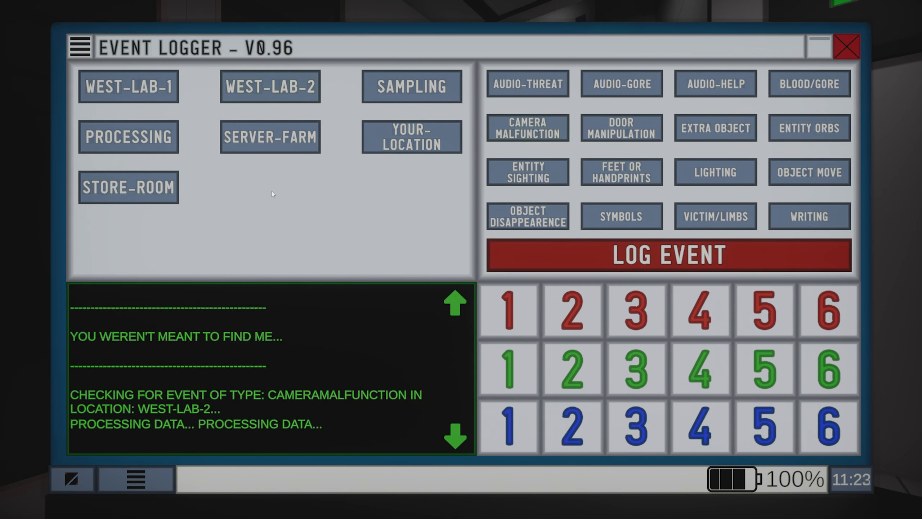
pyautogui.moveTo(350, 219)
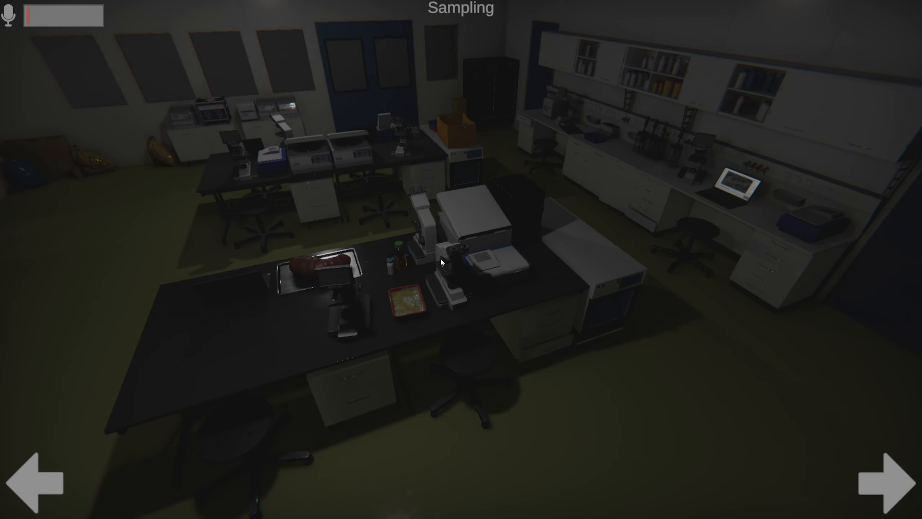
# Step the camera feed from Sampling to Processing, then Server-Farm and onward
pyautogui.click(892, 480)
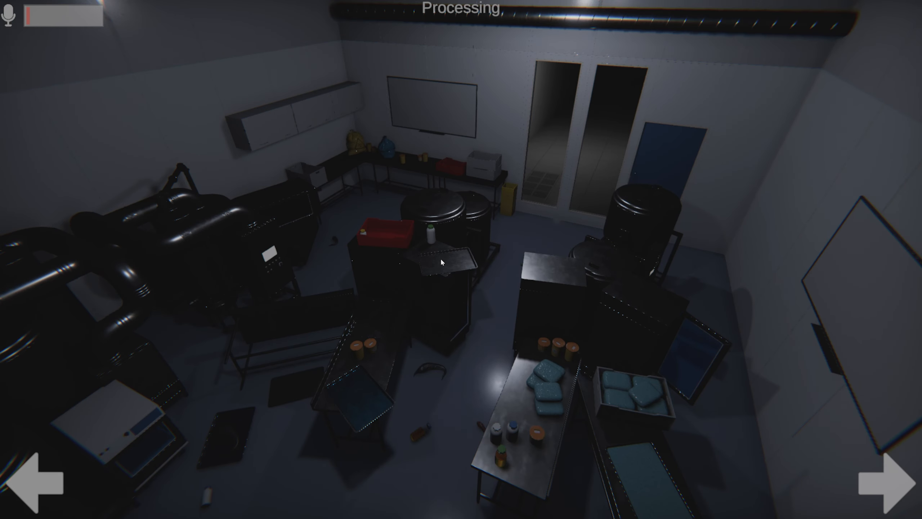
pyautogui.click(884, 485)
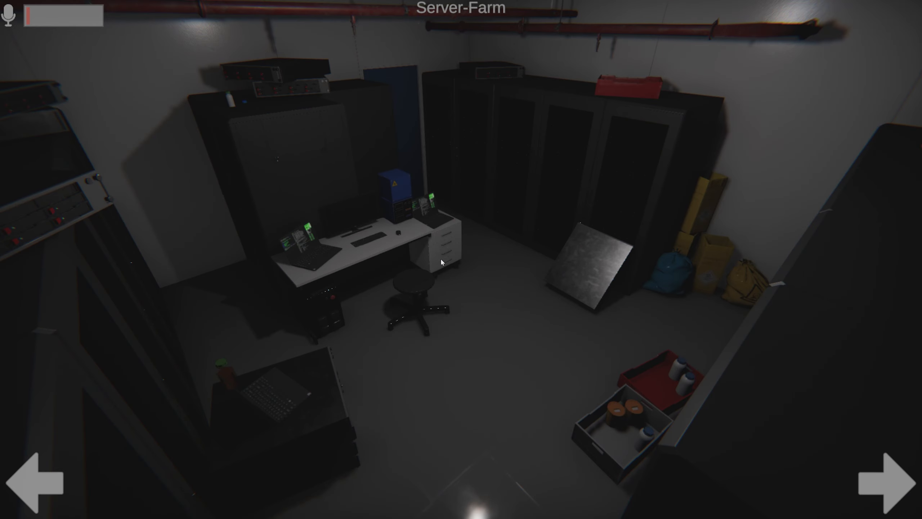
pyautogui.click(891, 482)
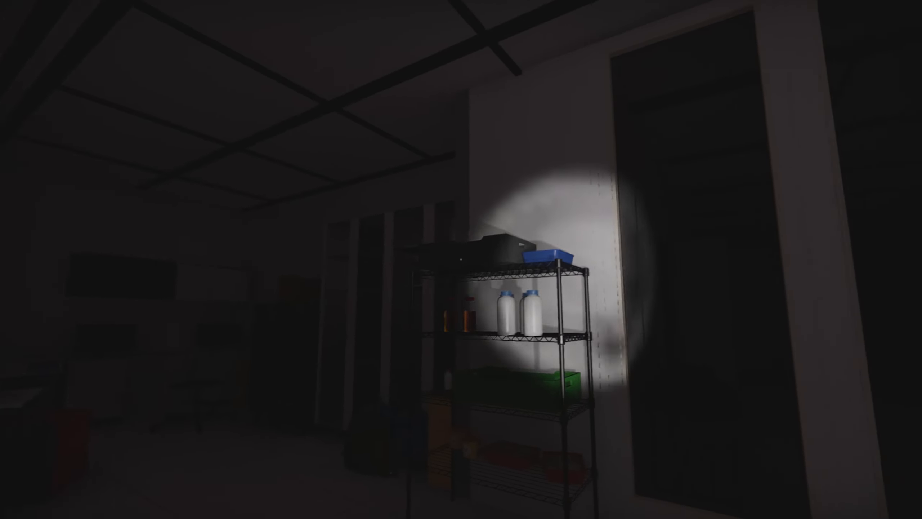
pyautogui.moveTo(461, 259)
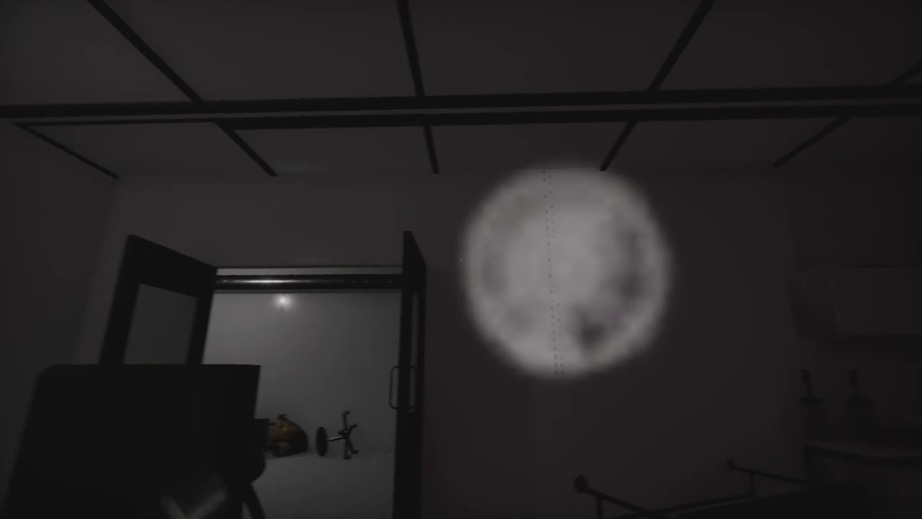
pyautogui.moveTo(461, 259)
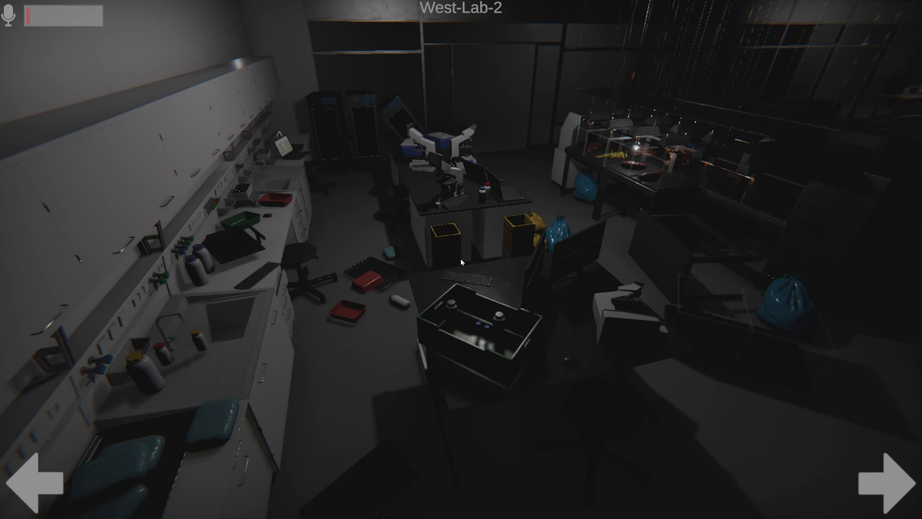
# Cycle through Sampling, Processing, Server-Farm, Store-Room and both West-Lab feeds, then look back at the desk
pyautogui.click(890, 480)
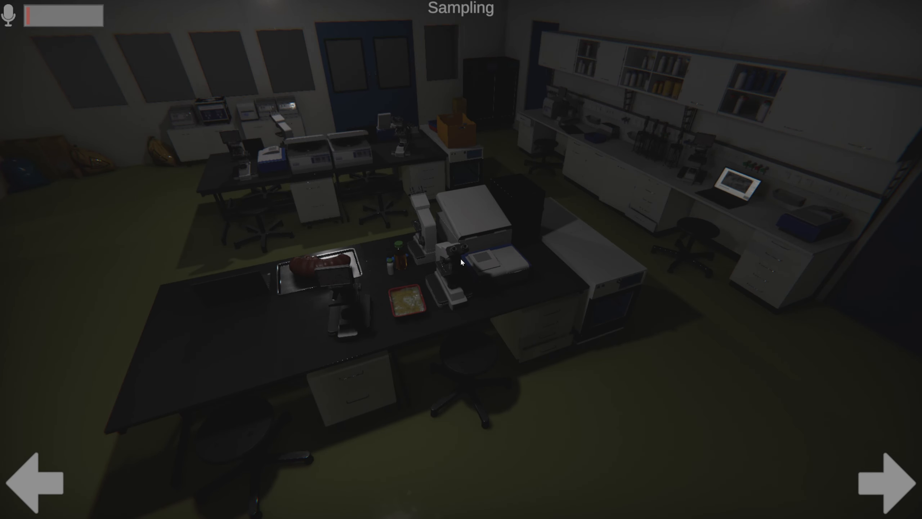
pyautogui.click(891, 482)
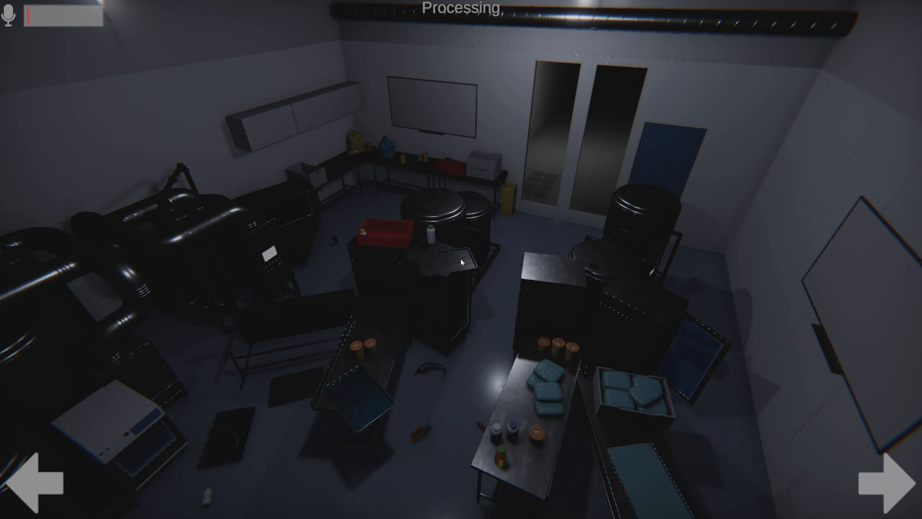
pyautogui.click(888, 475)
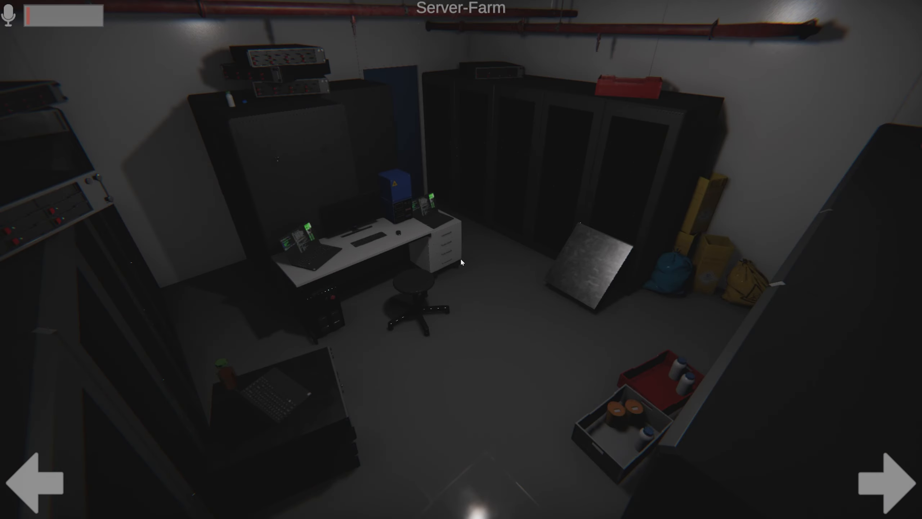
pyautogui.moveTo(465, 367)
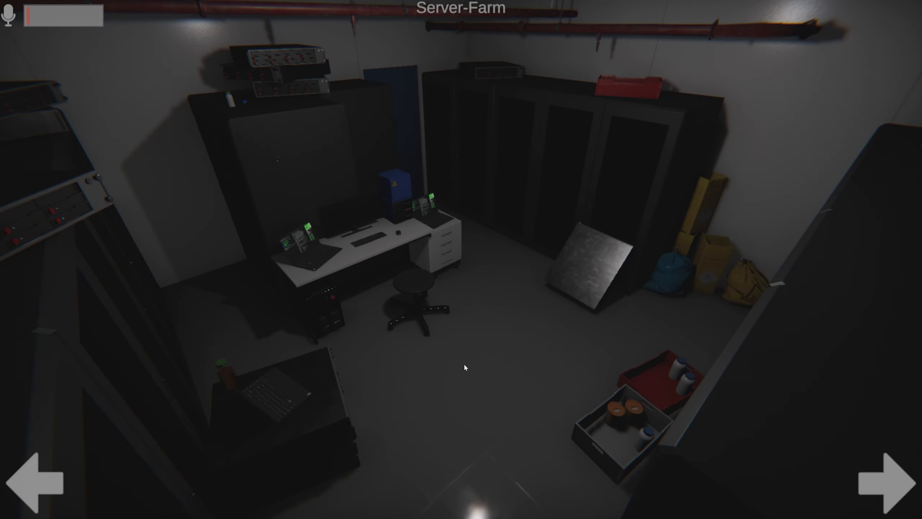
pyautogui.click(891, 480)
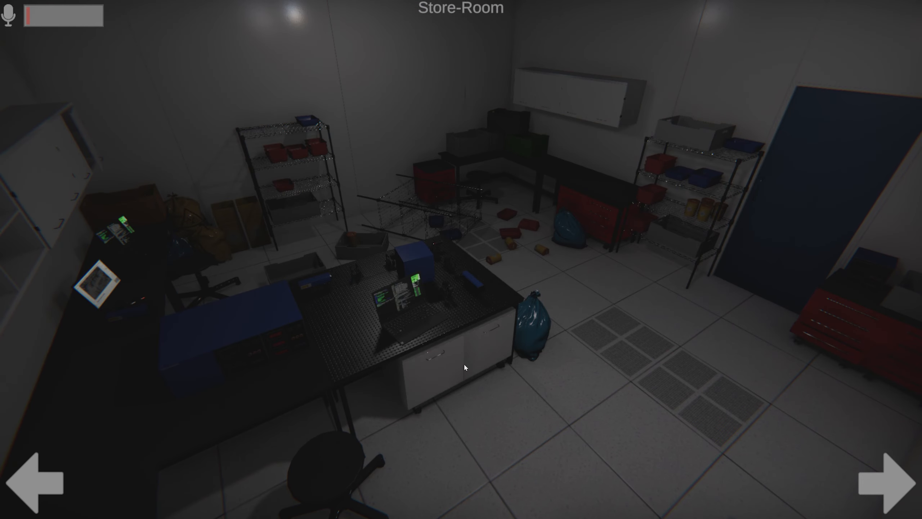
pyautogui.click(885, 481)
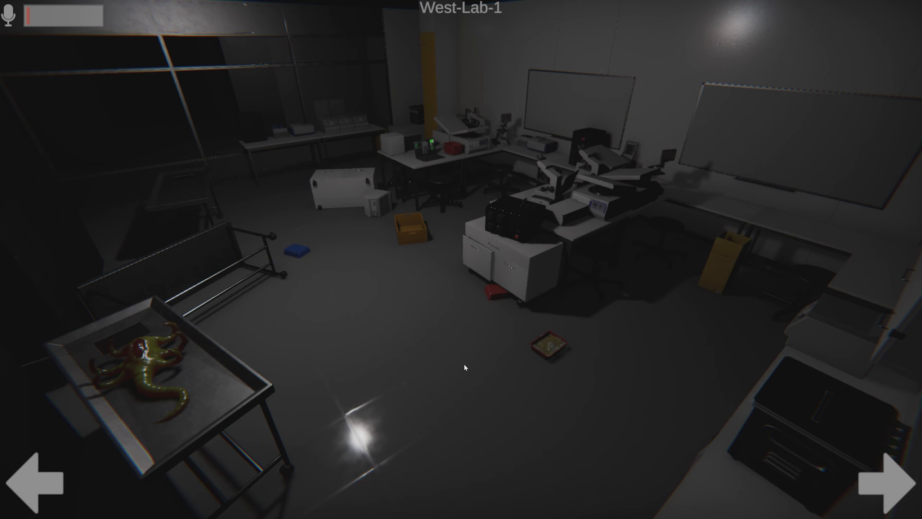
pyautogui.click(893, 477)
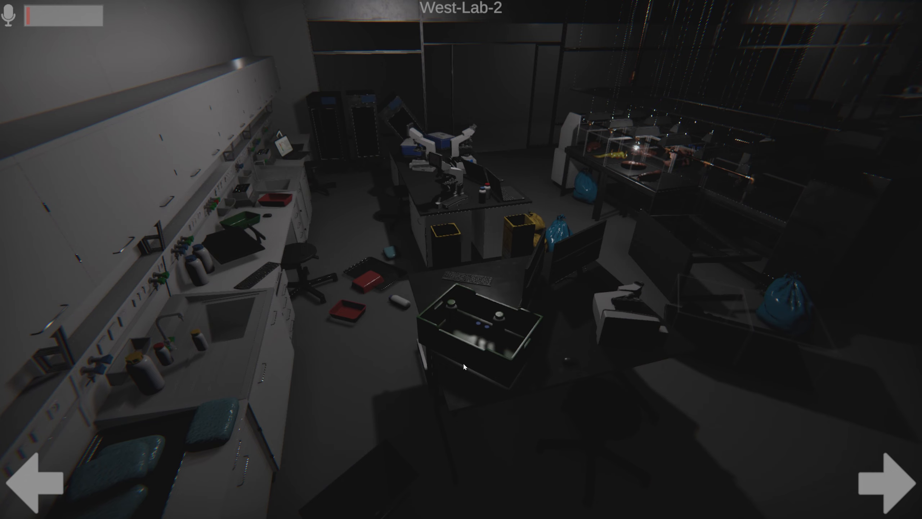
pyautogui.click(890, 482)
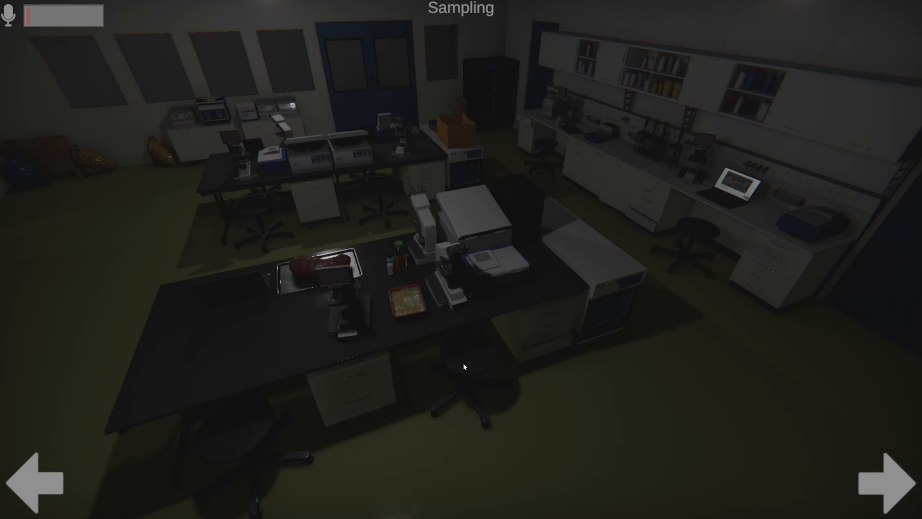
pyautogui.click(887, 482)
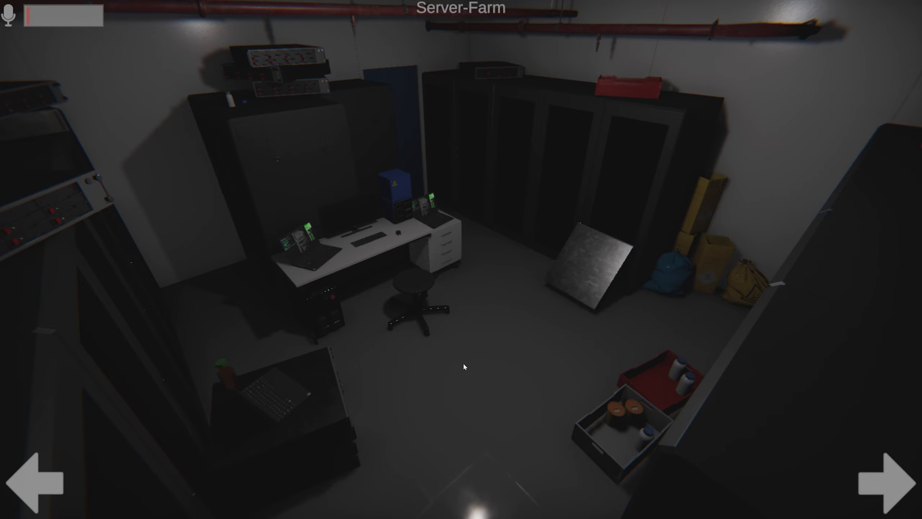
pyautogui.click(889, 483)
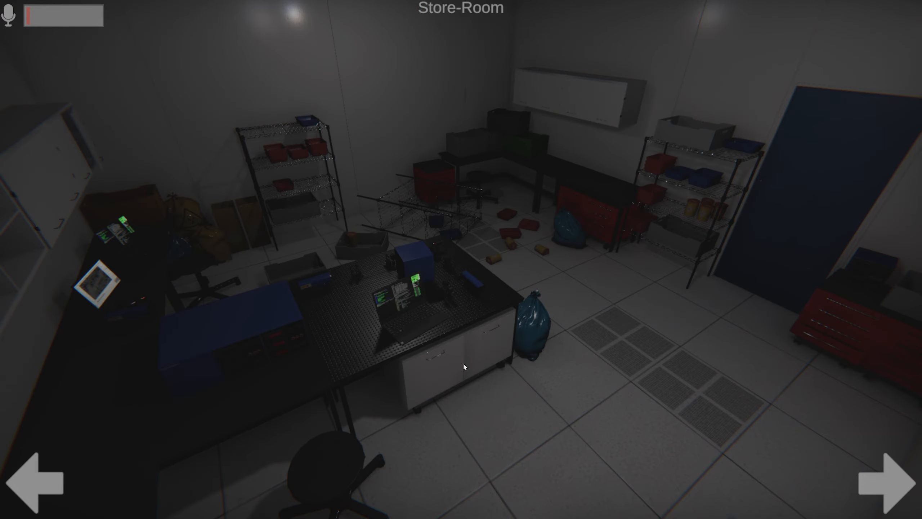
pyautogui.click(889, 481)
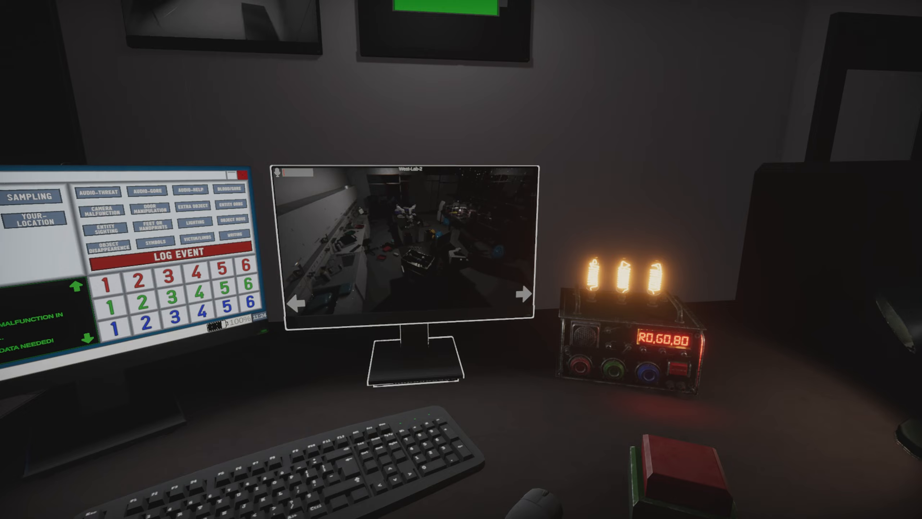
# Log a Door Manipulation event in Processing, ruling out Blue 1, and return to the Processing feed
pyautogui.click(406, 247)
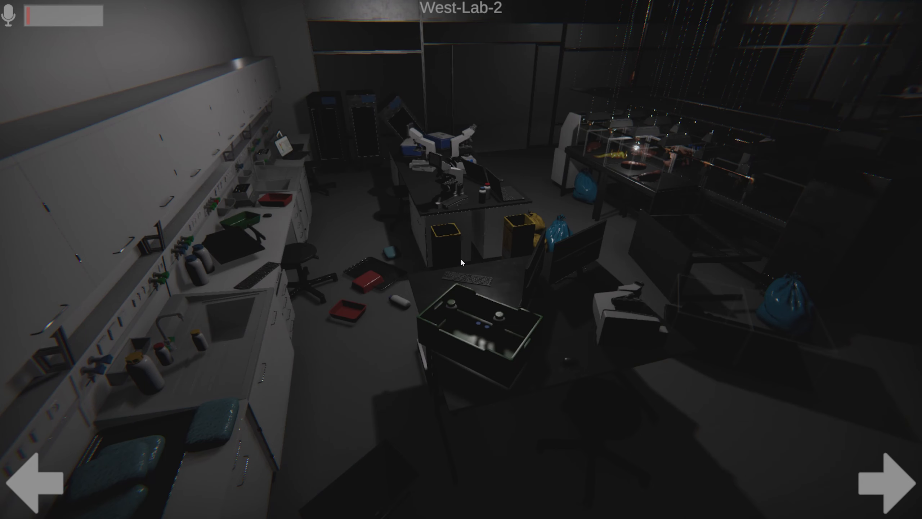
pyautogui.click(892, 472)
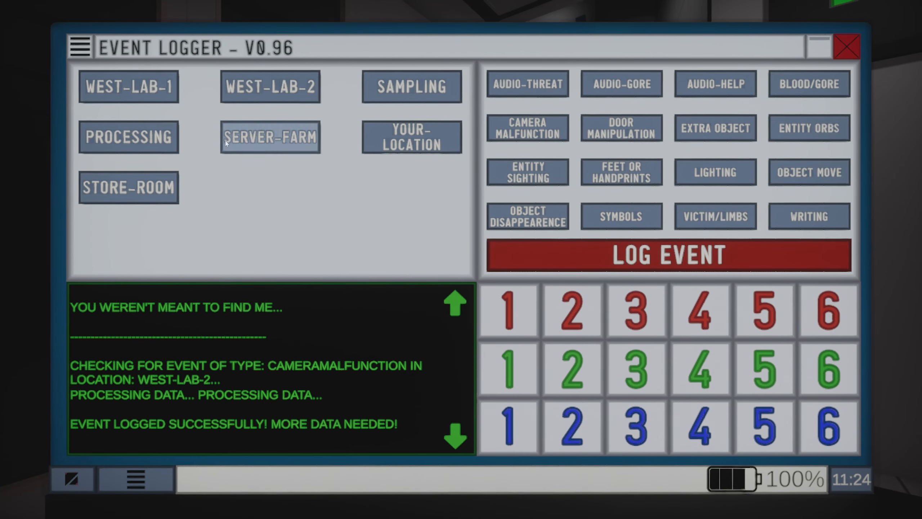
pyautogui.click(128, 136)
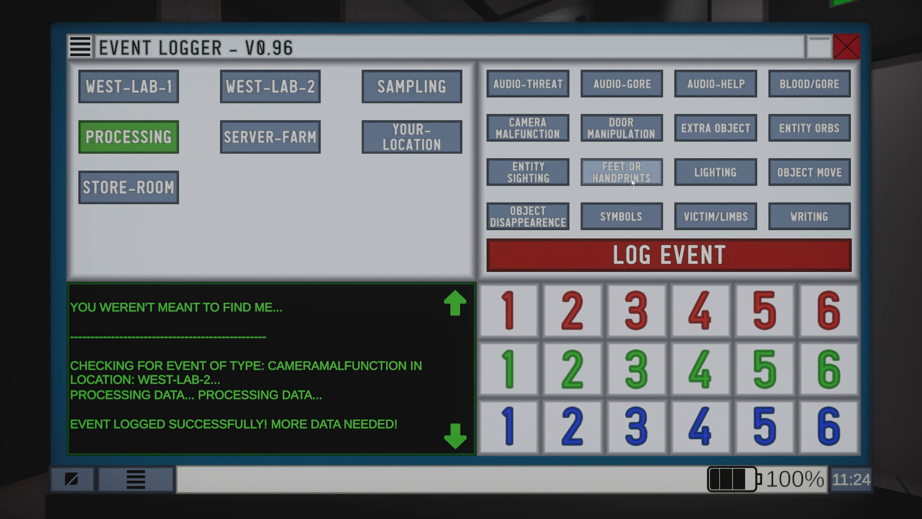
pyautogui.click(668, 254)
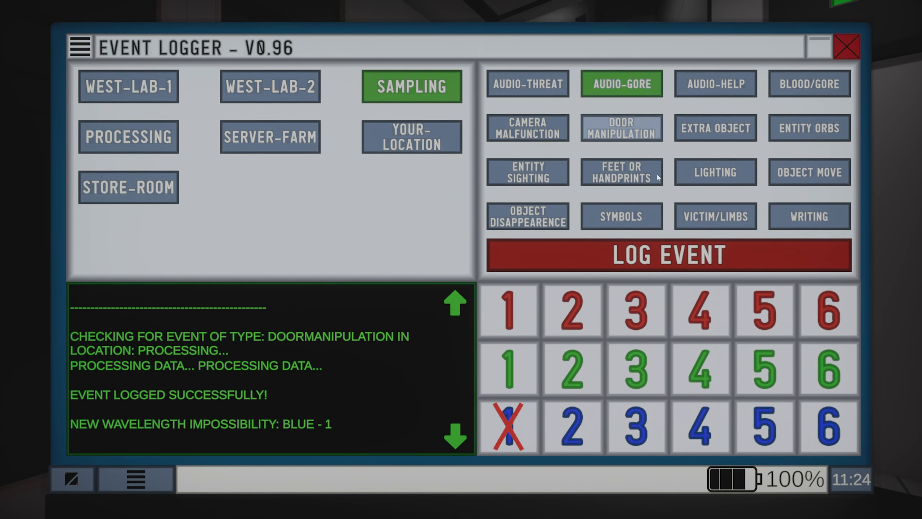
pyautogui.click(667, 255)
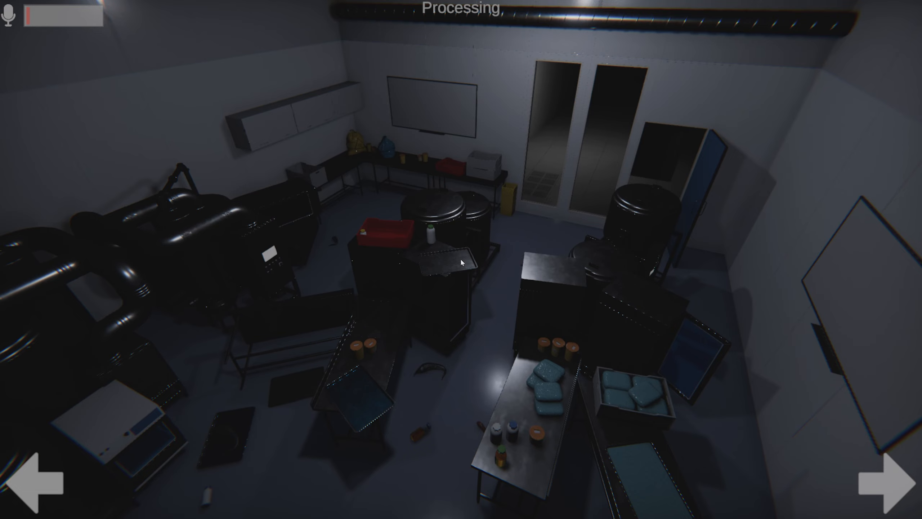
# Cycle the cameras through Server-Farm, Store-Room, West-Lab-1, West-Lab-2, Sampling and back to Server-Farm
pyautogui.click(889, 481)
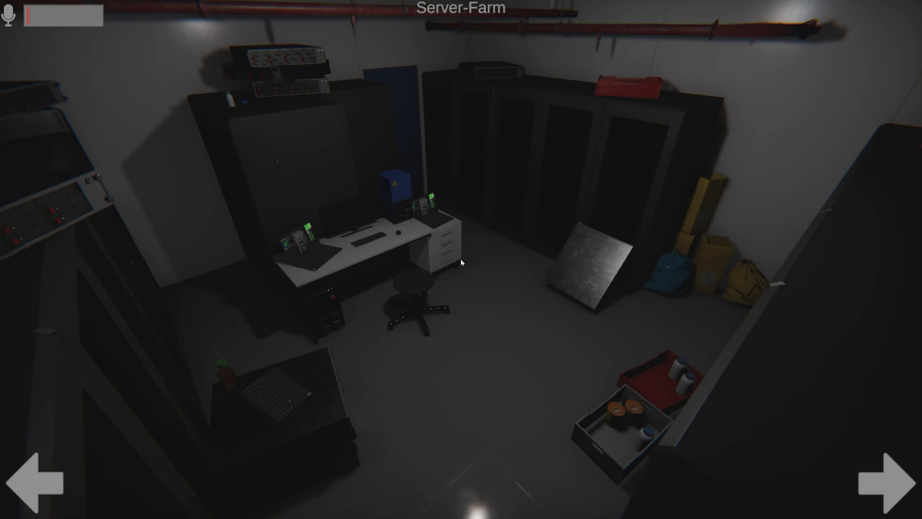
pyautogui.click(888, 477)
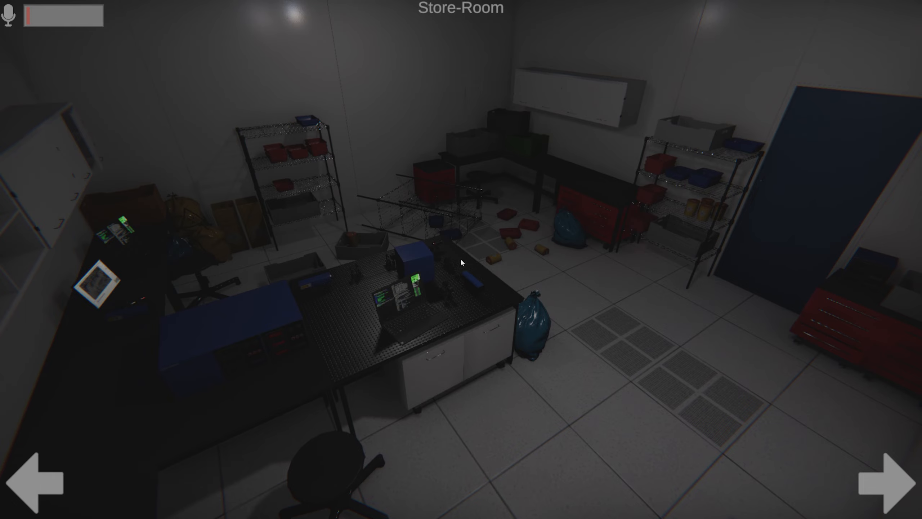
pyautogui.click(889, 481)
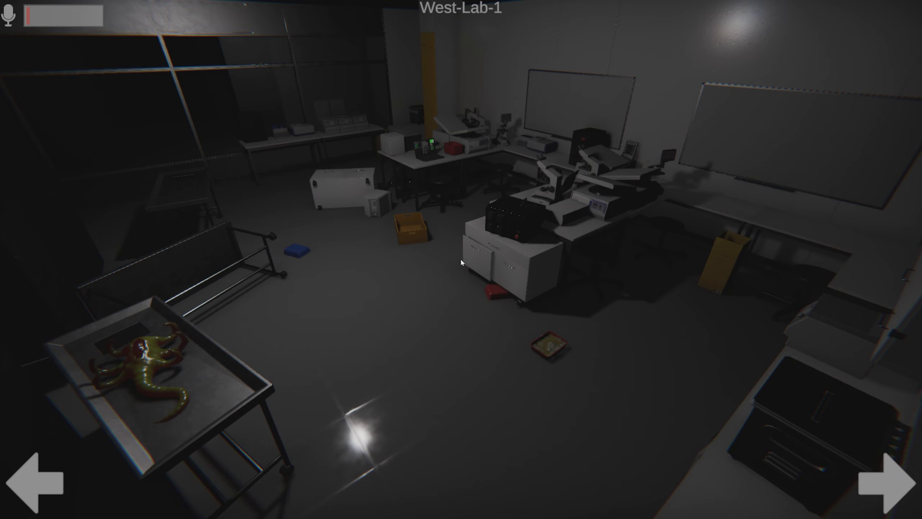
pyautogui.click(894, 478)
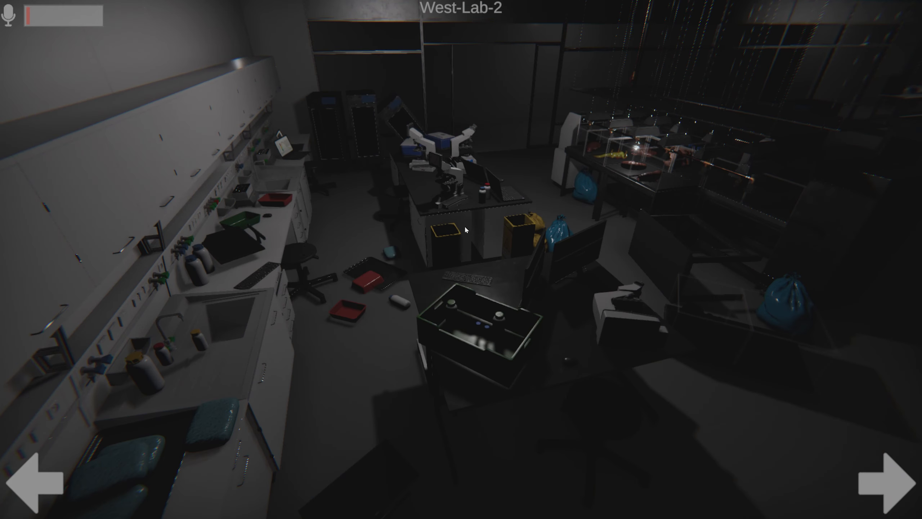
pyautogui.moveTo(458, 239)
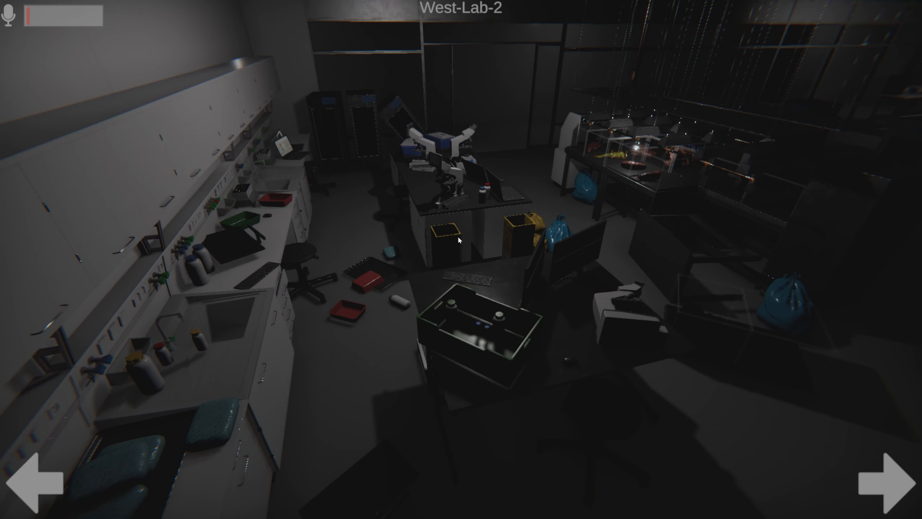
pyautogui.click(888, 477)
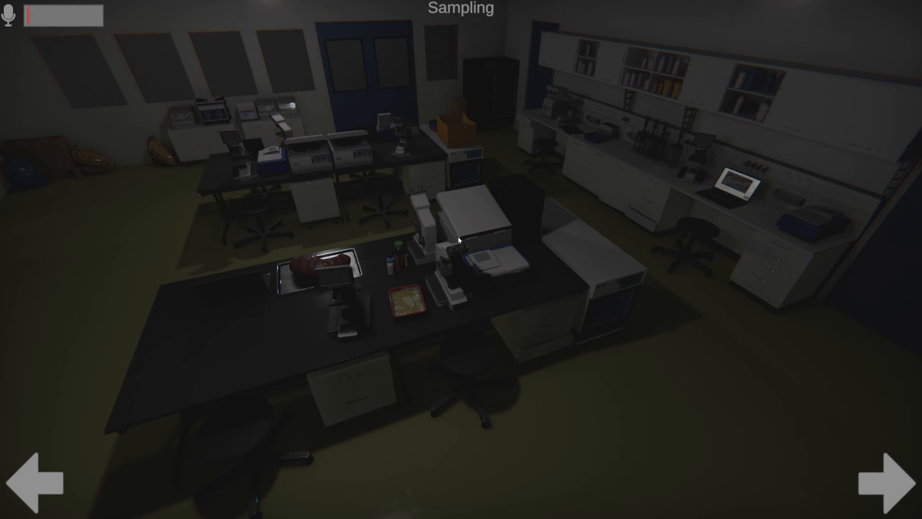
pyautogui.click(893, 479)
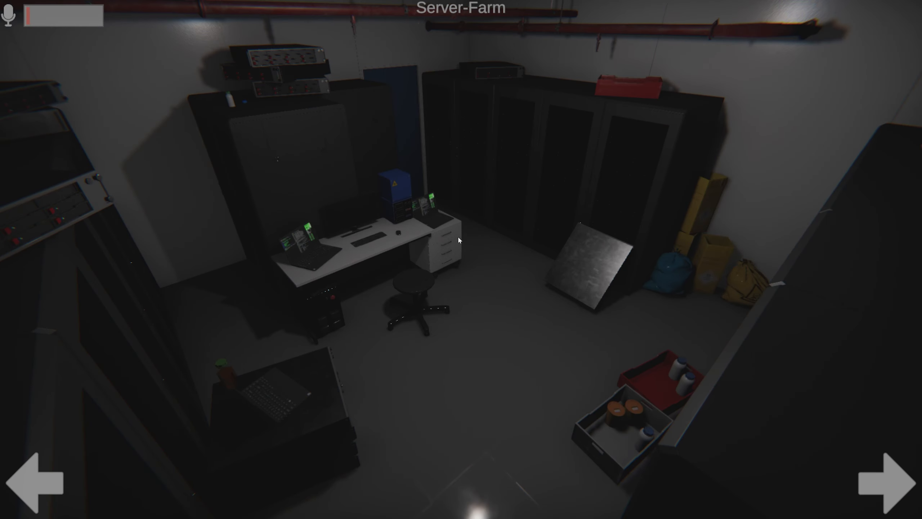
pyautogui.moveTo(458, 259)
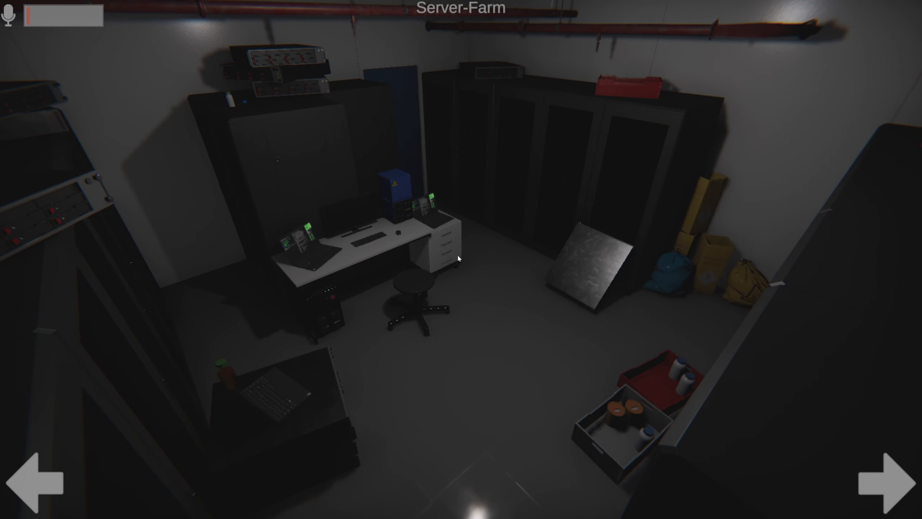
# Loop the feeds again through Store-Room, West-Lab-2, Sampling, Processing, Server-Farm and Store-Room
pyautogui.click(885, 483)
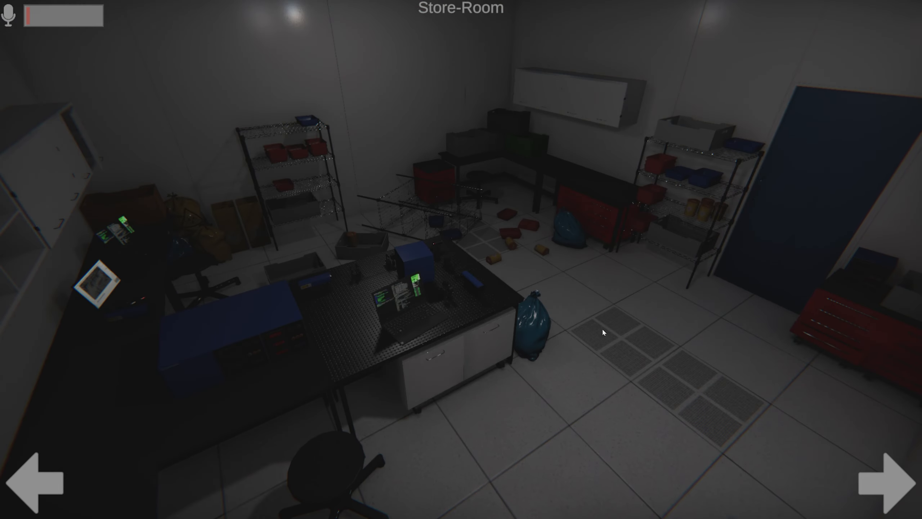
pyautogui.click(894, 483)
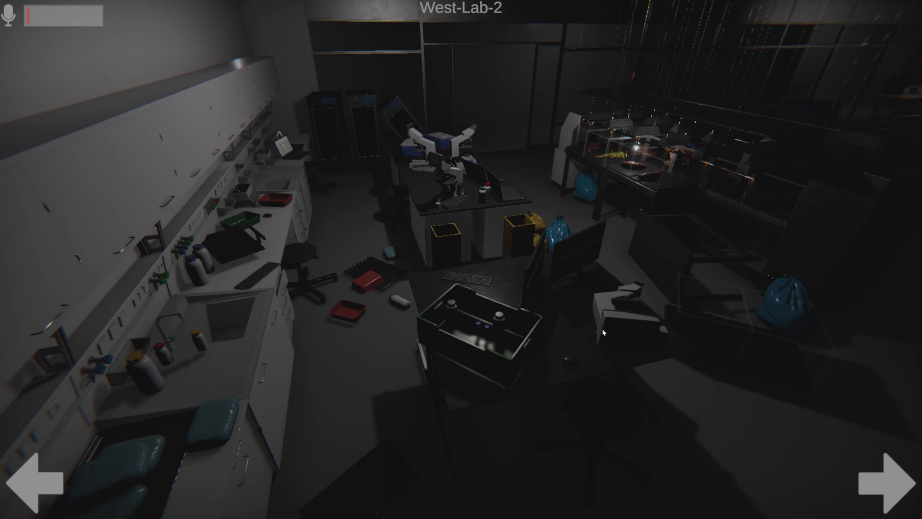
pyautogui.click(893, 481)
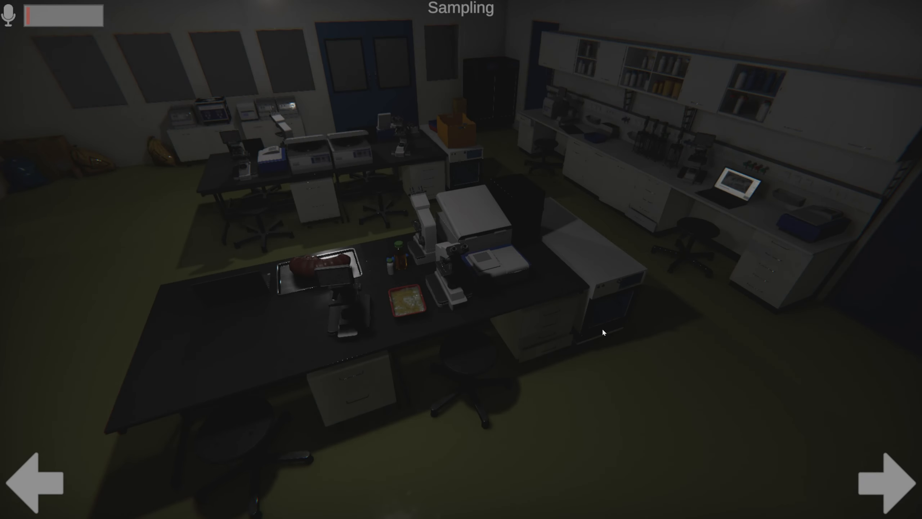
pyautogui.click(894, 481)
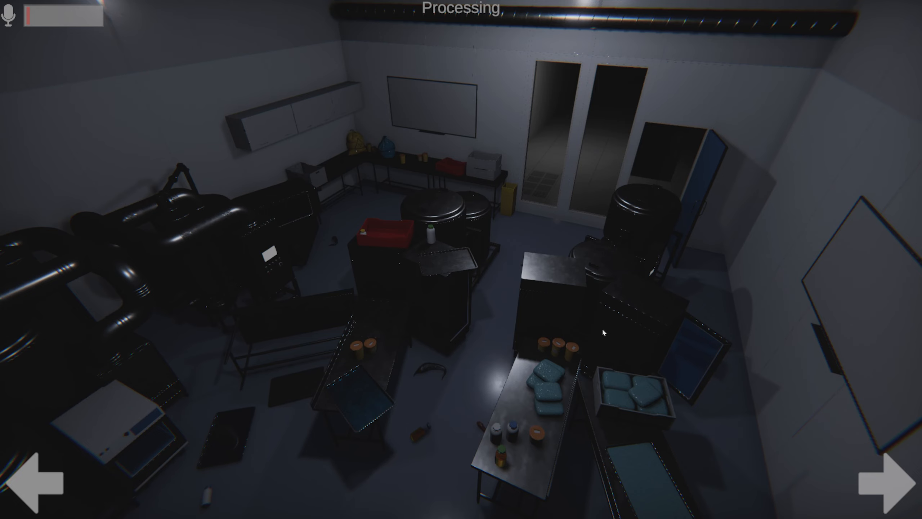
pyautogui.click(877, 480)
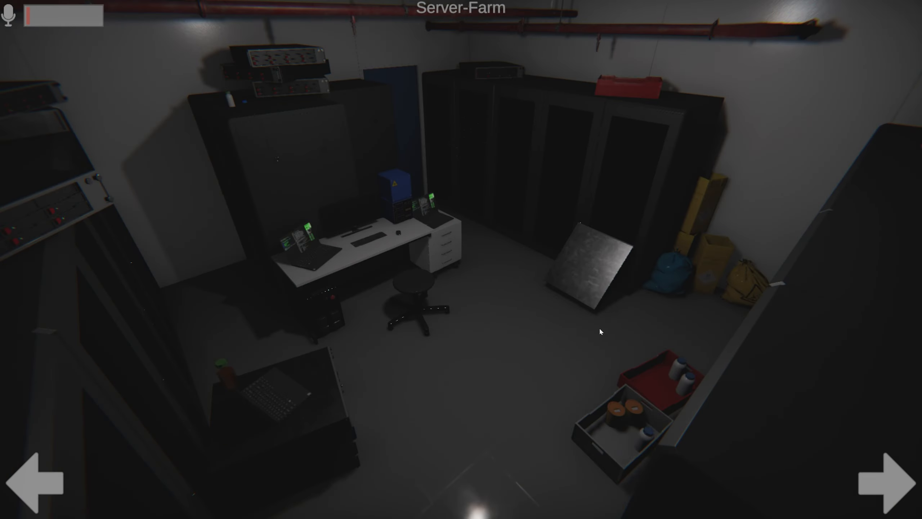
pyautogui.click(889, 479)
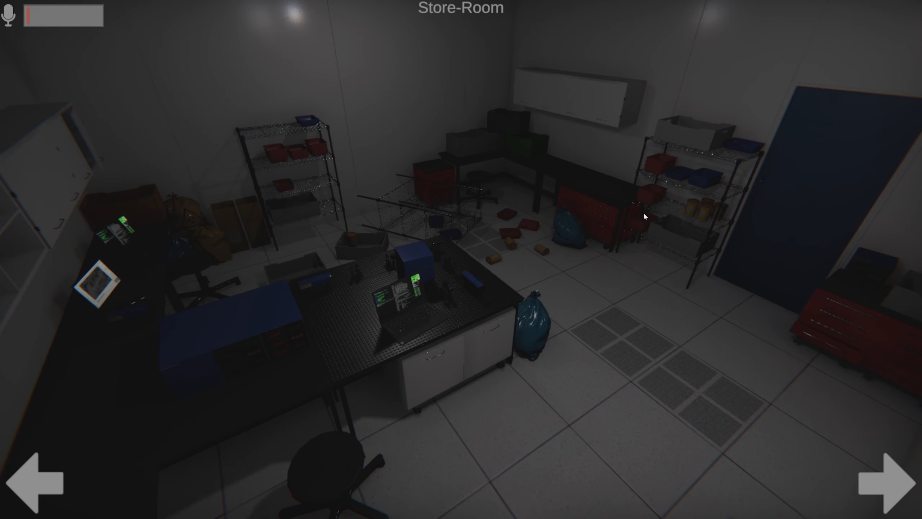
pyautogui.click(893, 479)
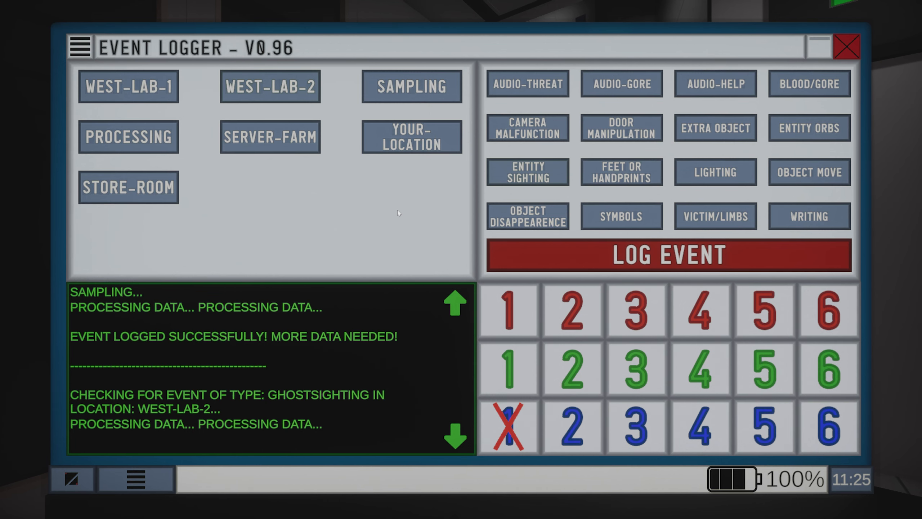
# Close the Event Logger to bring back the West-Lab-2 camera feed
pyautogui.click(763, 310)
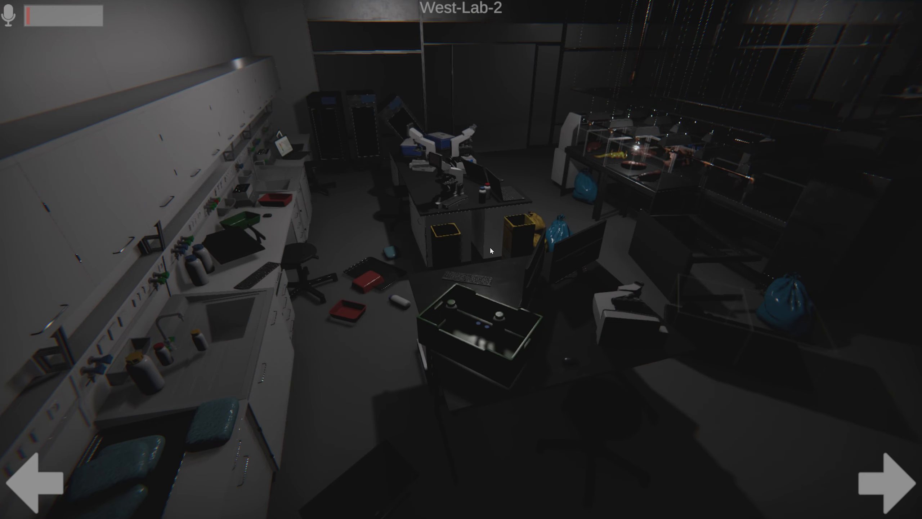
pyautogui.click(888, 480)
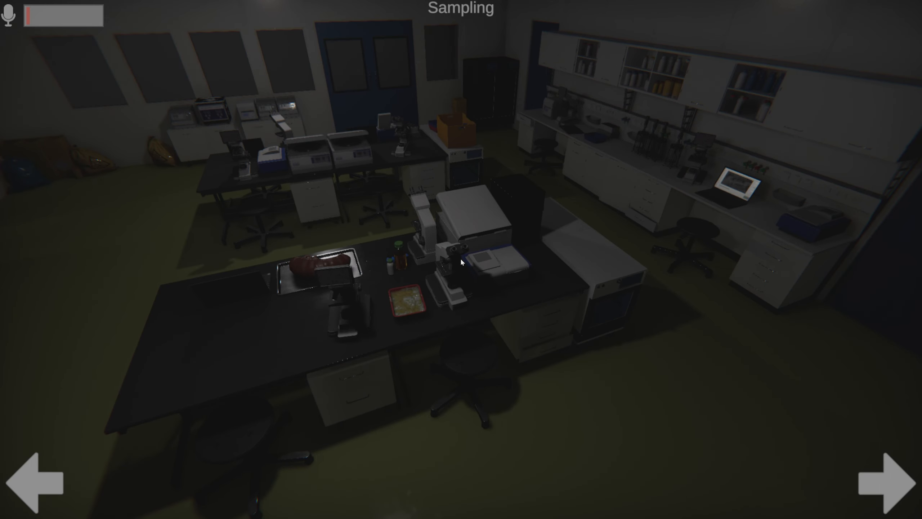
pyautogui.click(888, 480)
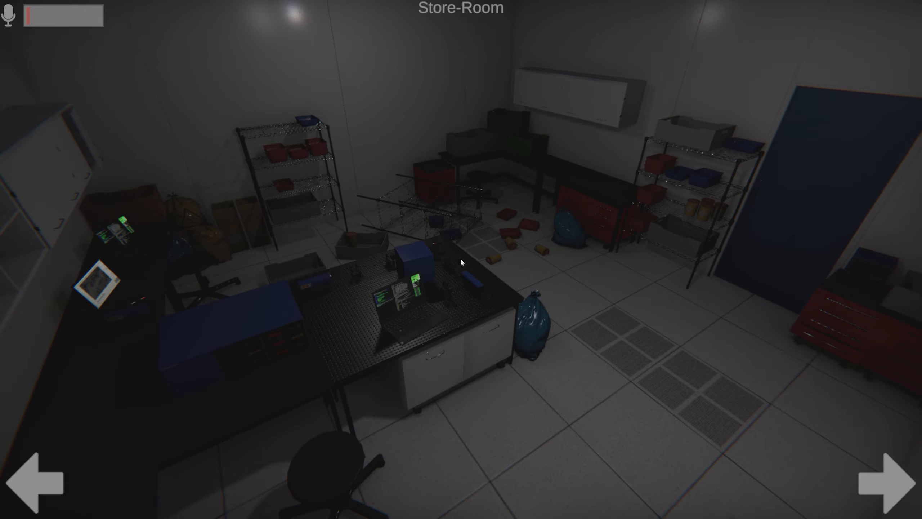
pyautogui.click(893, 478)
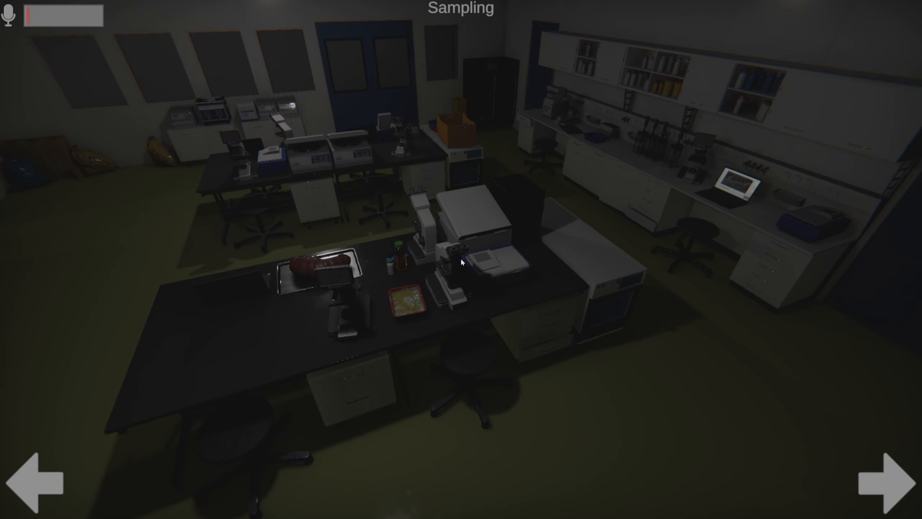
pyautogui.click(891, 481)
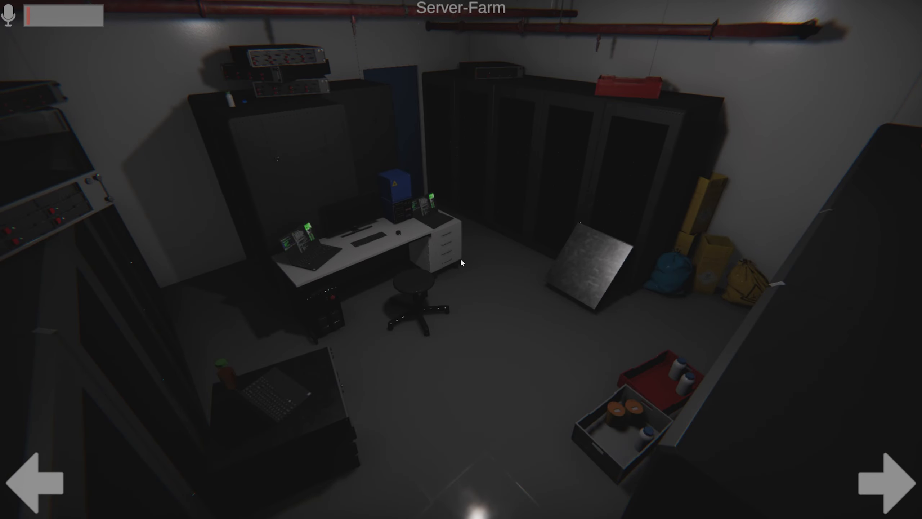
pyautogui.click(888, 478)
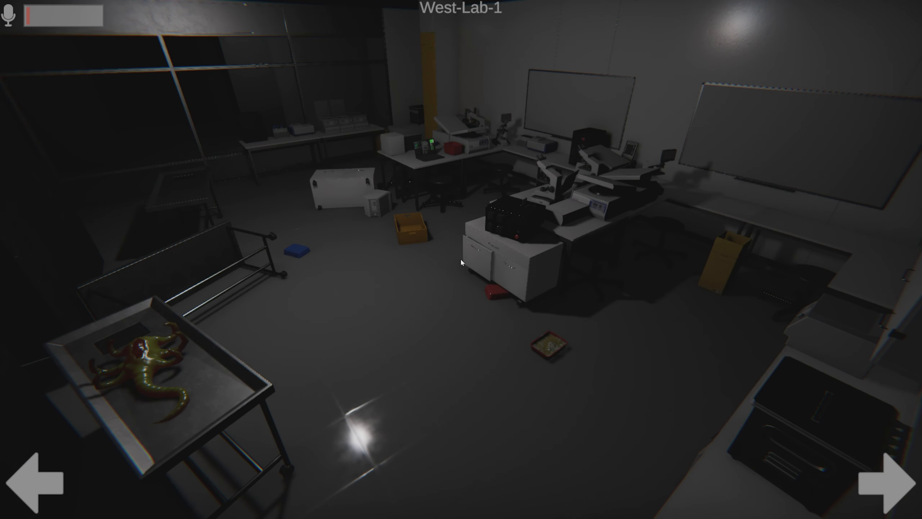
pyautogui.click(890, 478)
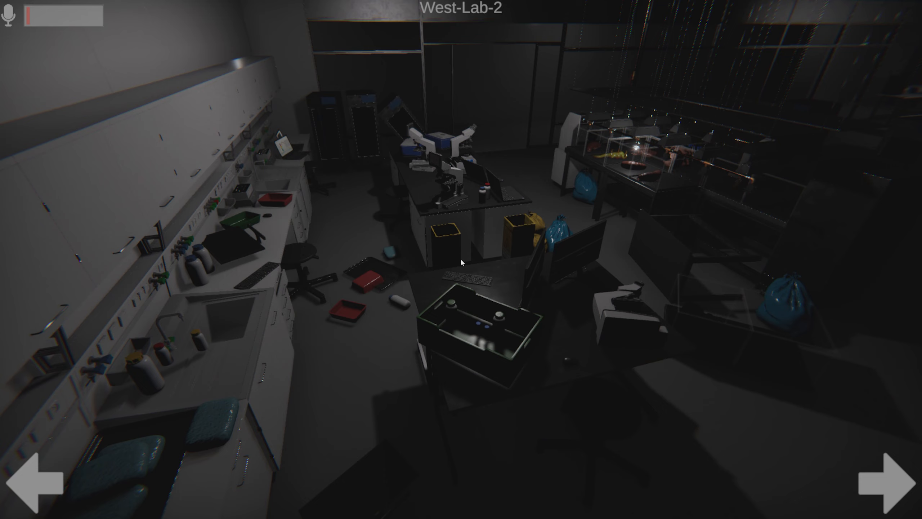
pyautogui.click(889, 481)
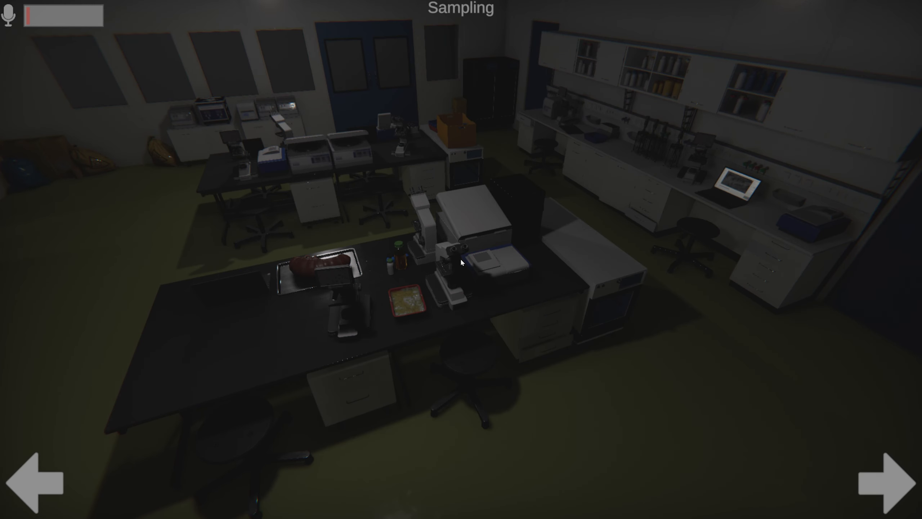
pyautogui.click(892, 481)
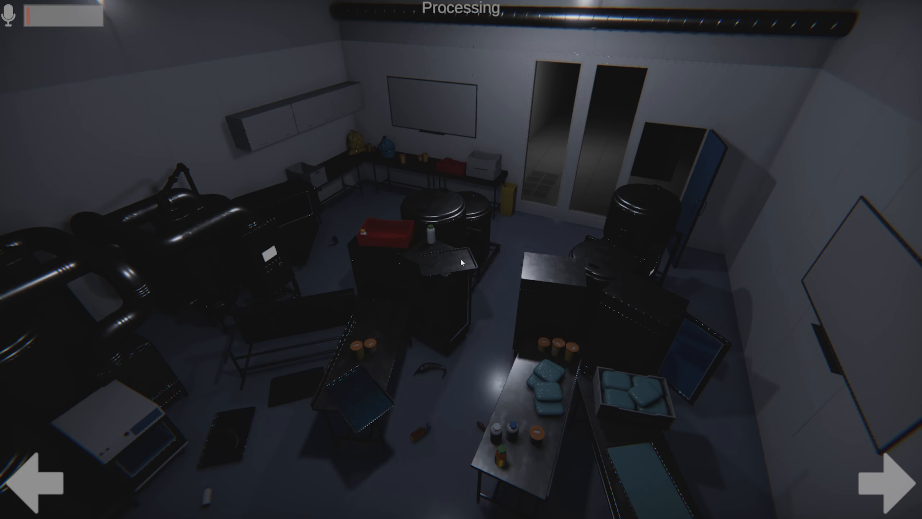
pyautogui.click(885, 481)
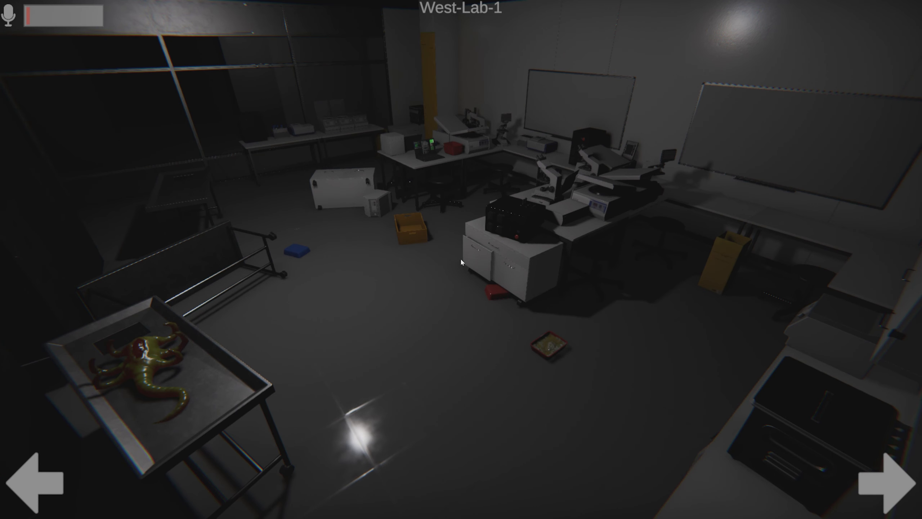
pyautogui.click(890, 478)
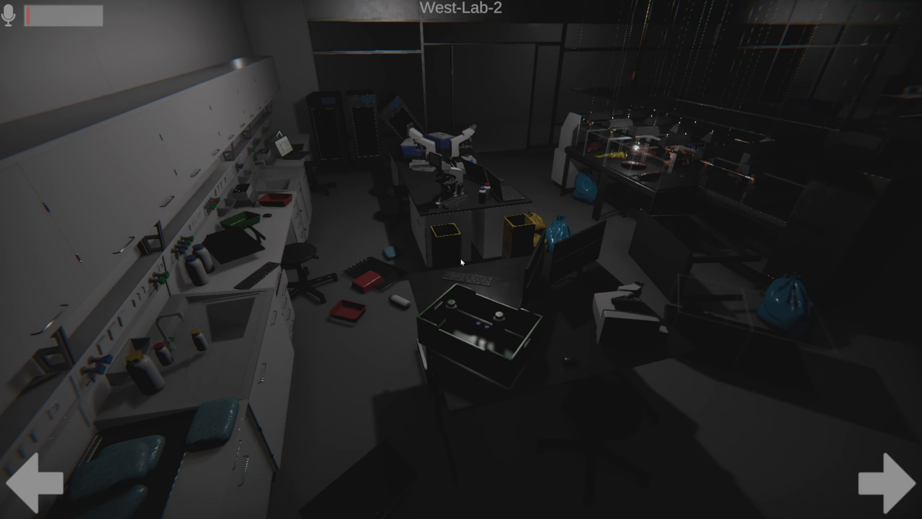
pyautogui.click(888, 477)
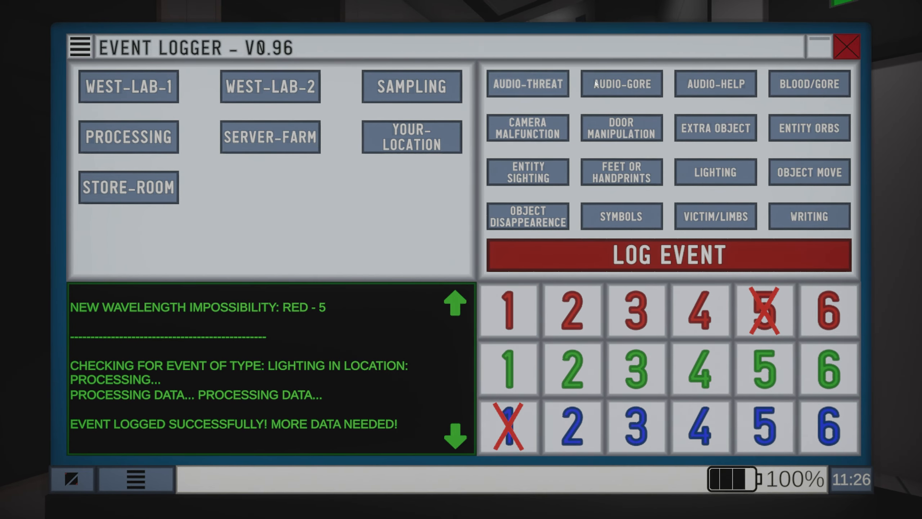
# Log an Audio-Help event for Sampling, ruling out Green 1, then show the Server-Farm feed
pyautogui.click(715, 83)
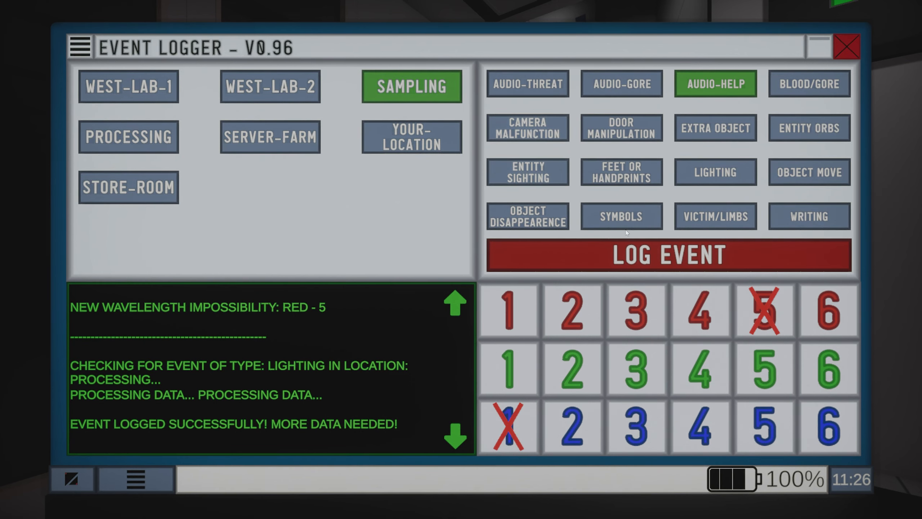
pyautogui.click(667, 254)
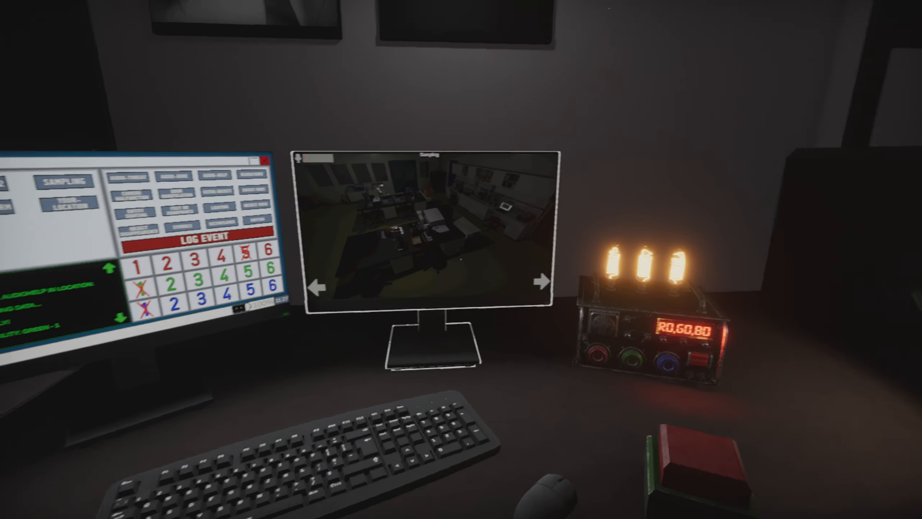
pyautogui.click(429, 230)
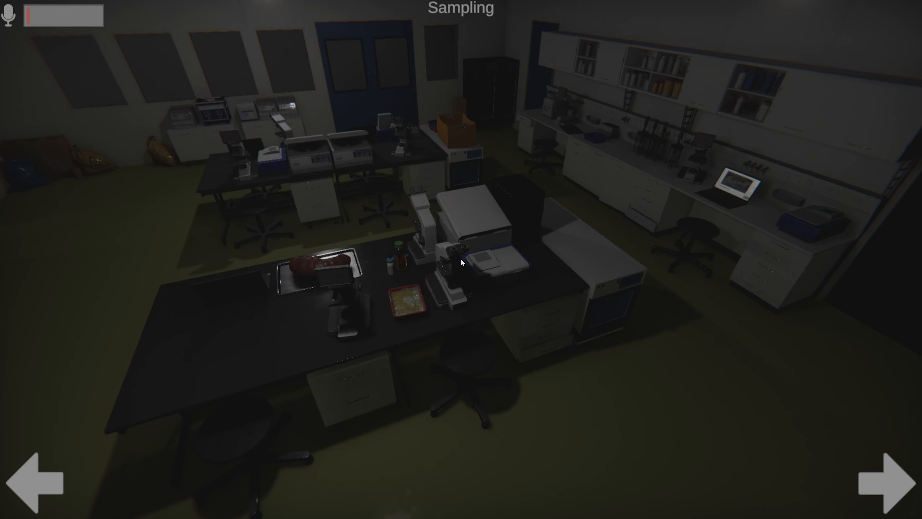
pyautogui.click(887, 479)
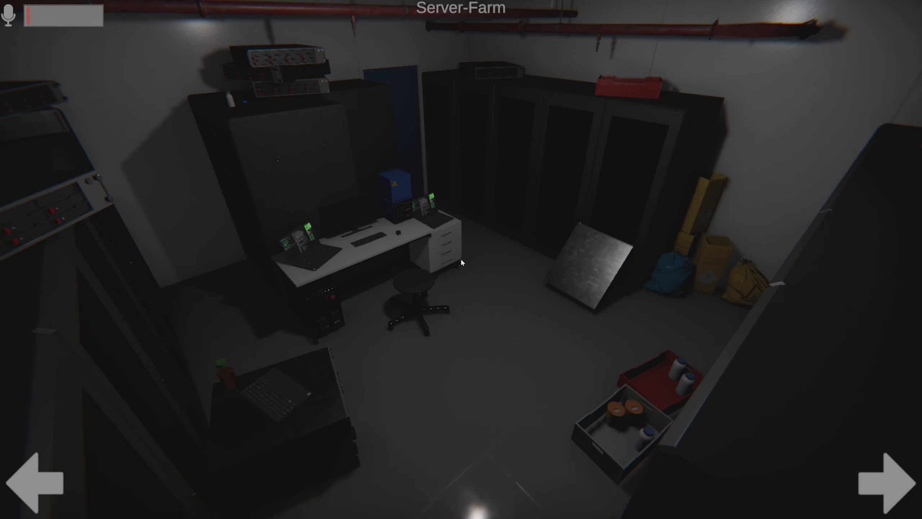
# Log a Door Manipulation event for Store-Room and return to the Store-Room camera feed
pyautogui.click(892, 482)
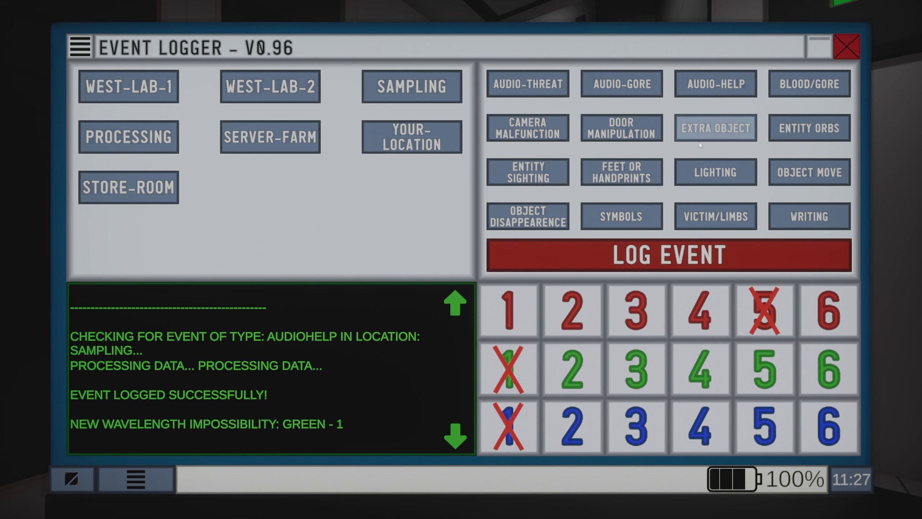
pyautogui.click(621, 128)
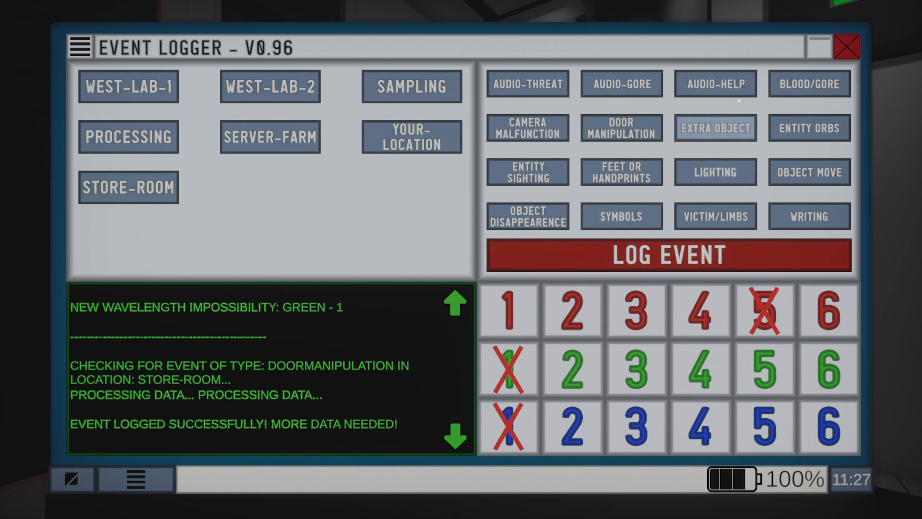
pyautogui.click(846, 46)
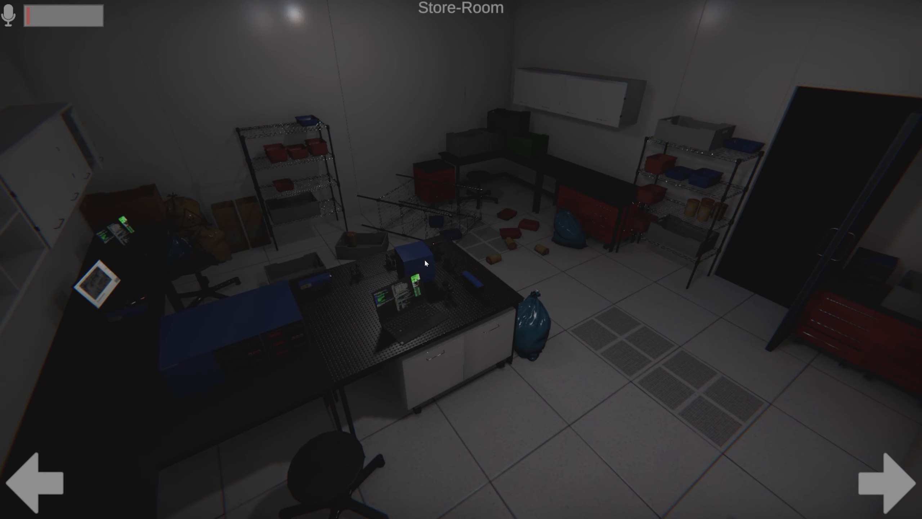
# Cycle through West-Lab-2, Sampling, West-Lab-1 and Server-Farm feeds, then reopen the Event Logger
pyautogui.click(890, 482)
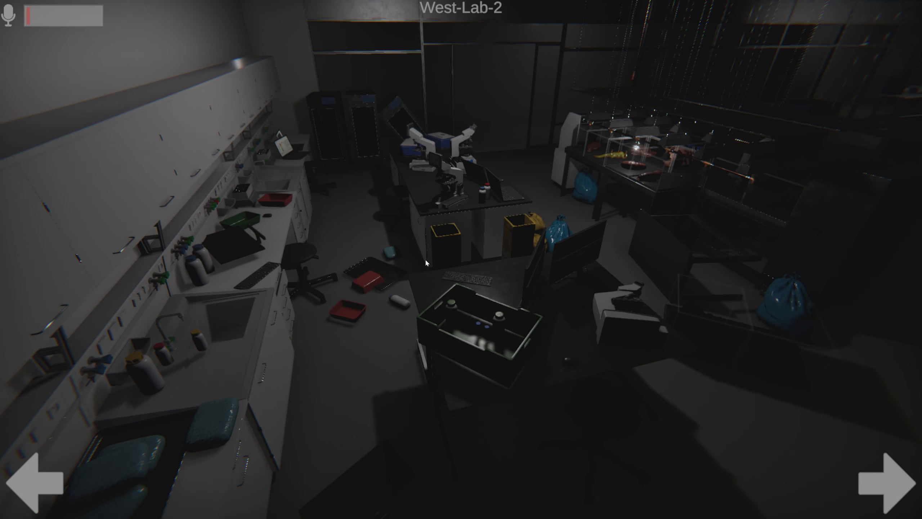
pyautogui.click(888, 481)
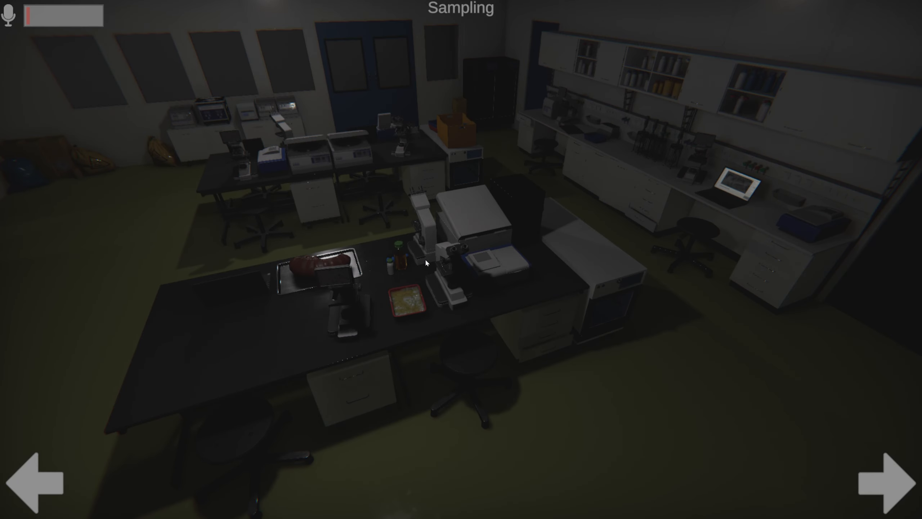
pyautogui.click(894, 480)
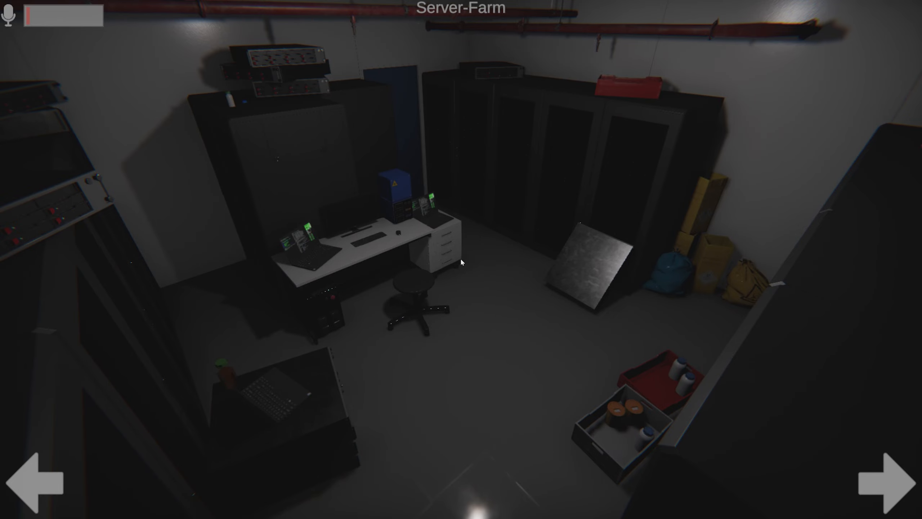
pyautogui.click(885, 480)
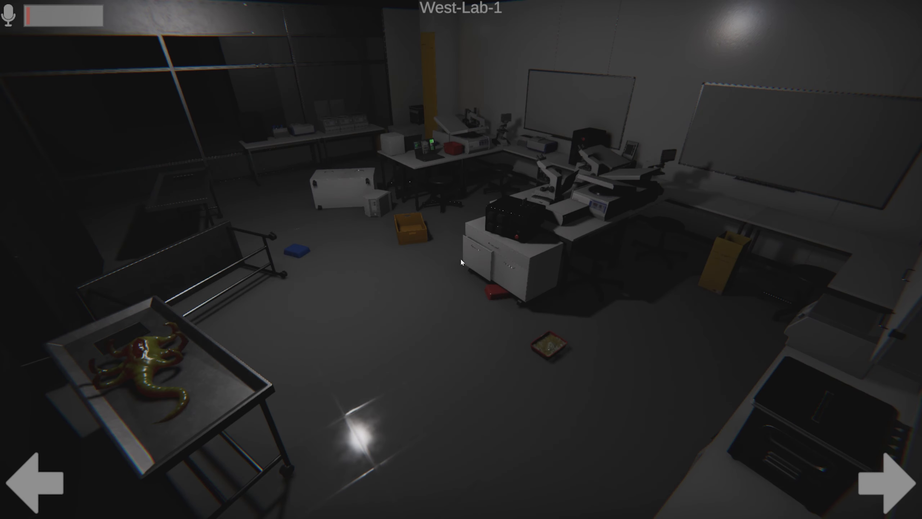
pyautogui.click(890, 478)
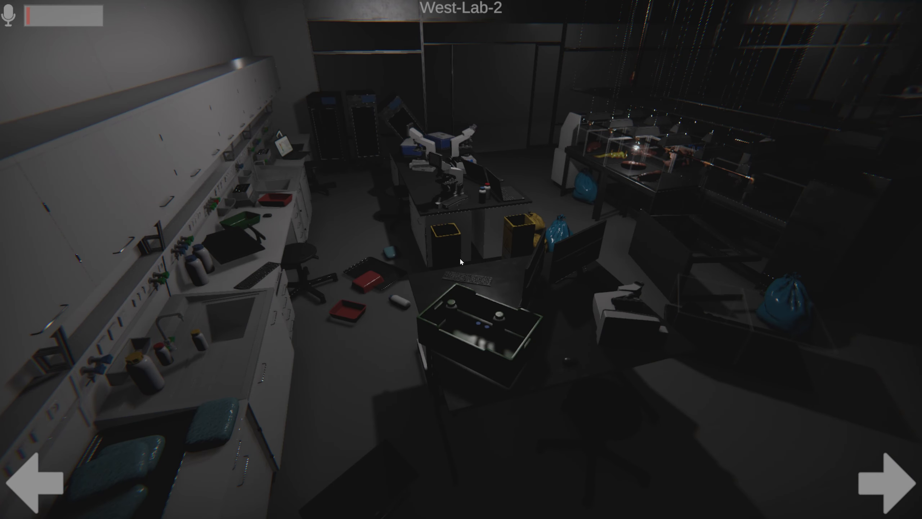
pyautogui.click(892, 477)
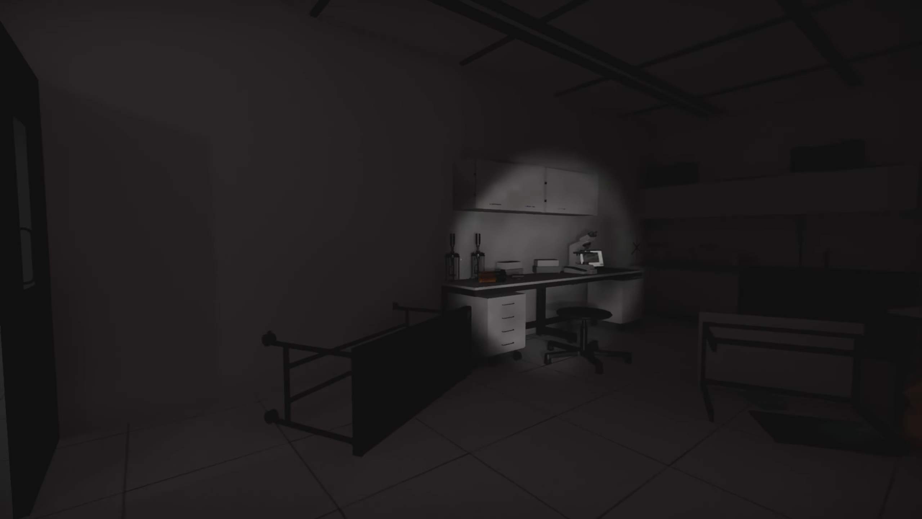
pyautogui.moveTo(461, 260)
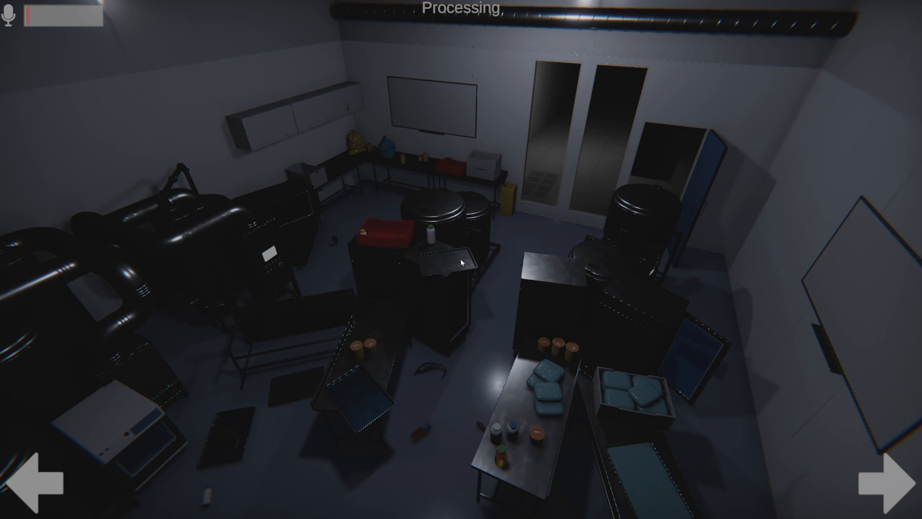
pyautogui.click(889, 479)
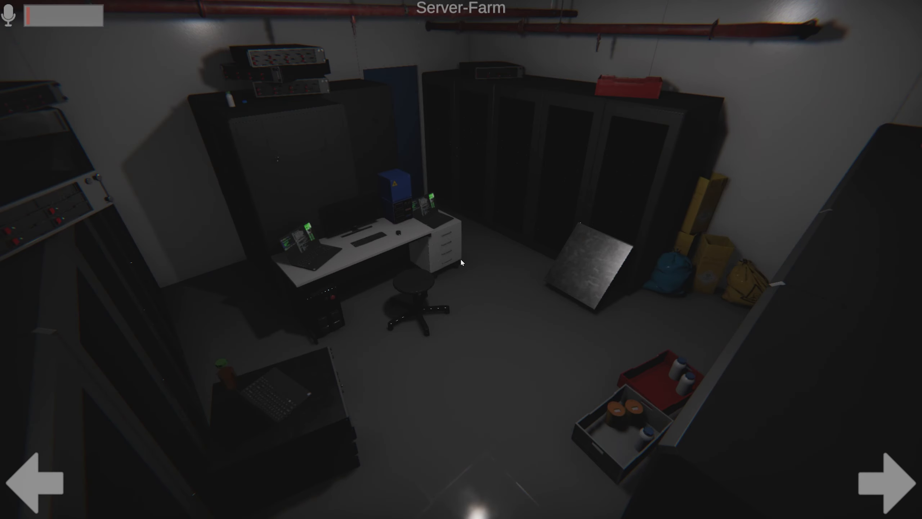
pyautogui.click(890, 480)
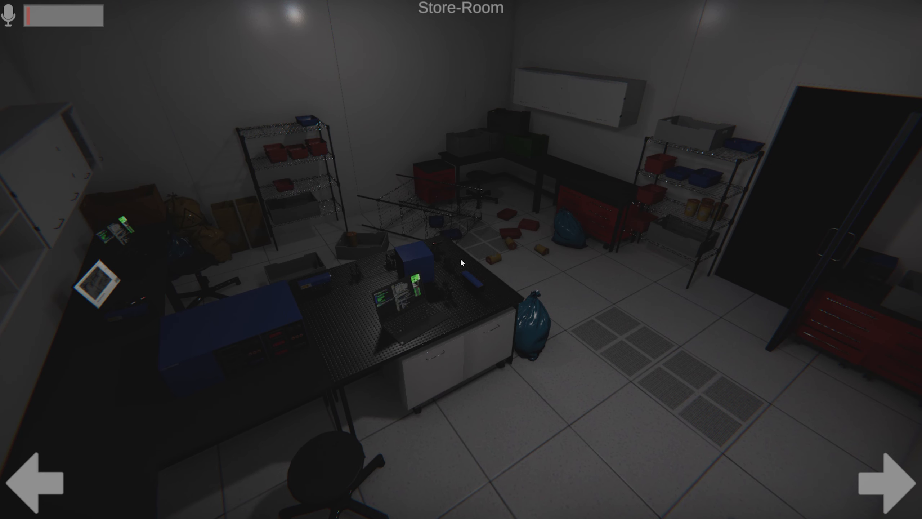
pyautogui.click(888, 480)
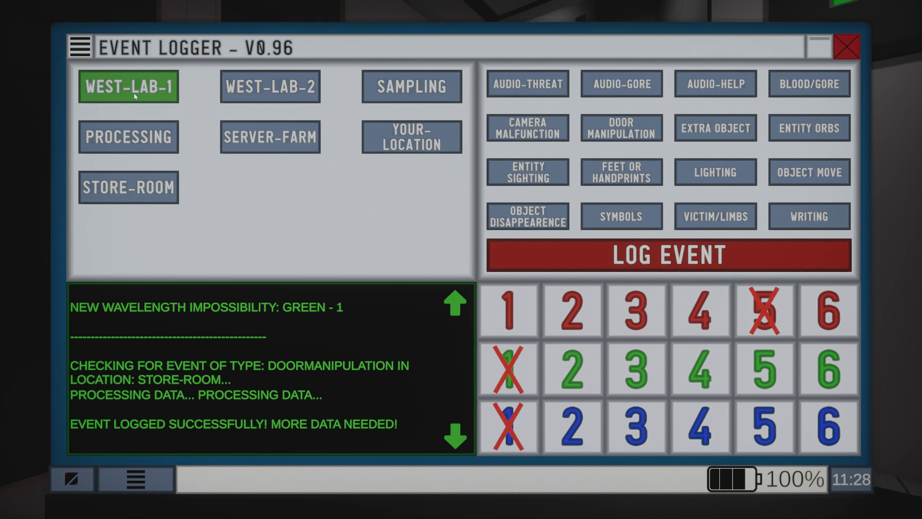
# Log a West-Lab-1 entity sighting and return to the West-Lab-2 camera feed
pyautogui.click(667, 254)
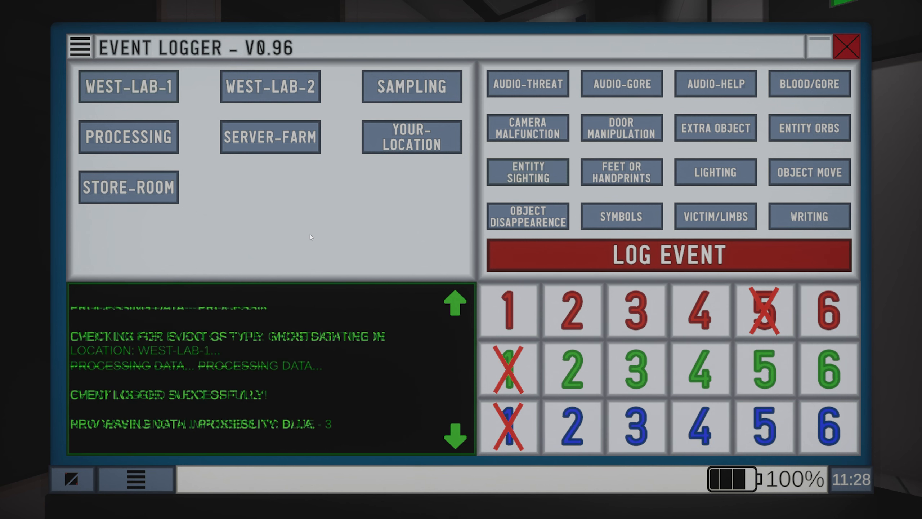
pyautogui.click(637, 426)
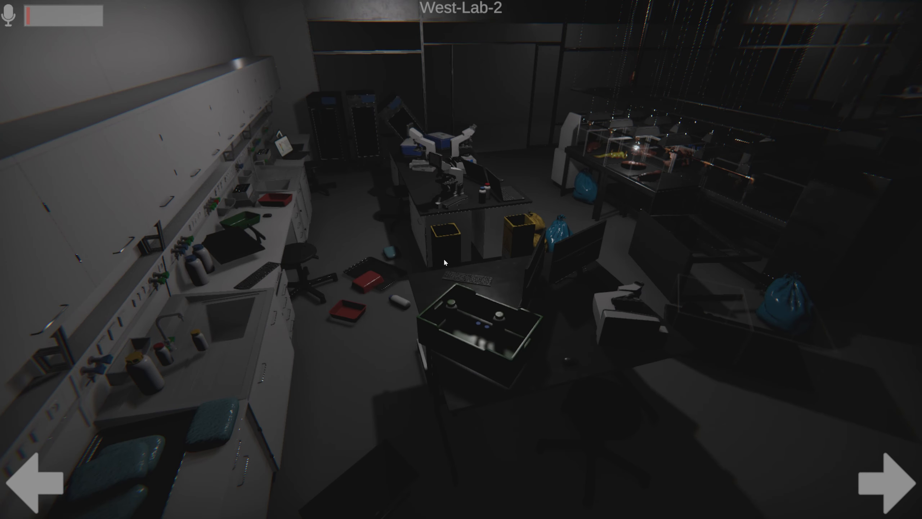
# Cycle the camera feed from West-Lab-2 through Sampling to Processing
pyautogui.click(887, 481)
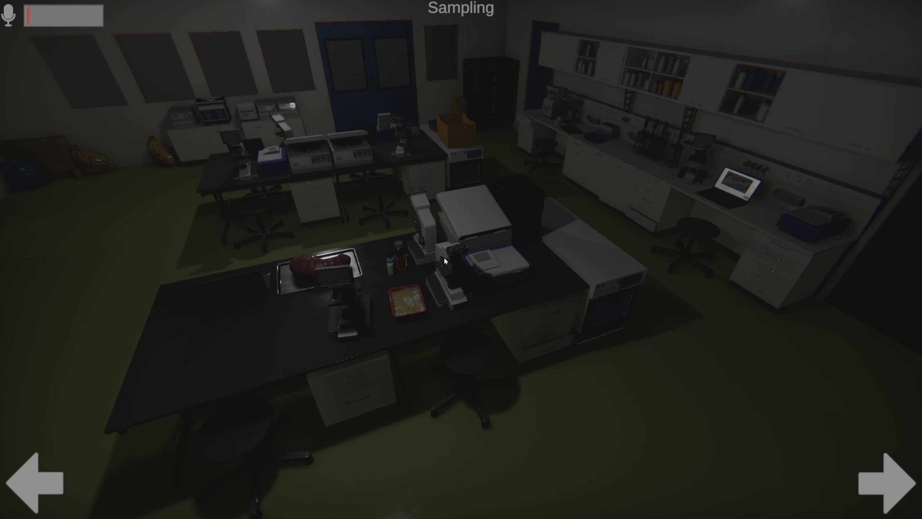
pyautogui.click(890, 480)
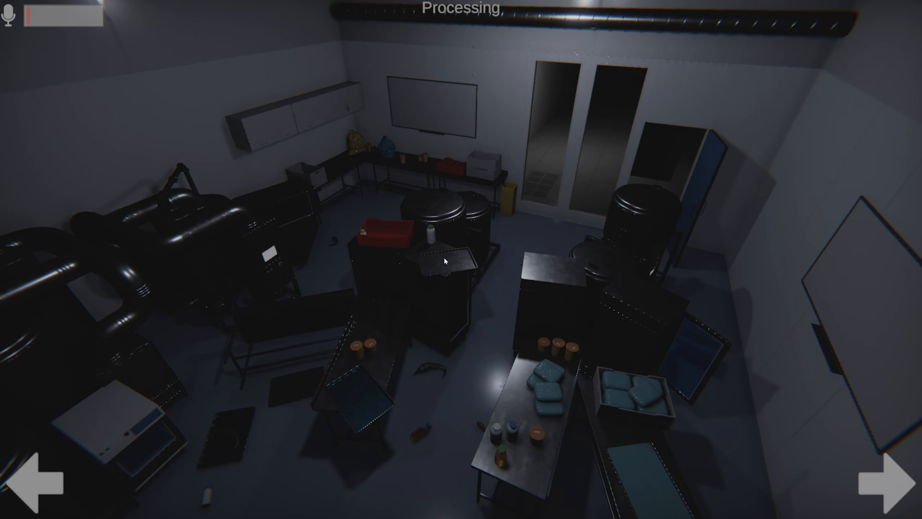
pyautogui.moveTo(375, 139)
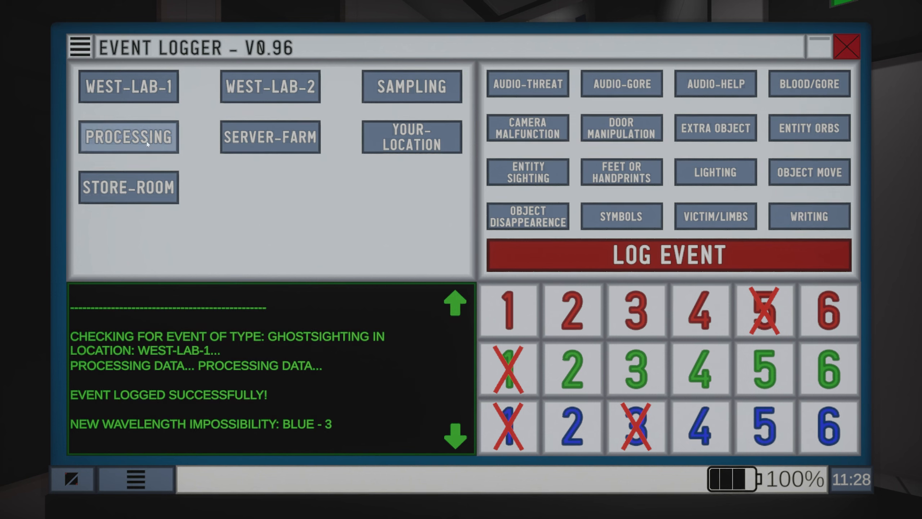
# Log a Feet or Handprints event in Processing and bring back its camera feed
pyautogui.click(129, 137)
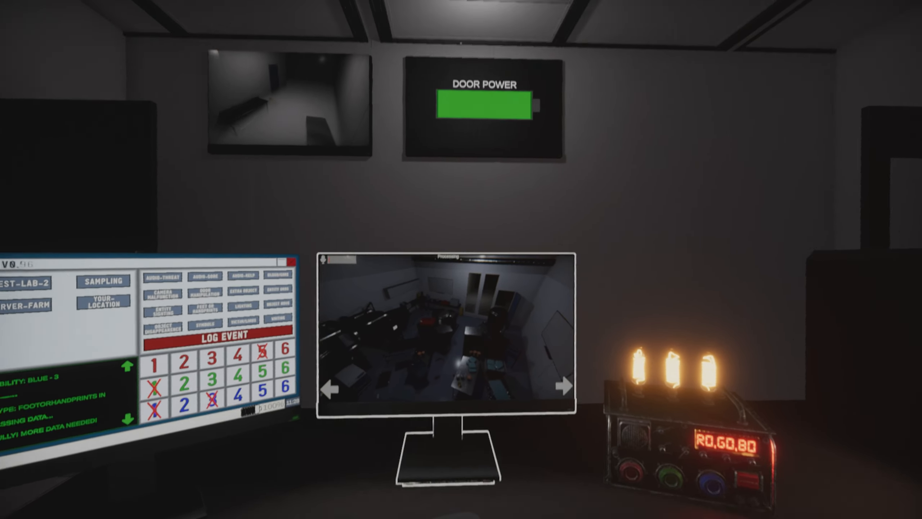
pyautogui.moveTo(461, 259)
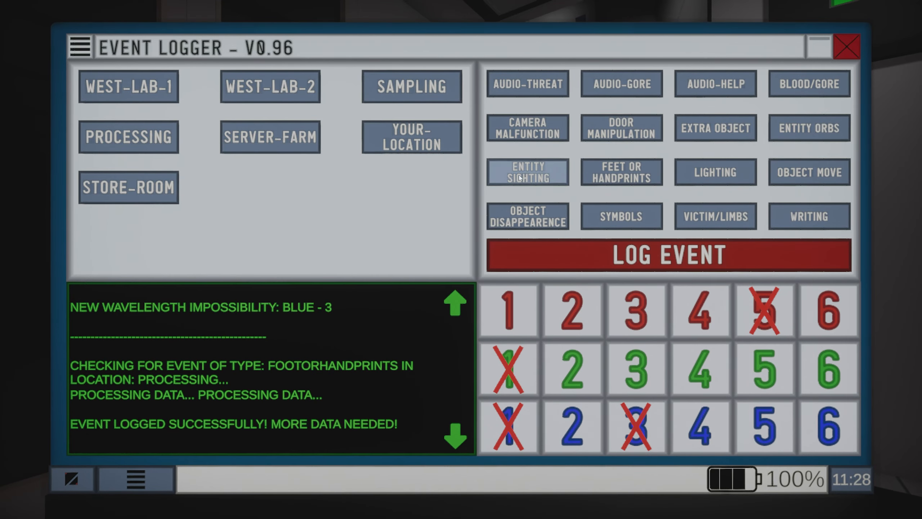
pyautogui.click(527, 171)
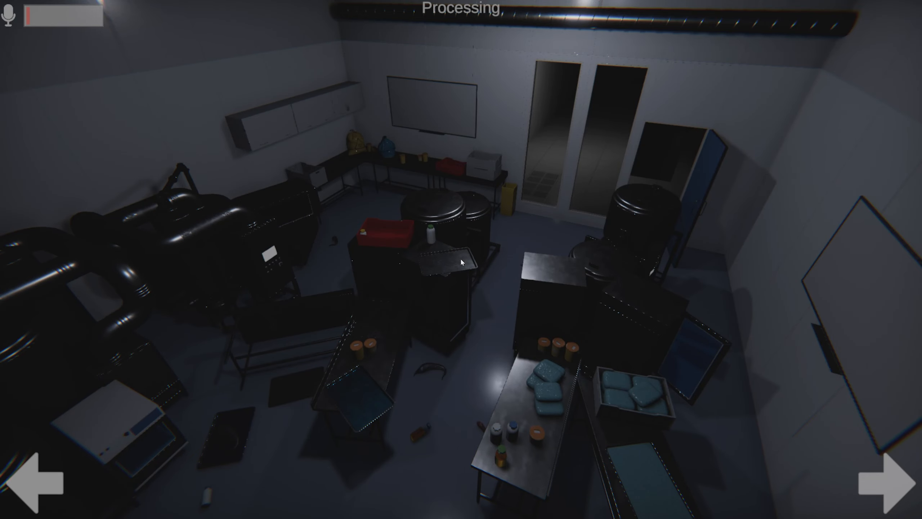
# Cycle through Store-Room, West-Lab-2, Sampling, West-Lab-1 and Processing cameras, then return to the event logger
pyautogui.click(890, 480)
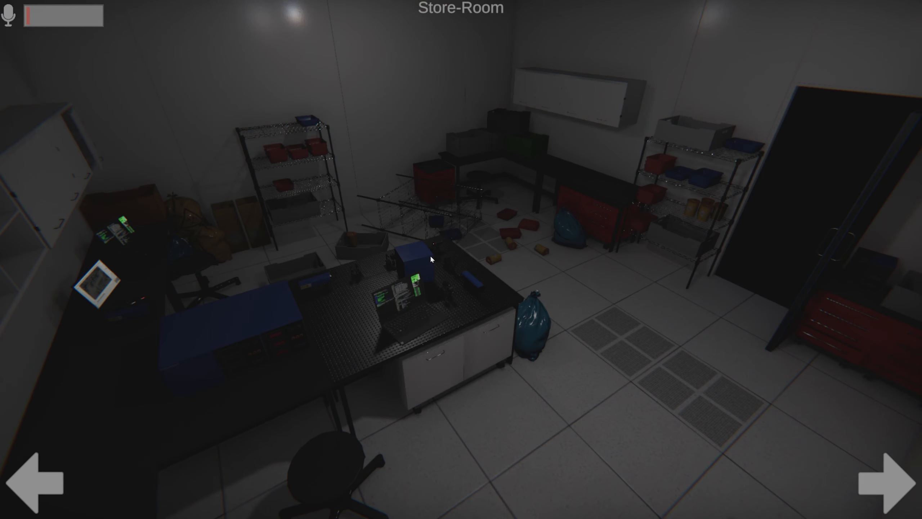
pyautogui.click(892, 479)
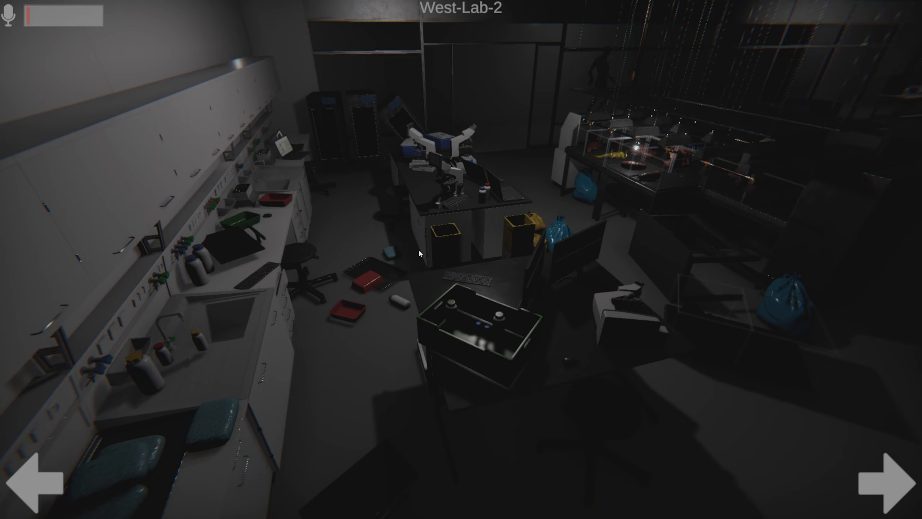
pyautogui.click(889, 478)
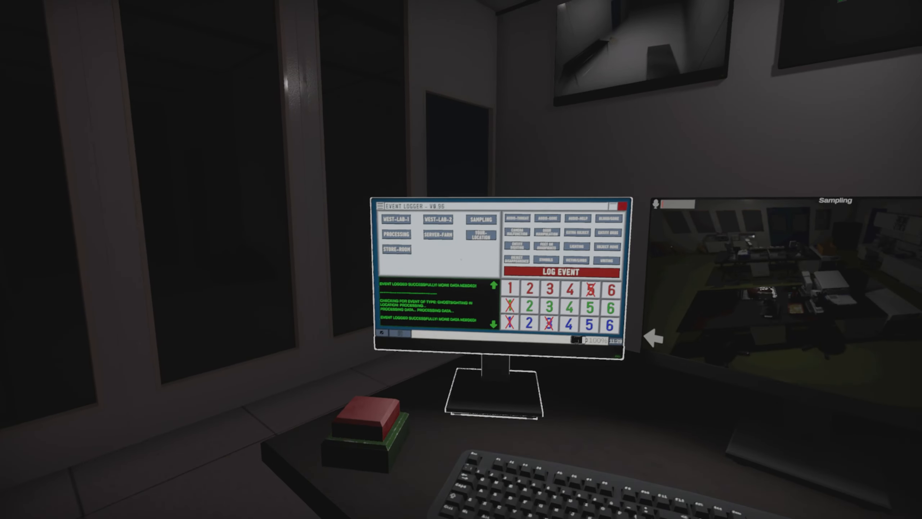
pyautogui.click(397, 250)
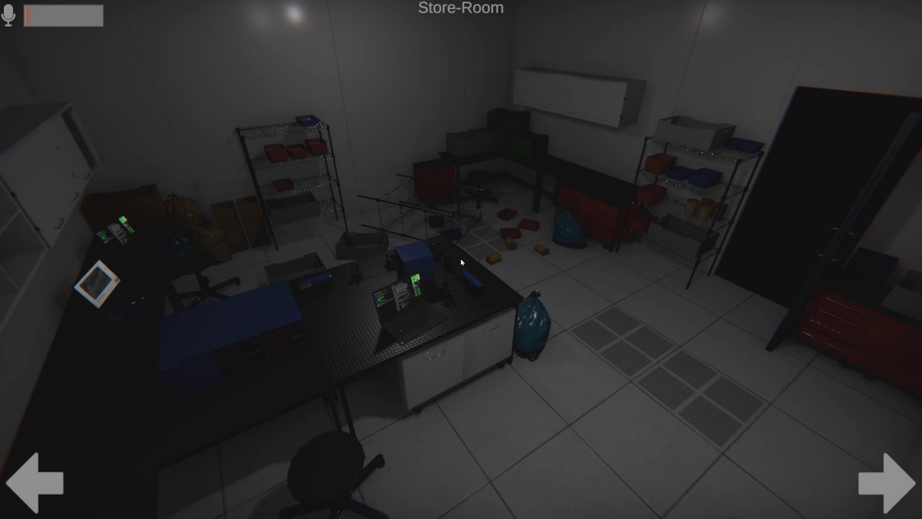
pyautogui.click(890, 480)
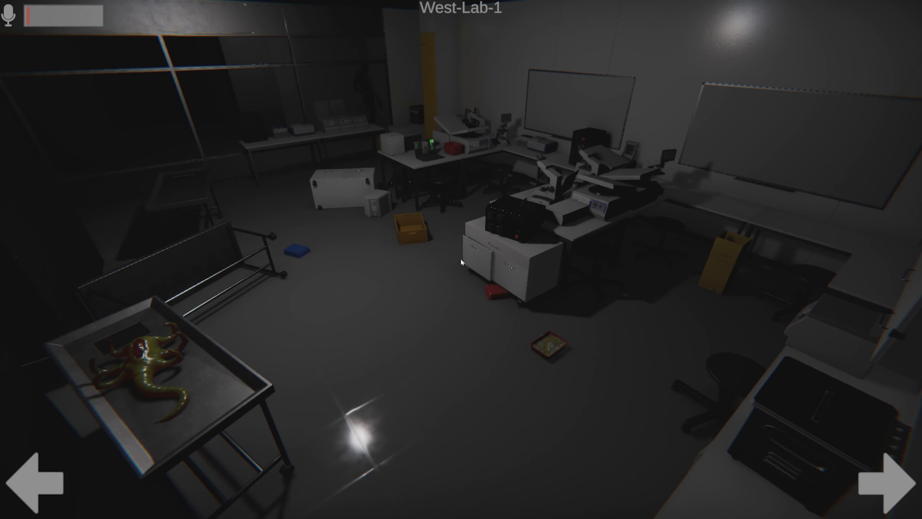
pyautogui.click(892, 476)
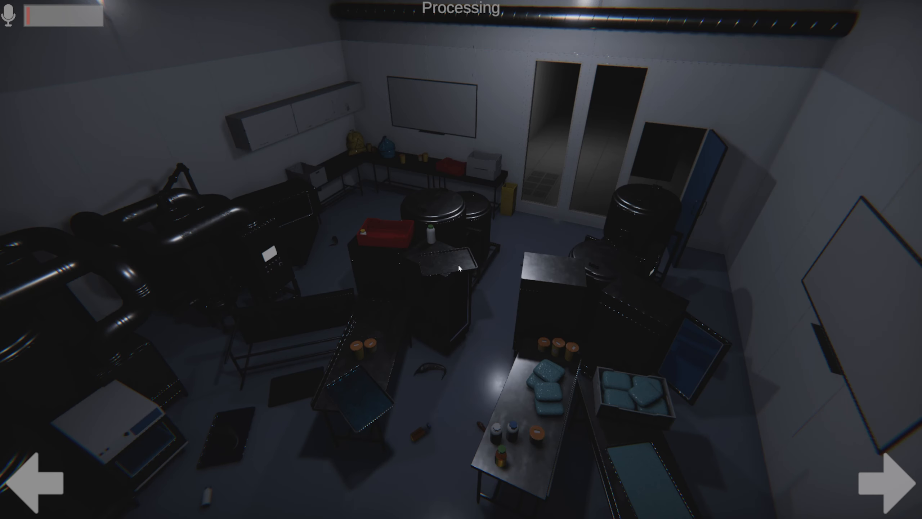
pyautogui.click(888, 485)
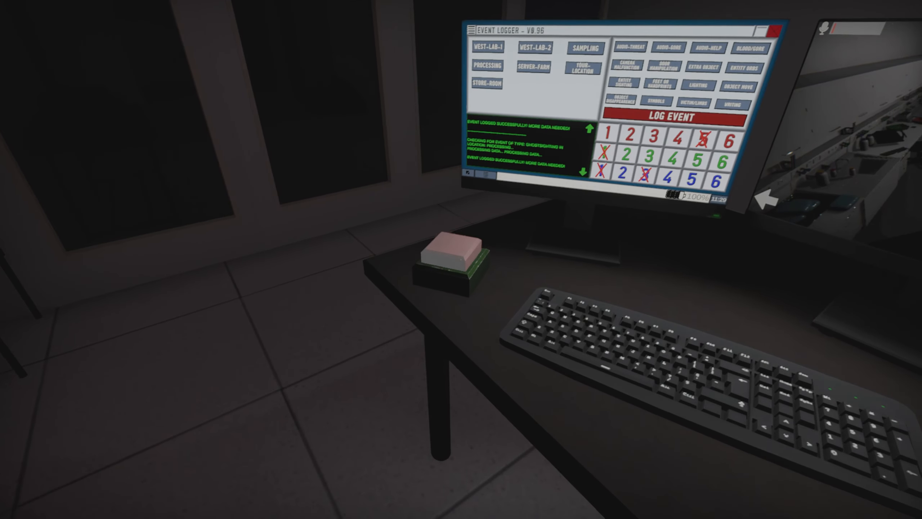
pyautogui.click(584, 48)
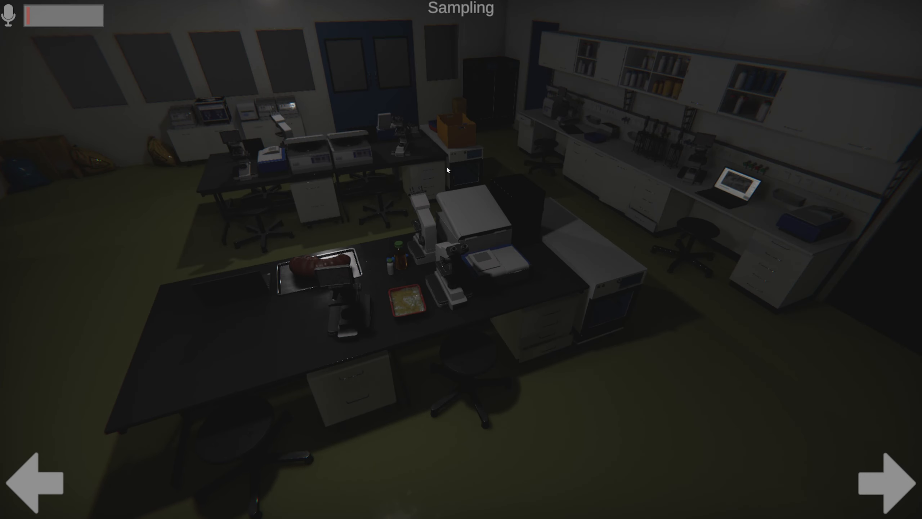
pyautogui.click(889, 481)
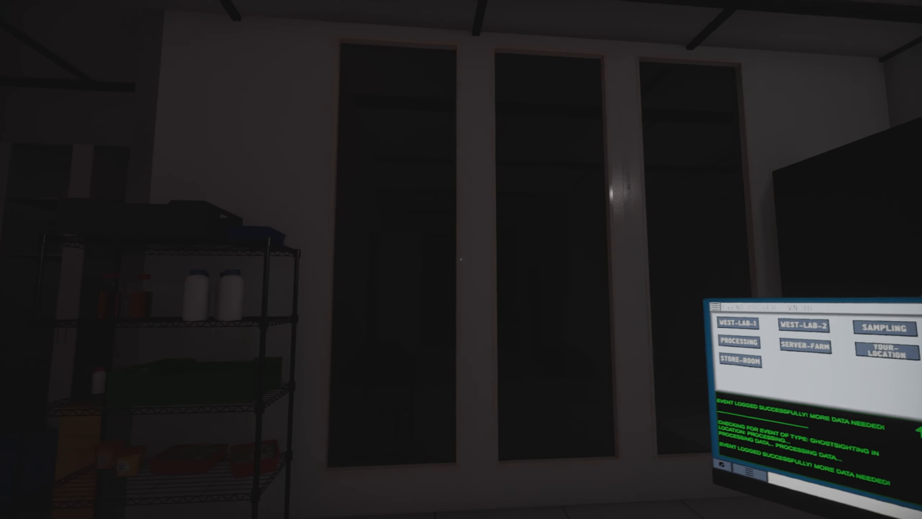
pyautogui.moveTo(461, 260)
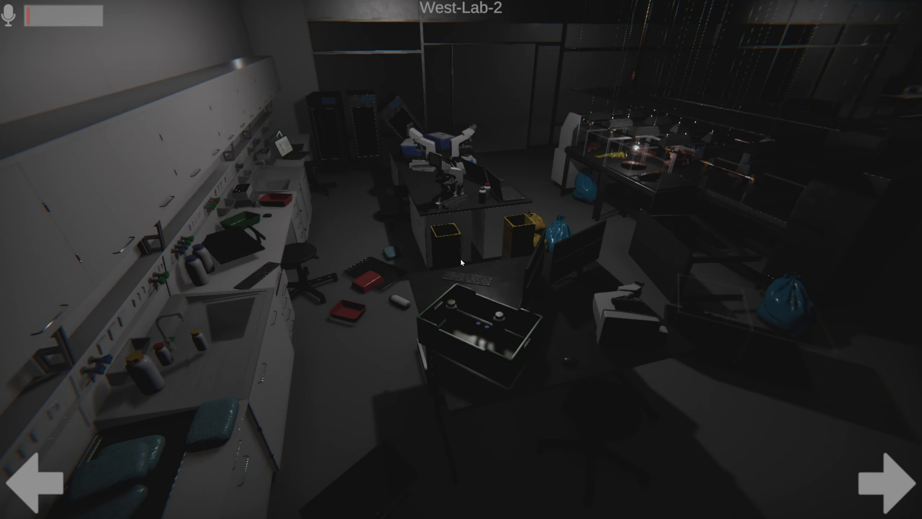
pyautogui.click(894, 480)
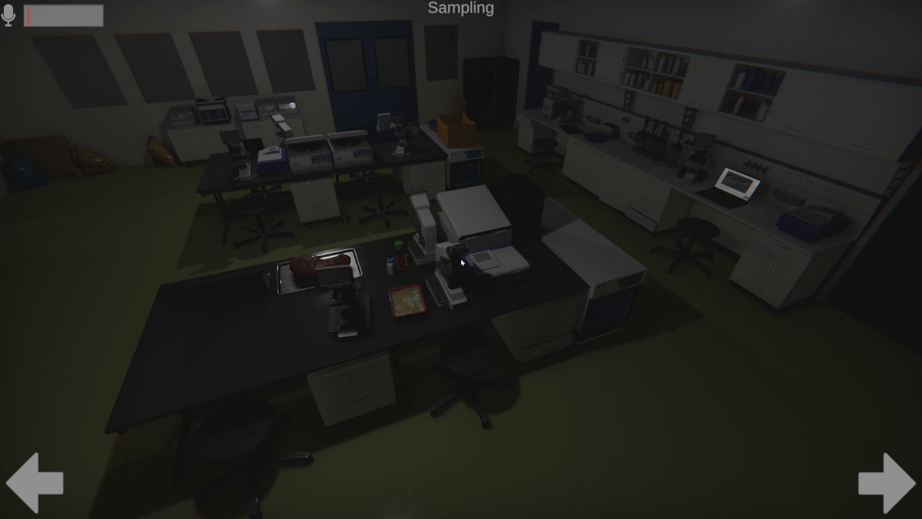
pyautogui.click(890, 480)
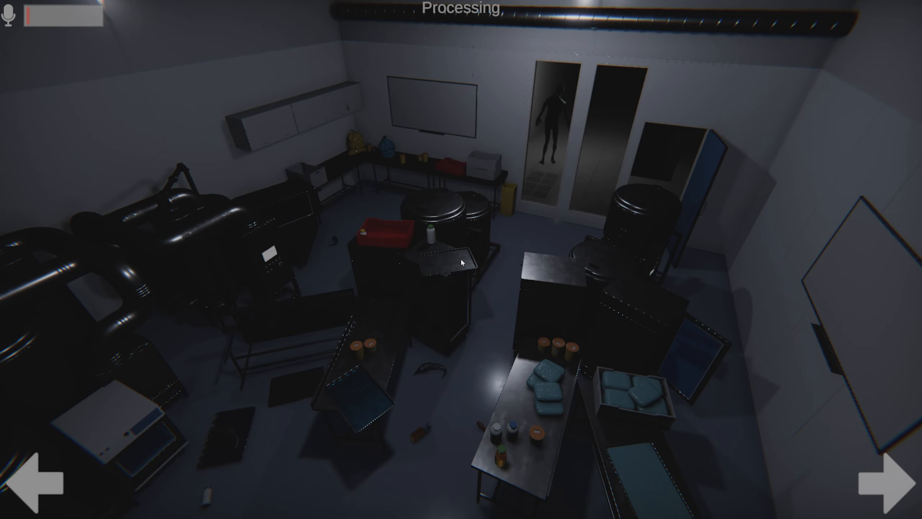
pyautogui.click(888, 481)
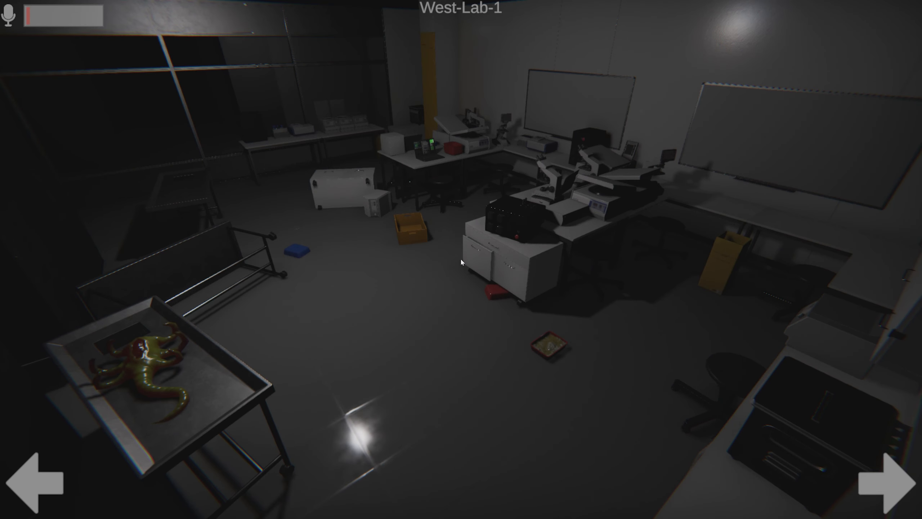
pyautogui.click(892, 481)
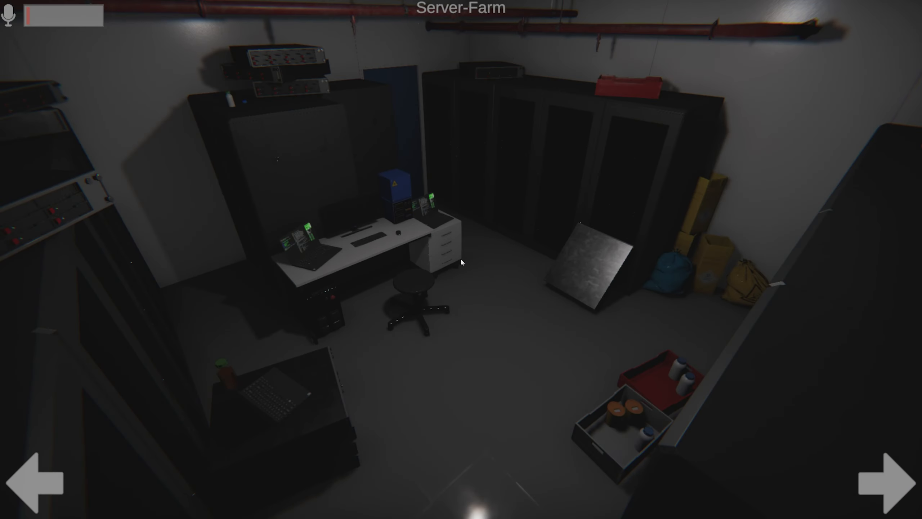
pyautogui.click(890, 478)
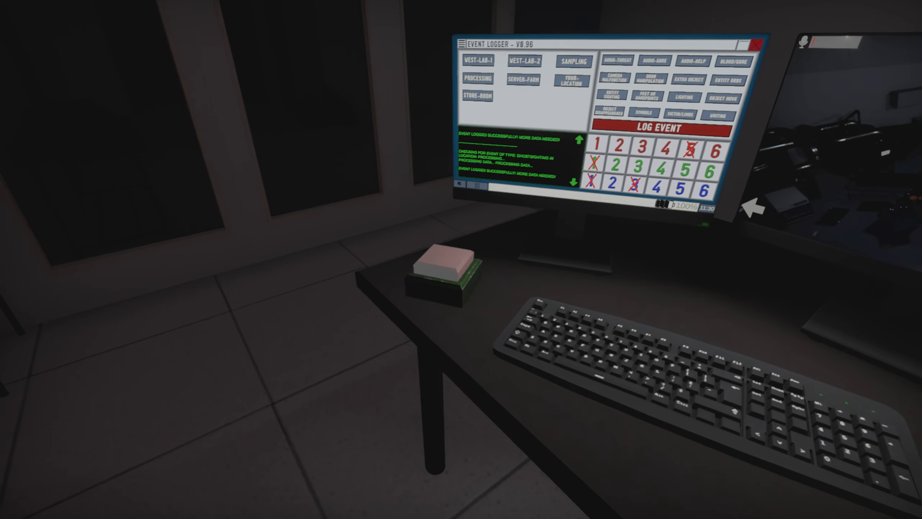
pyautogui.moveTo(461, 259)
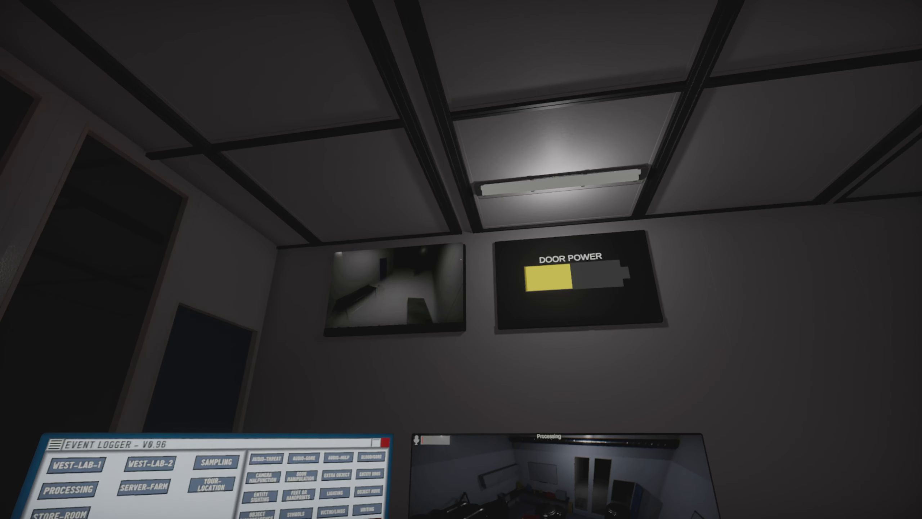
pyautogui.moveTo(461, 260)
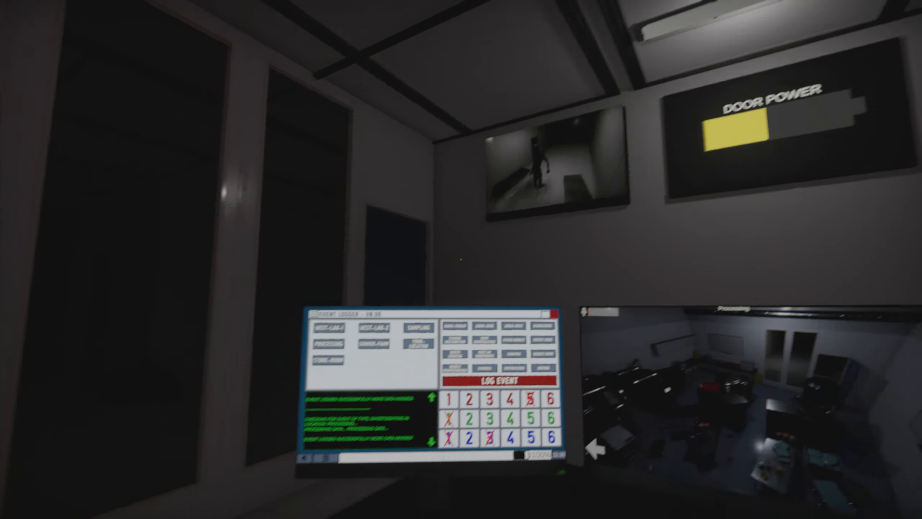
pyautogui.moveTo(461, 260)
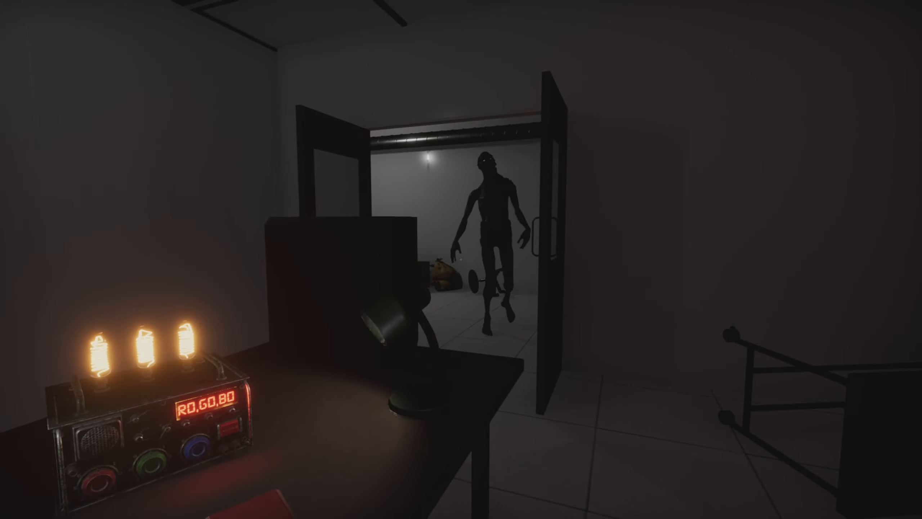